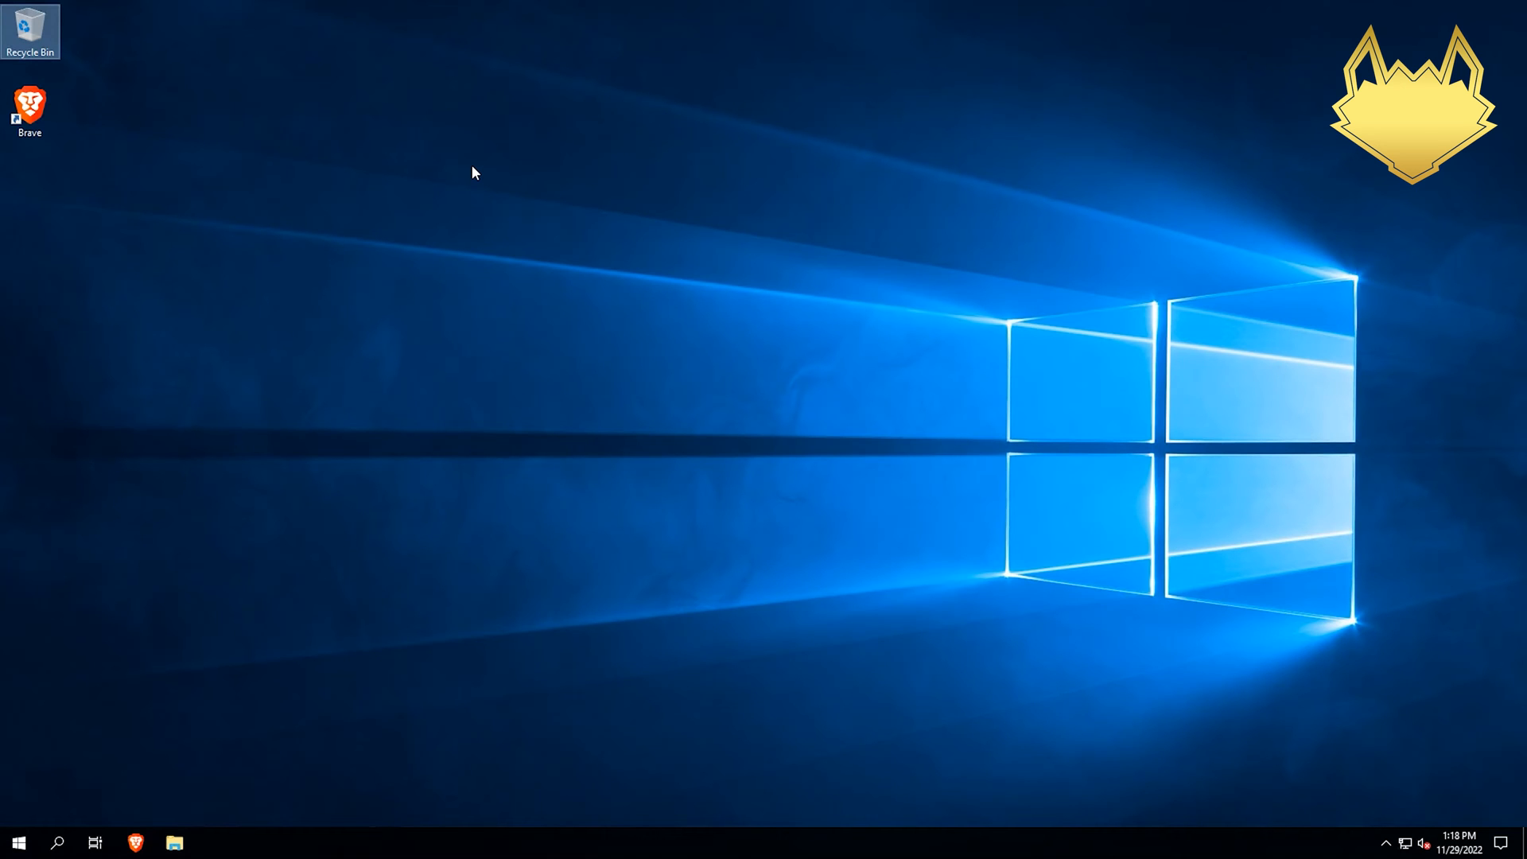
{"action": "mouse_move", "coordinate": [516, 227]}
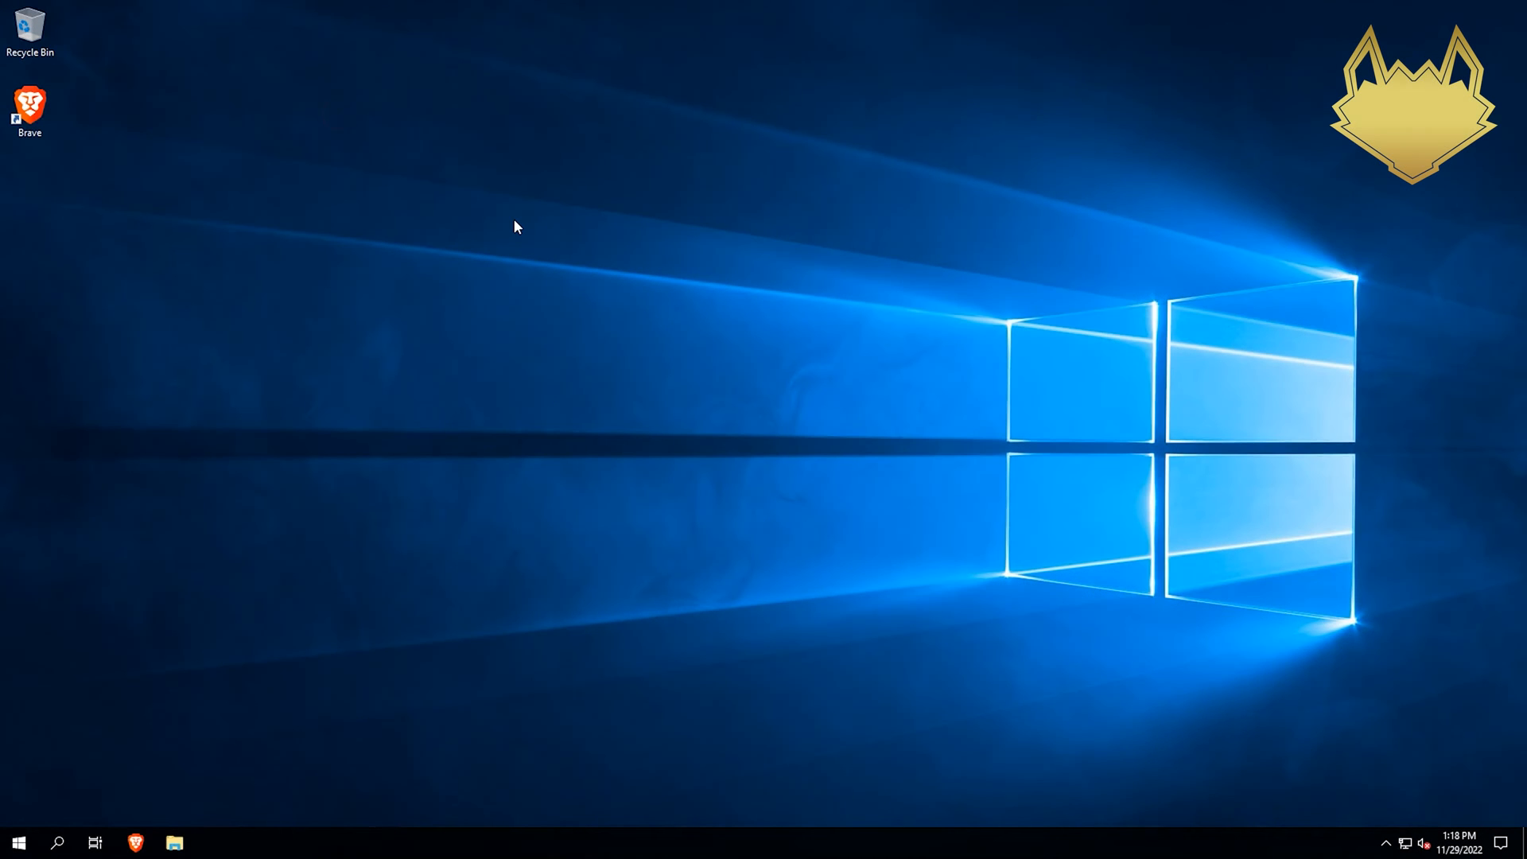
{"action": "mouse_move", "coordinate": [370, 210]}
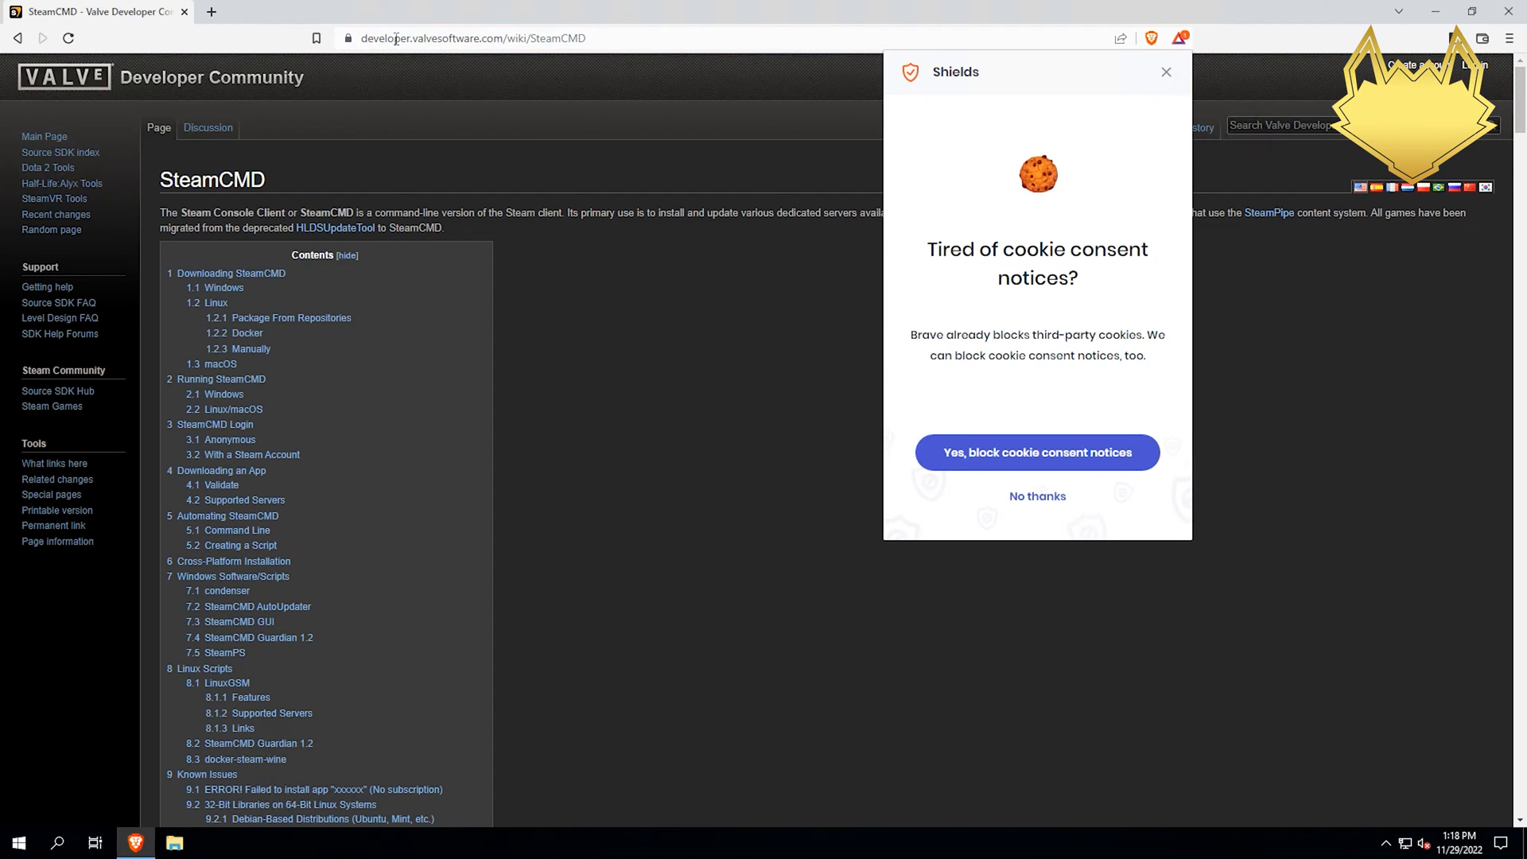
Save the SteamCMD Windows zip from the Valve developer wiki to Downloads
{"action": "left_click", "coordinate": [473, 38]}
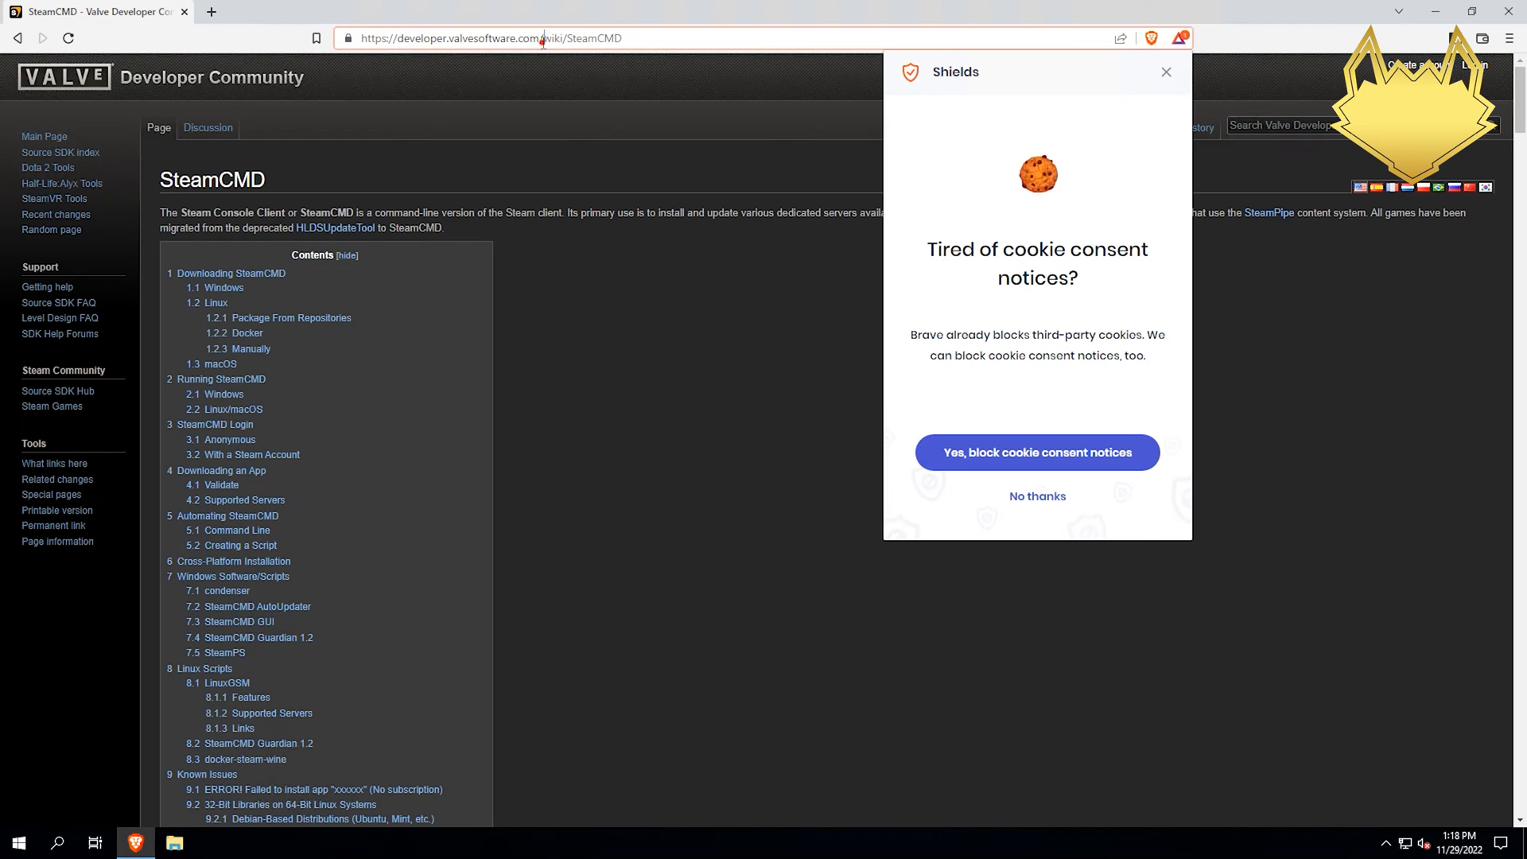
{"action": "left_click", "coordinate": [491, 38]}
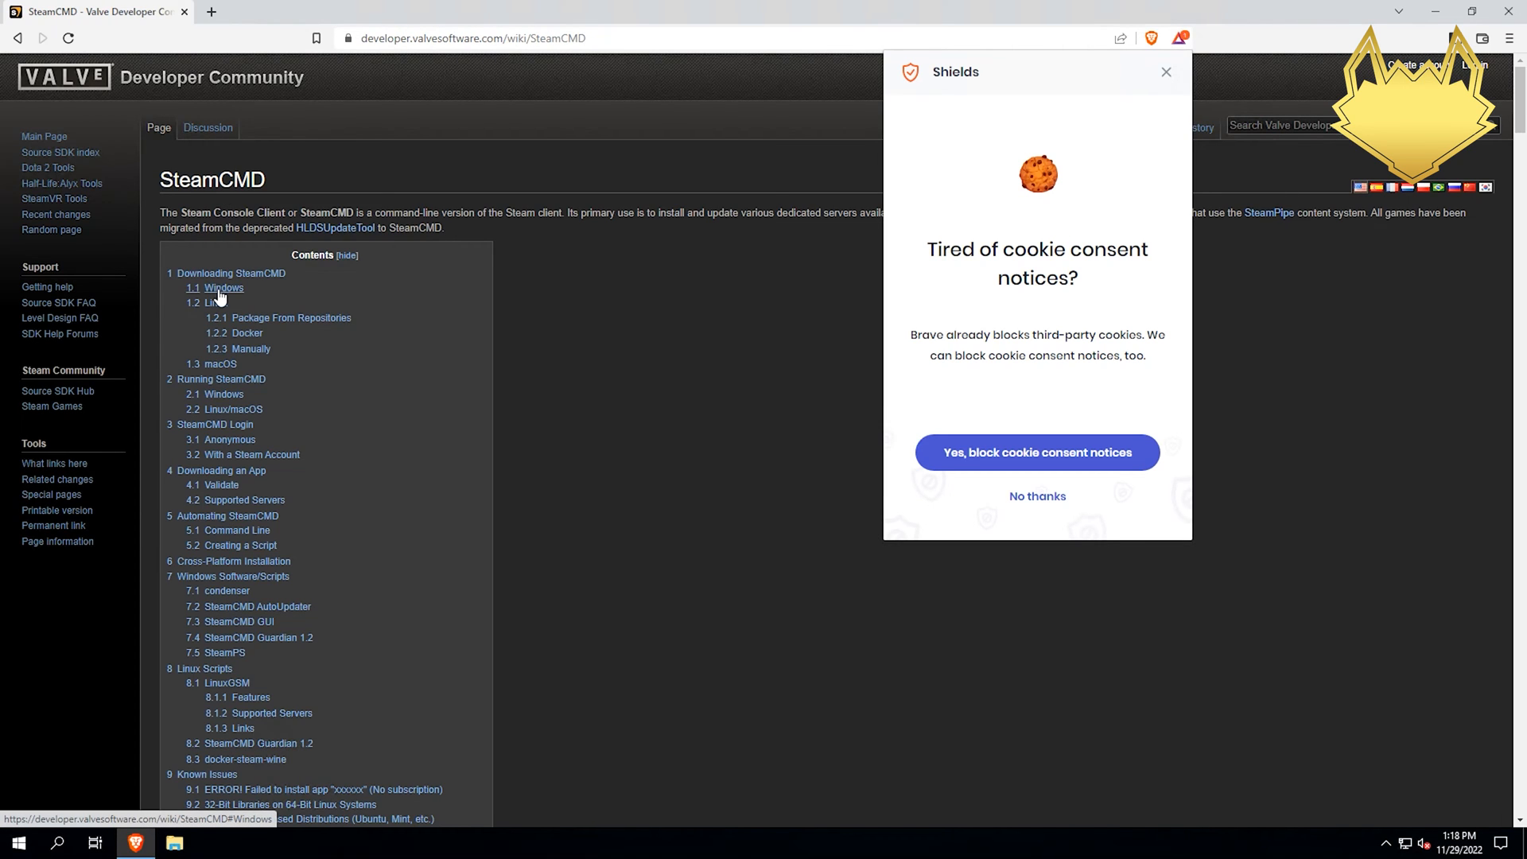
{"action": "left_click", "coordinate": [223, 287]}
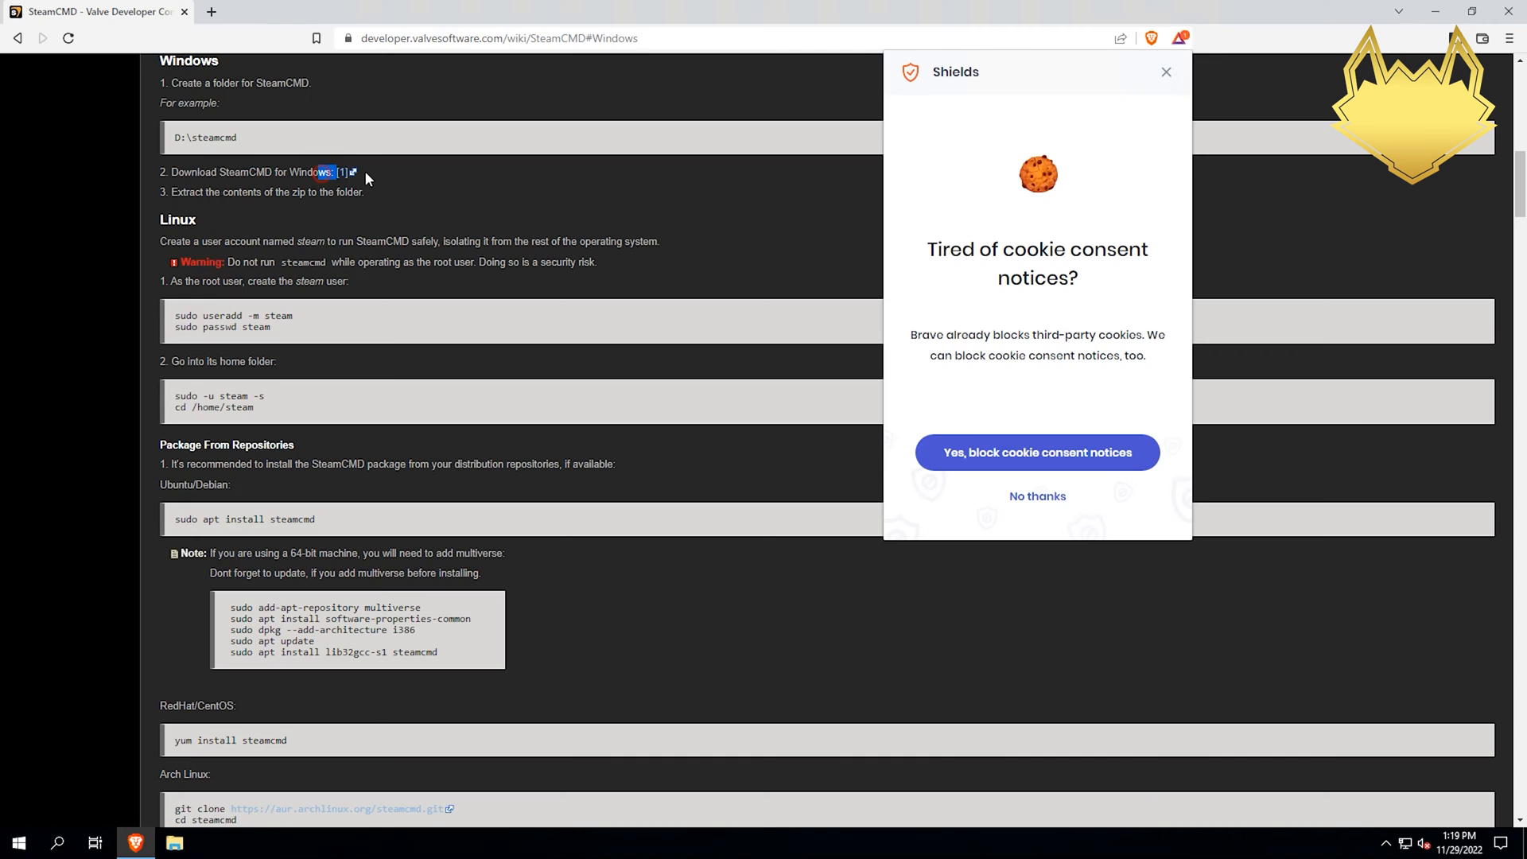
{"action": "mouse_move", "coordinate": [342, 173]}
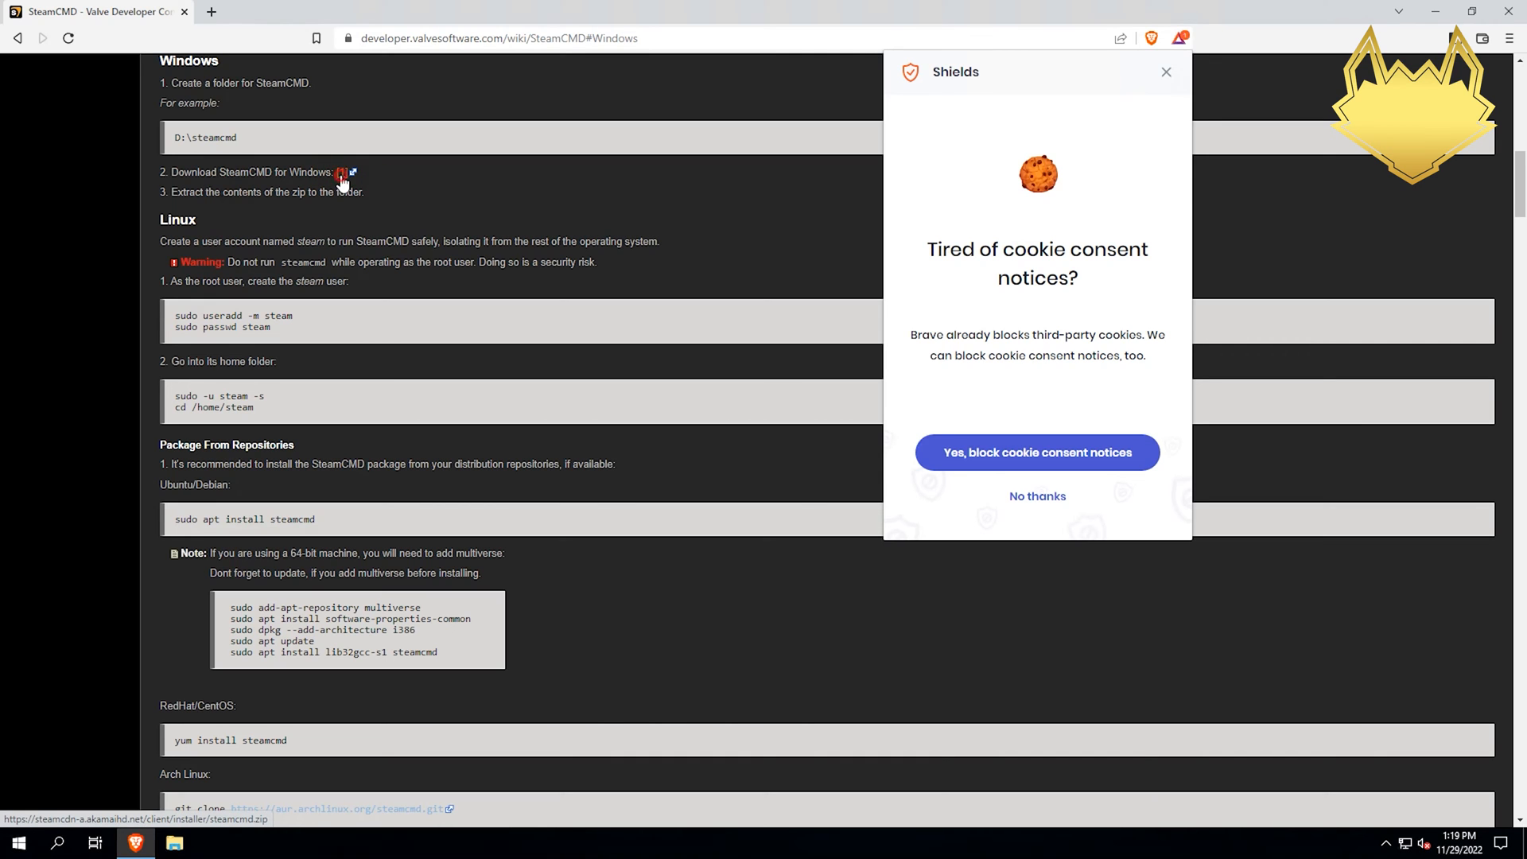
{"action": "left_click", "coordinate": [343, 172]}
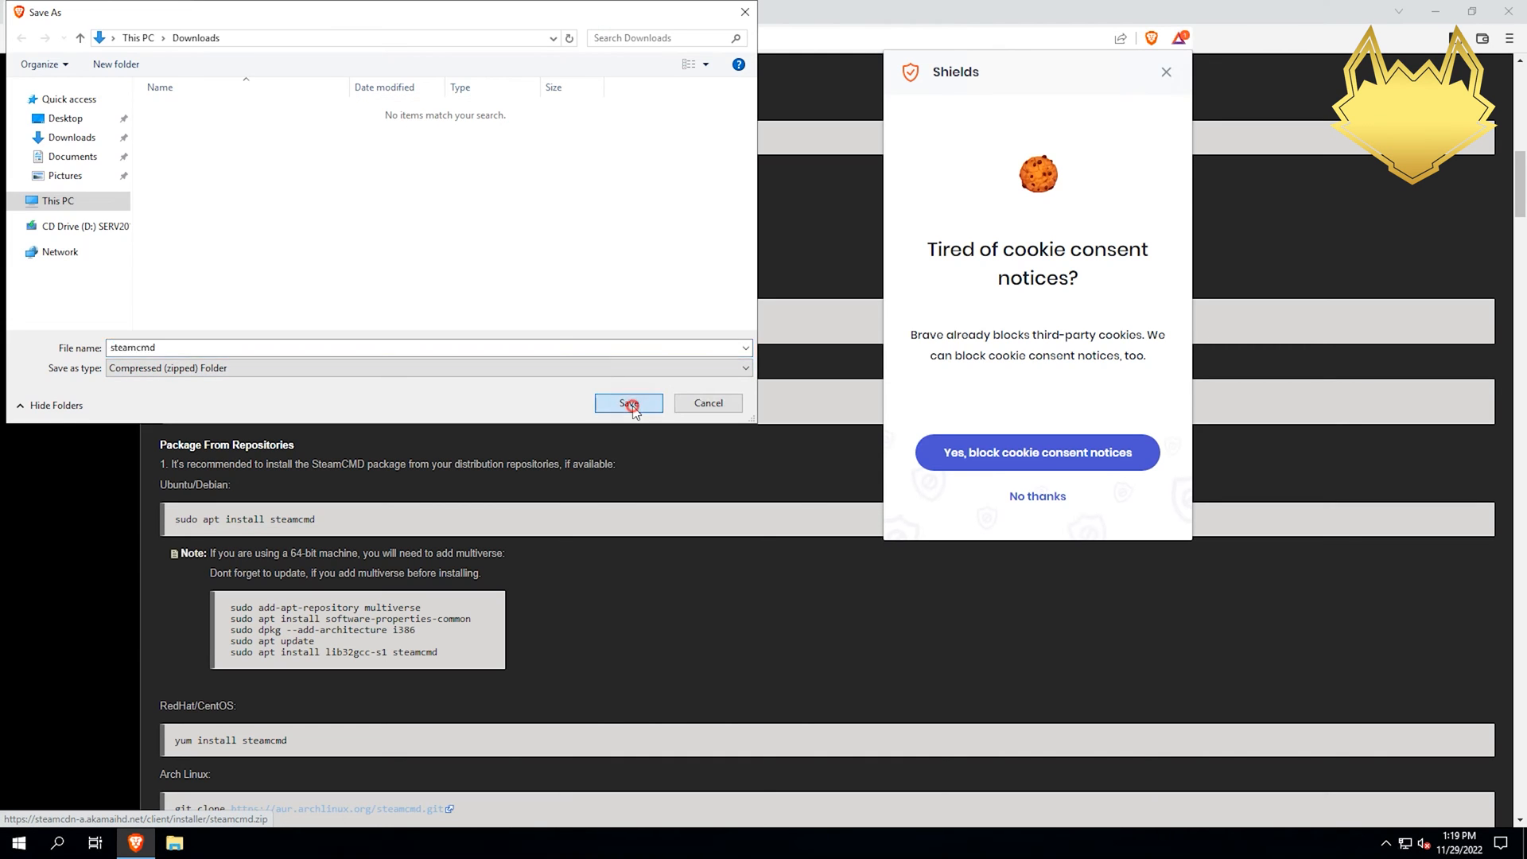
{"action": "left_click", "coordinate": [629, 403]}
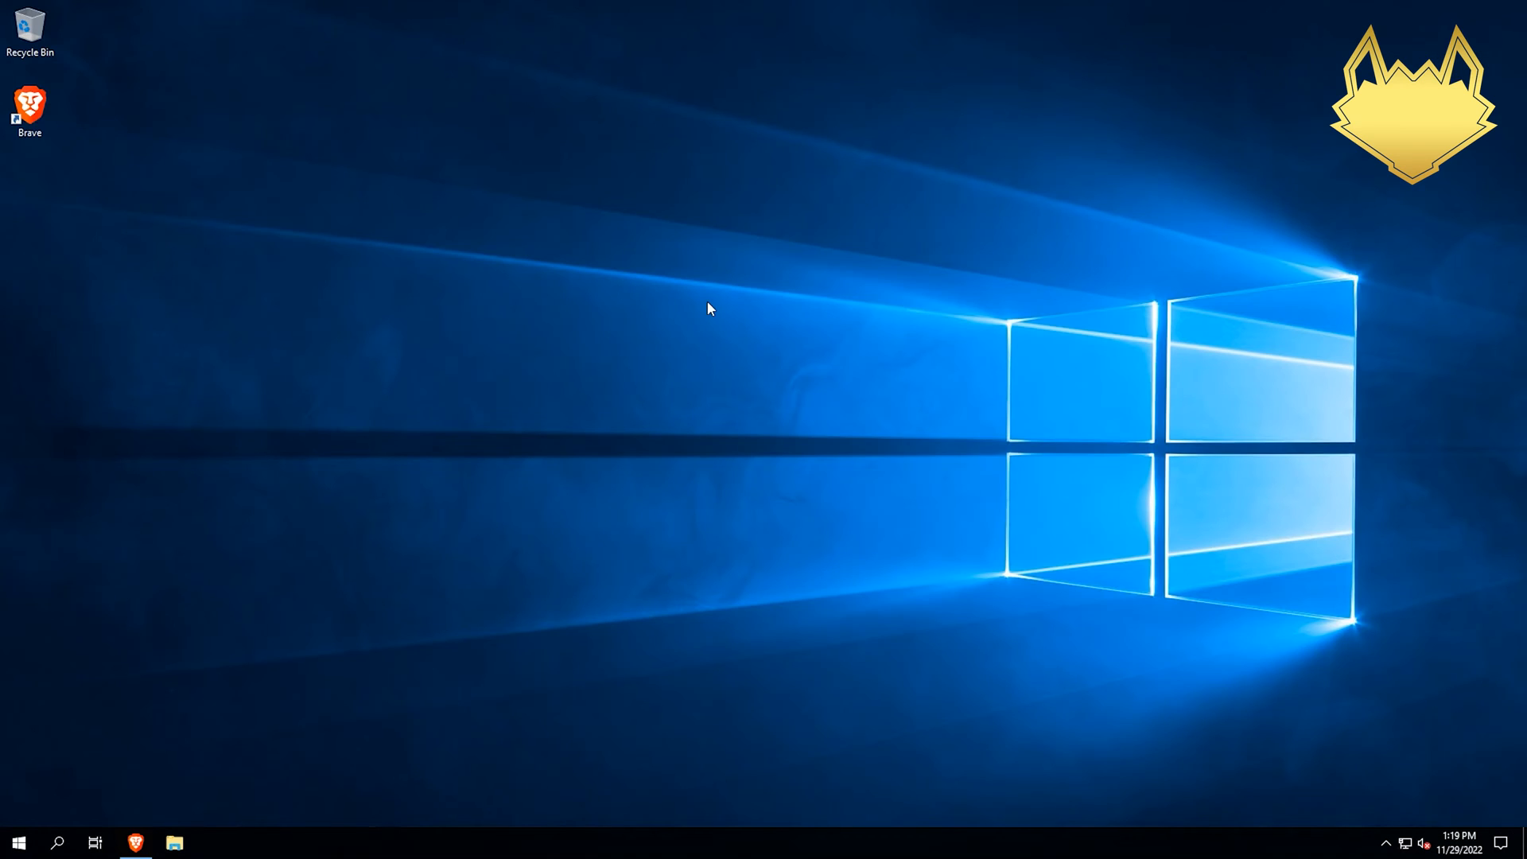
Extract the steamcmd zip in Downloads into its own steamcmd folder with Extract All
{"action": "left_click", "coordinate": [174, 841]}
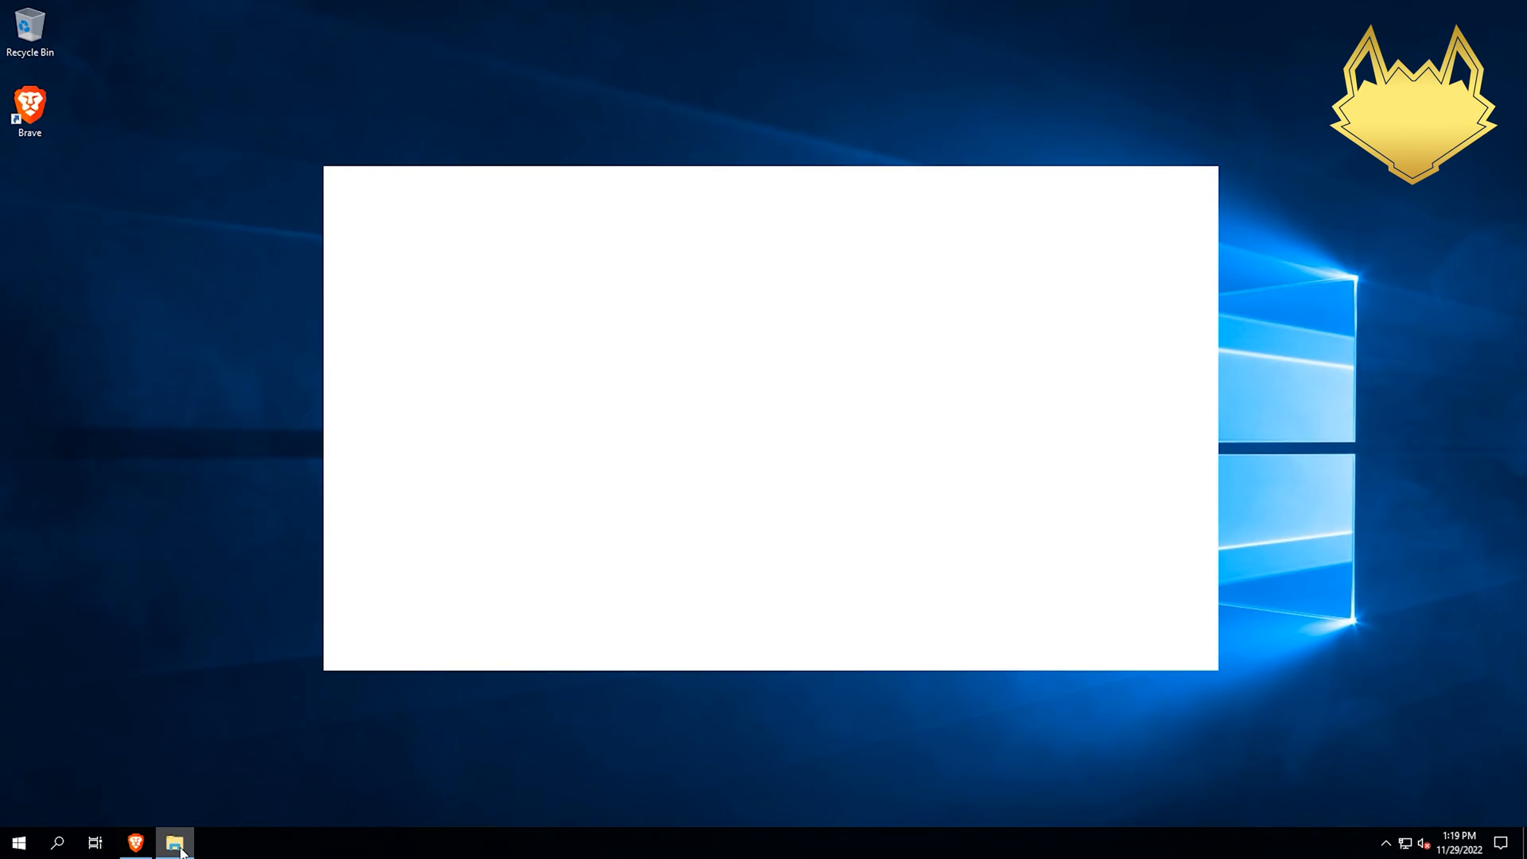
{"action": "left_click", "coordinate": [175, 843]}
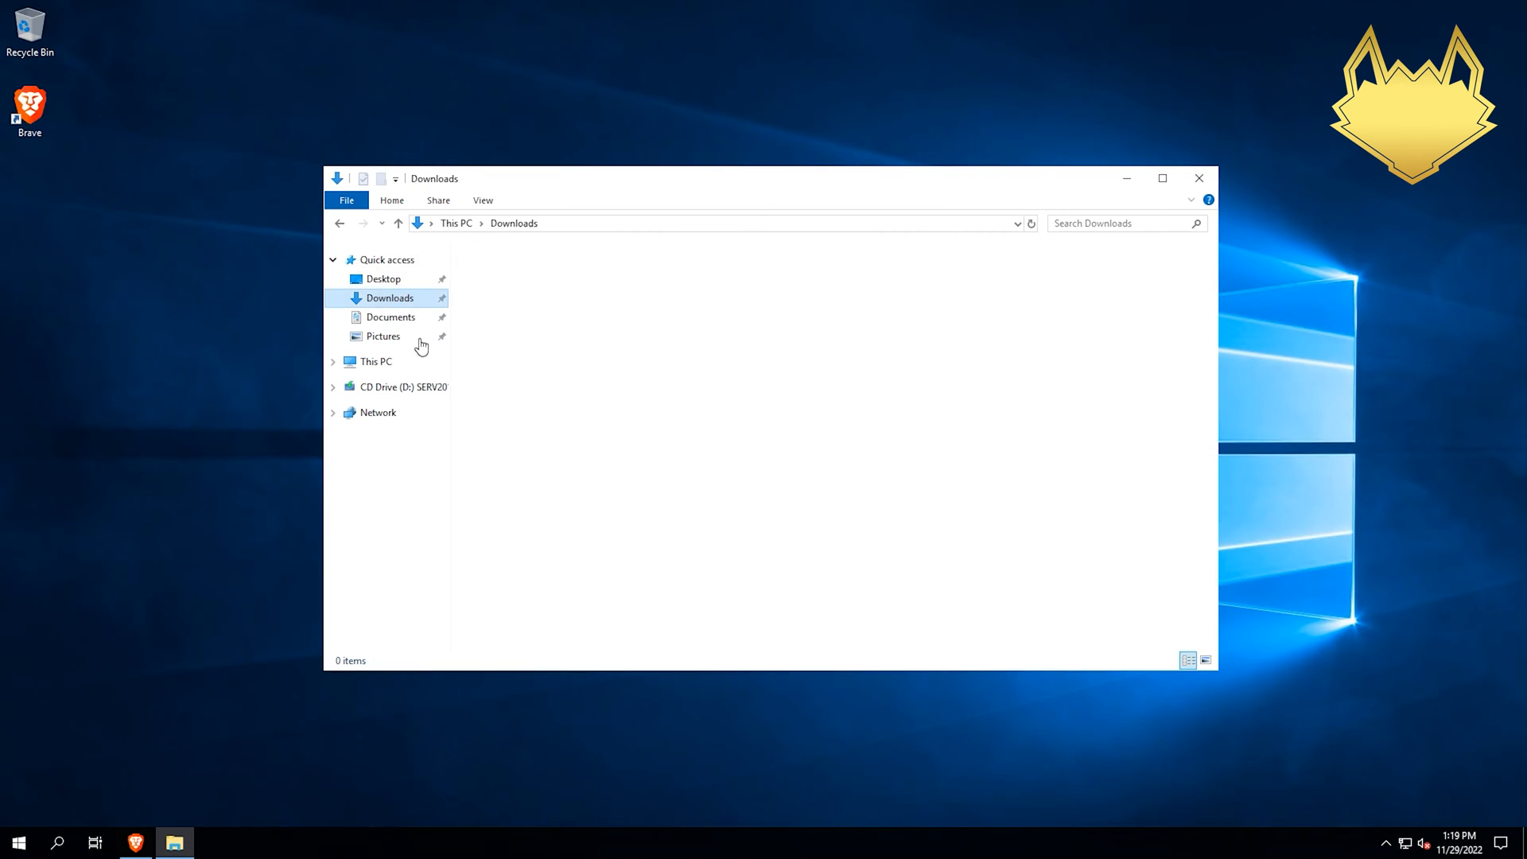
{"action": "right_click", "coordinate": [492, 287]}
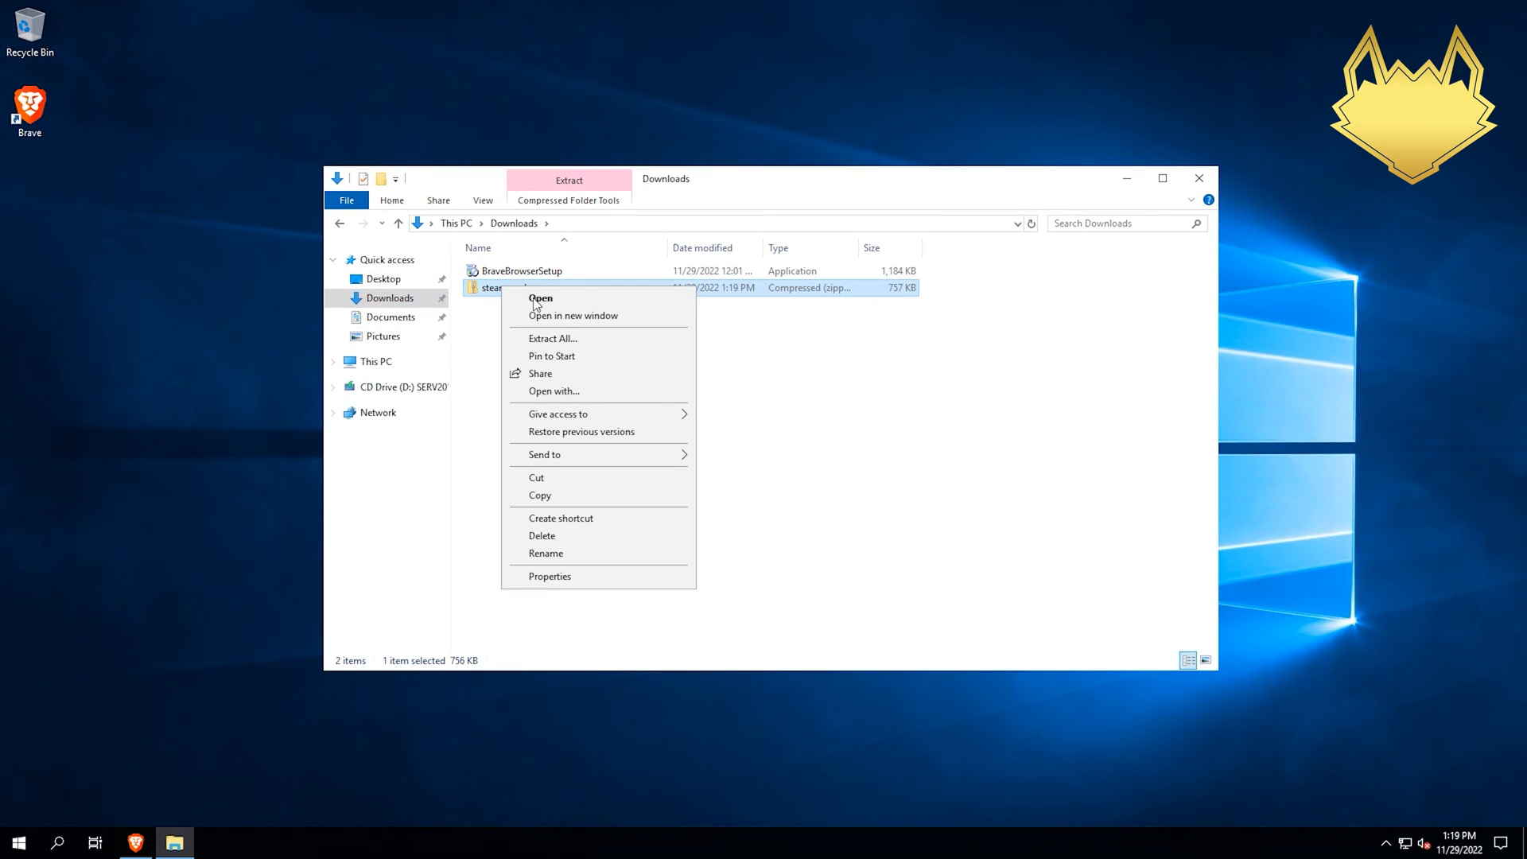
{"action": "left_click", "coordinate": [552, 338]}
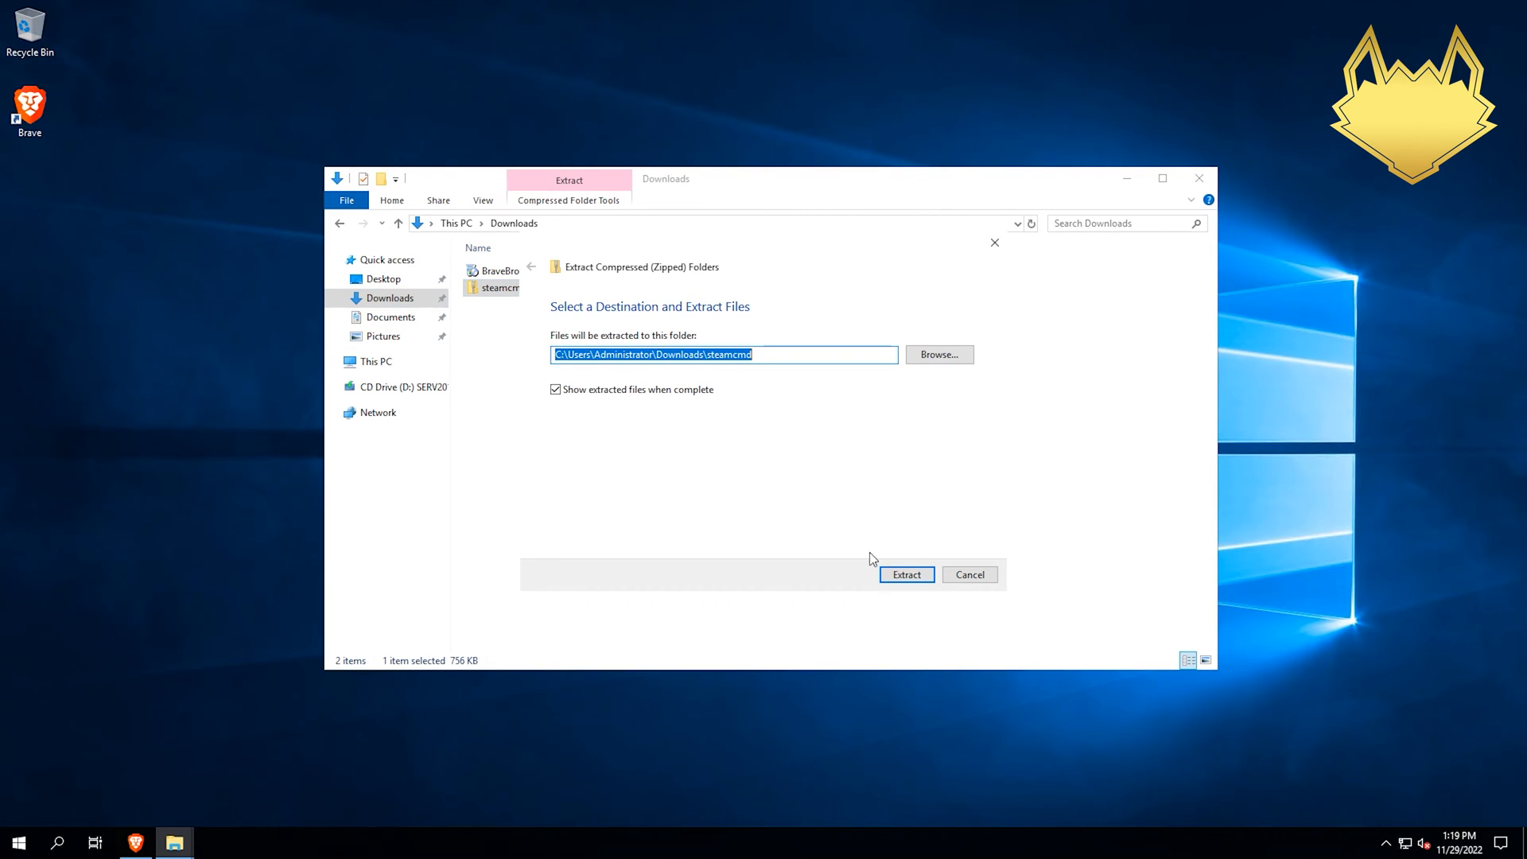
{"action": "left_click", "coordinate": [905, 574]}
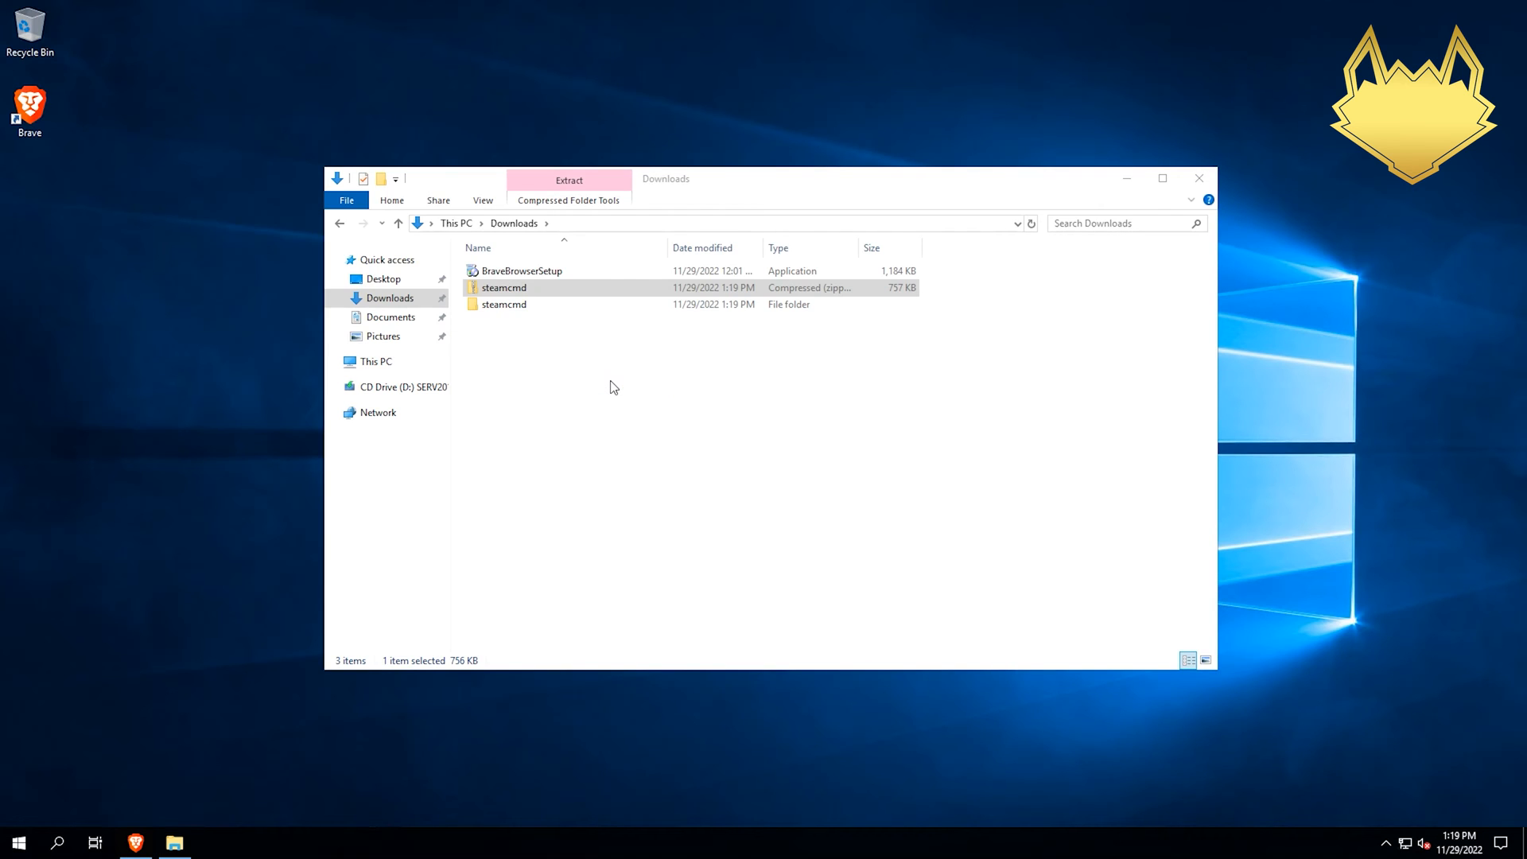
Create a new folder named 'servers' on Local Disk (C:)
{"action": "double_click", "coordinate": [503, 304]}
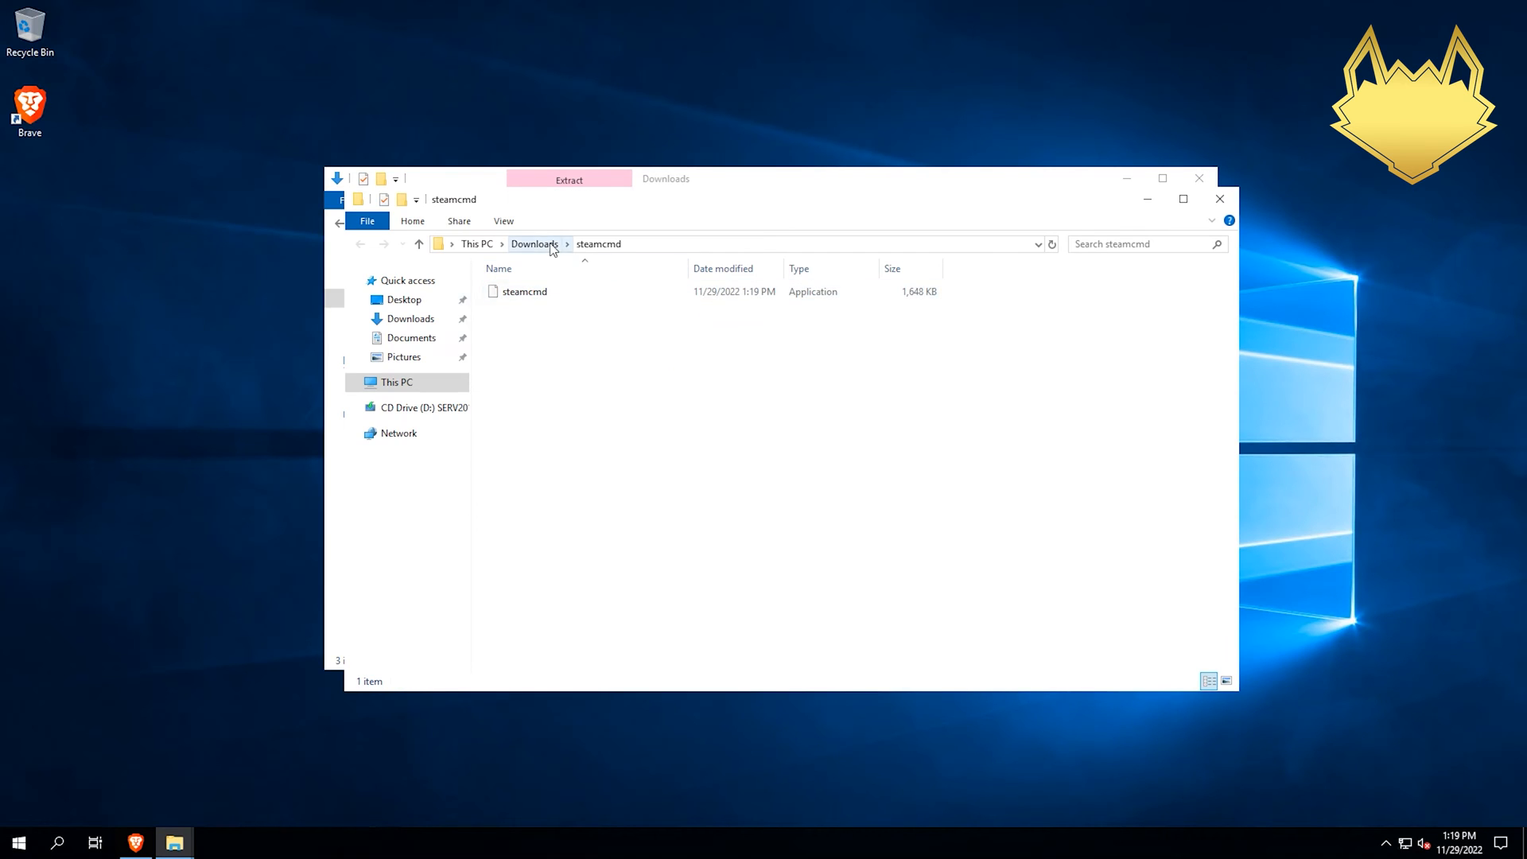
{"action": "left_click", "coordinate": [533, 244]}
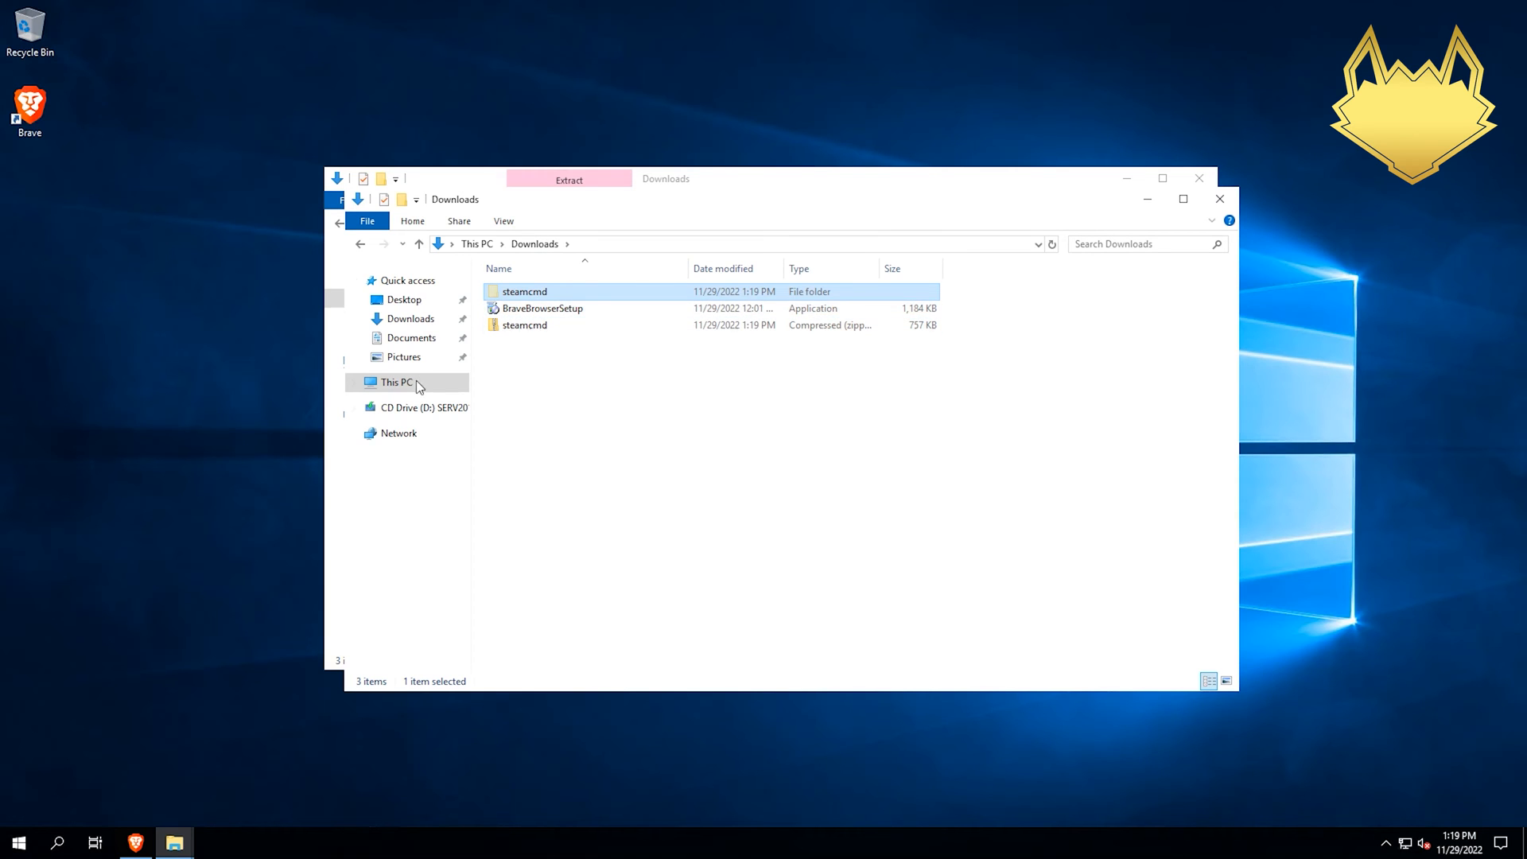
{"action": "left_click", "coordinate": [395, 382]}
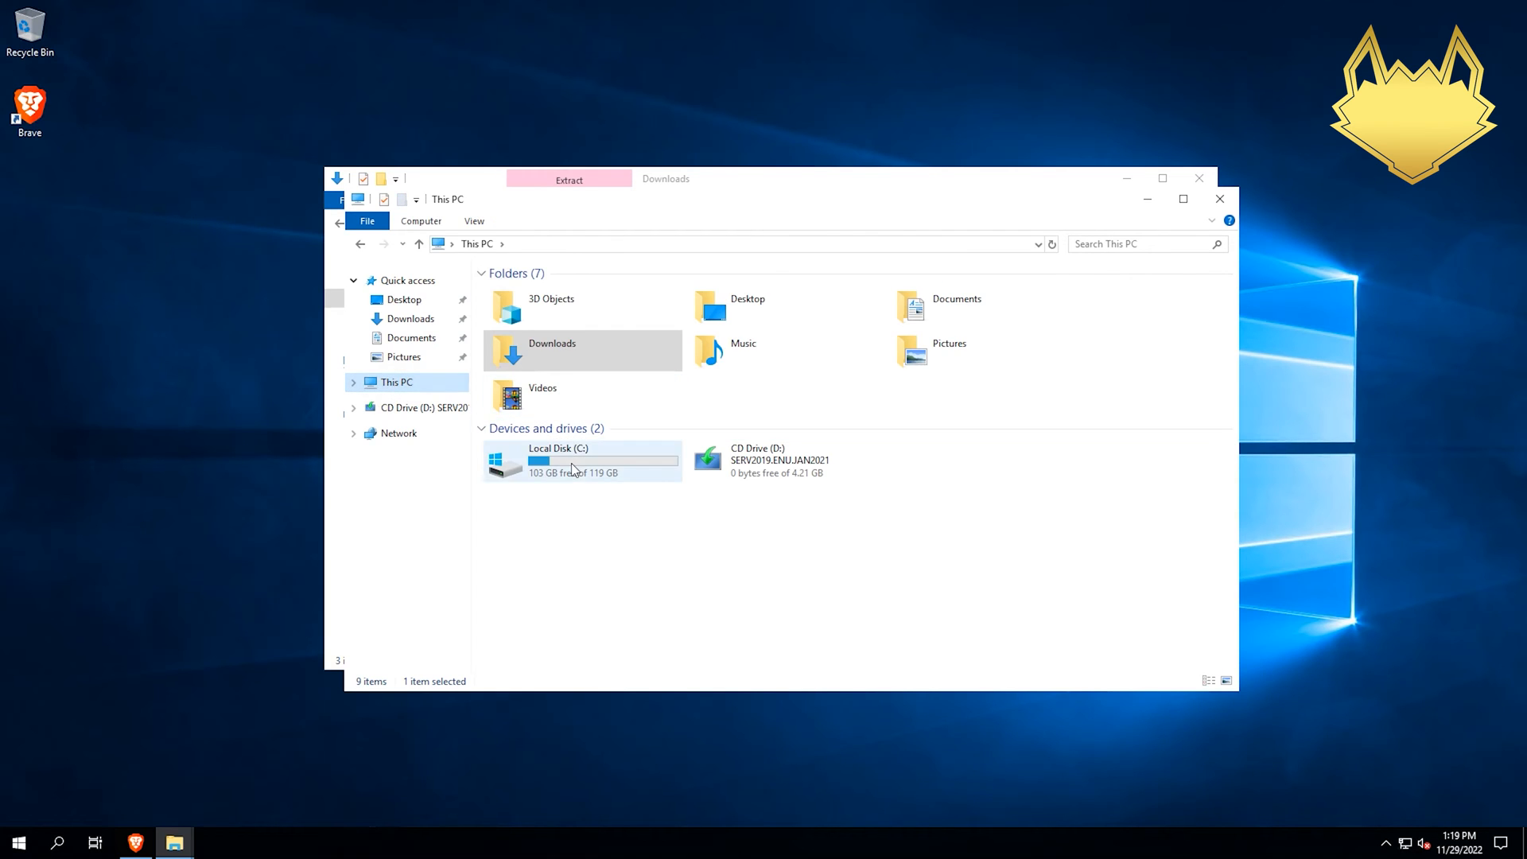
{"action": "double_click", "coordinate": [560, 460]}
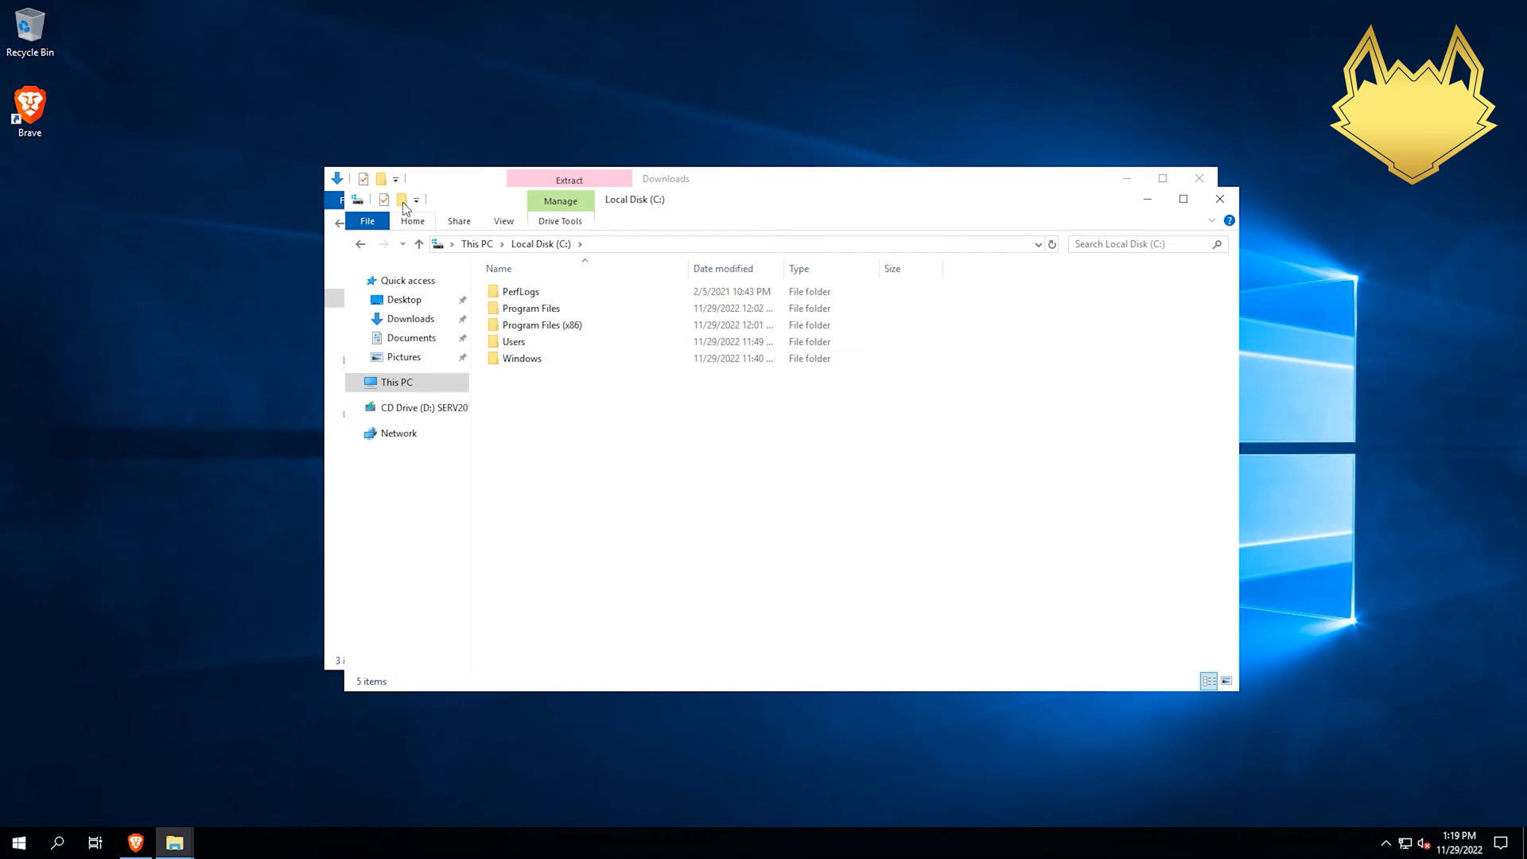
{"action": "left_click", "coordinate": [413, 220]}
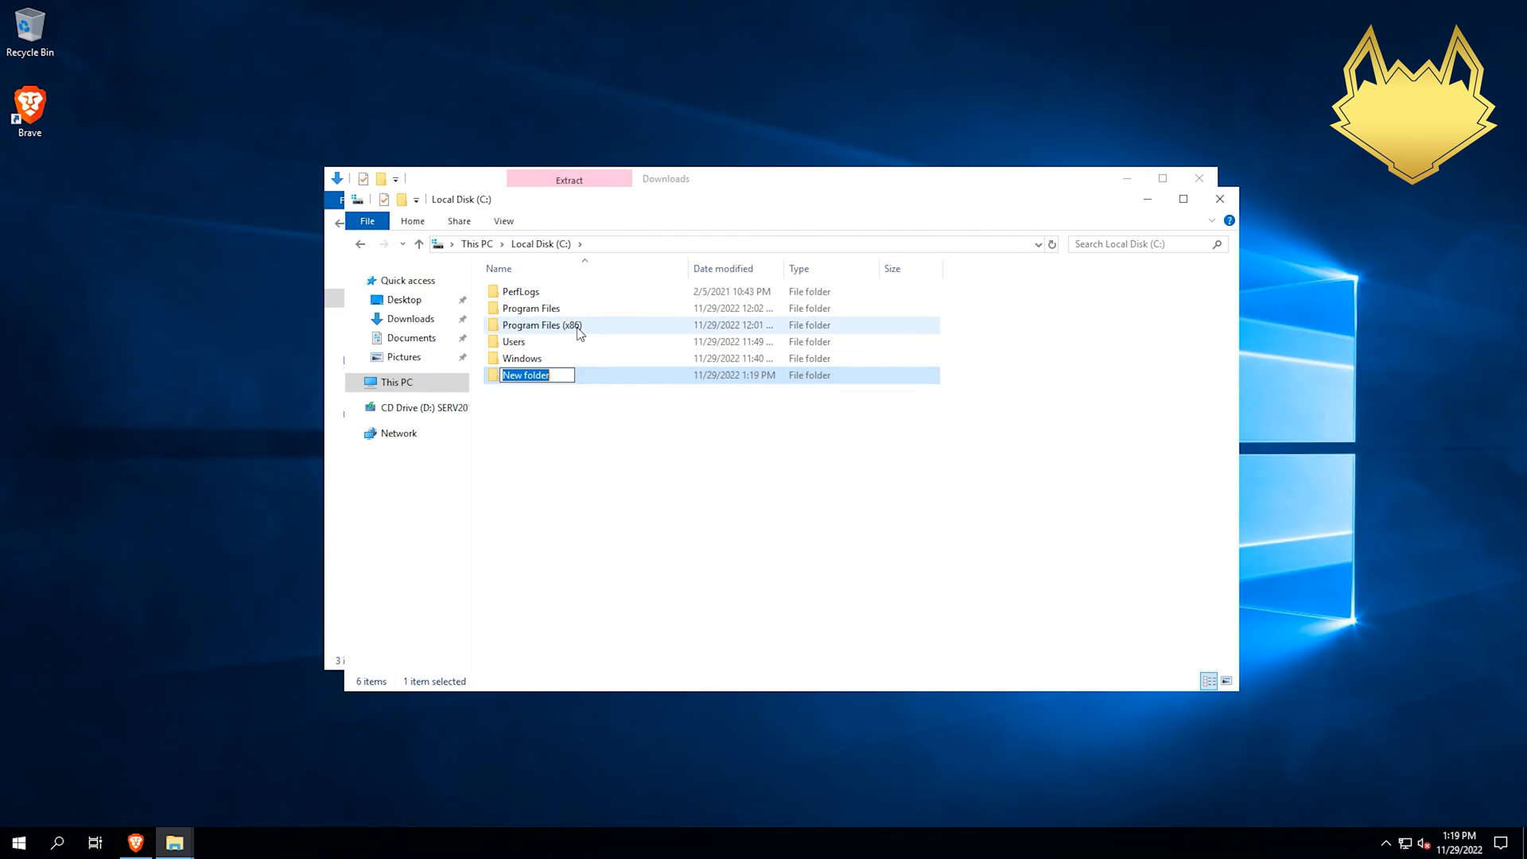
{"action": "type", "text": "servers"}
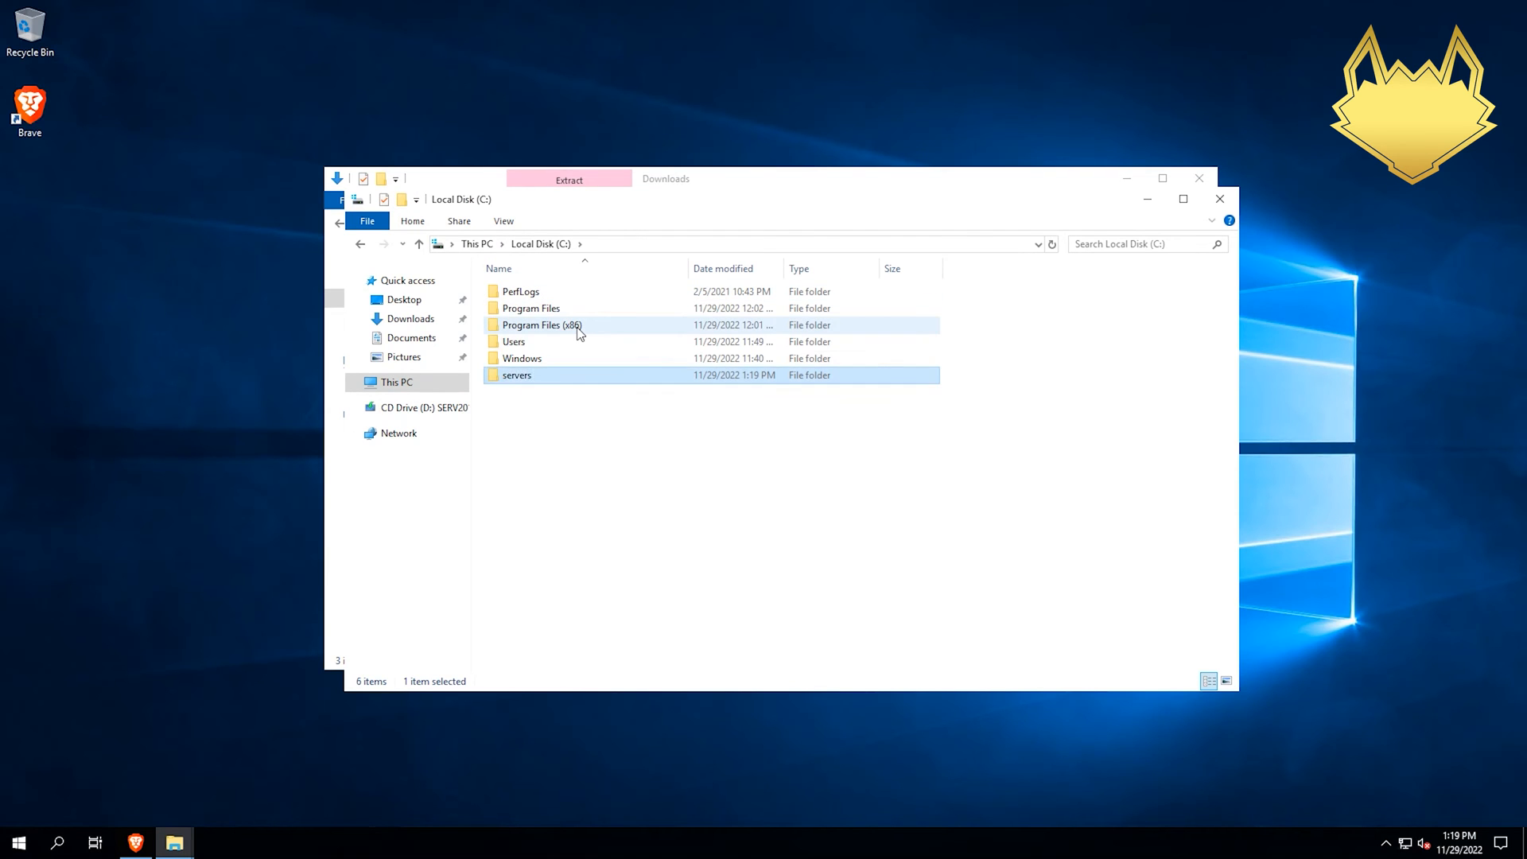
Inside servers, create a 'pzserver' folder and open the steamcmd folder
{"action": "double_click", "coordinate": [517, 374]}
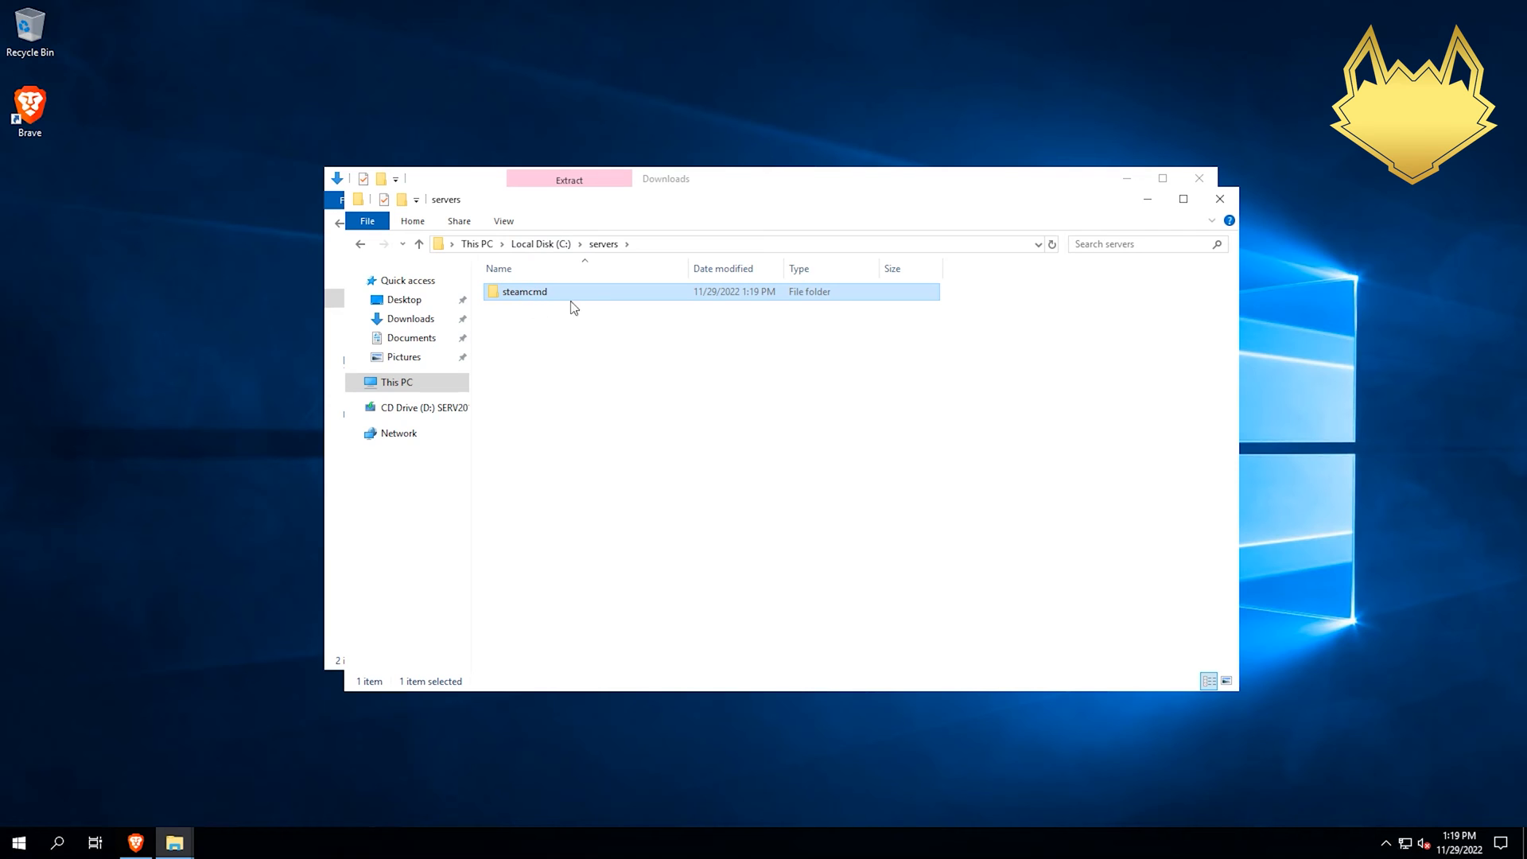
{"action": "left_click", "coordinate": [402, 205]}
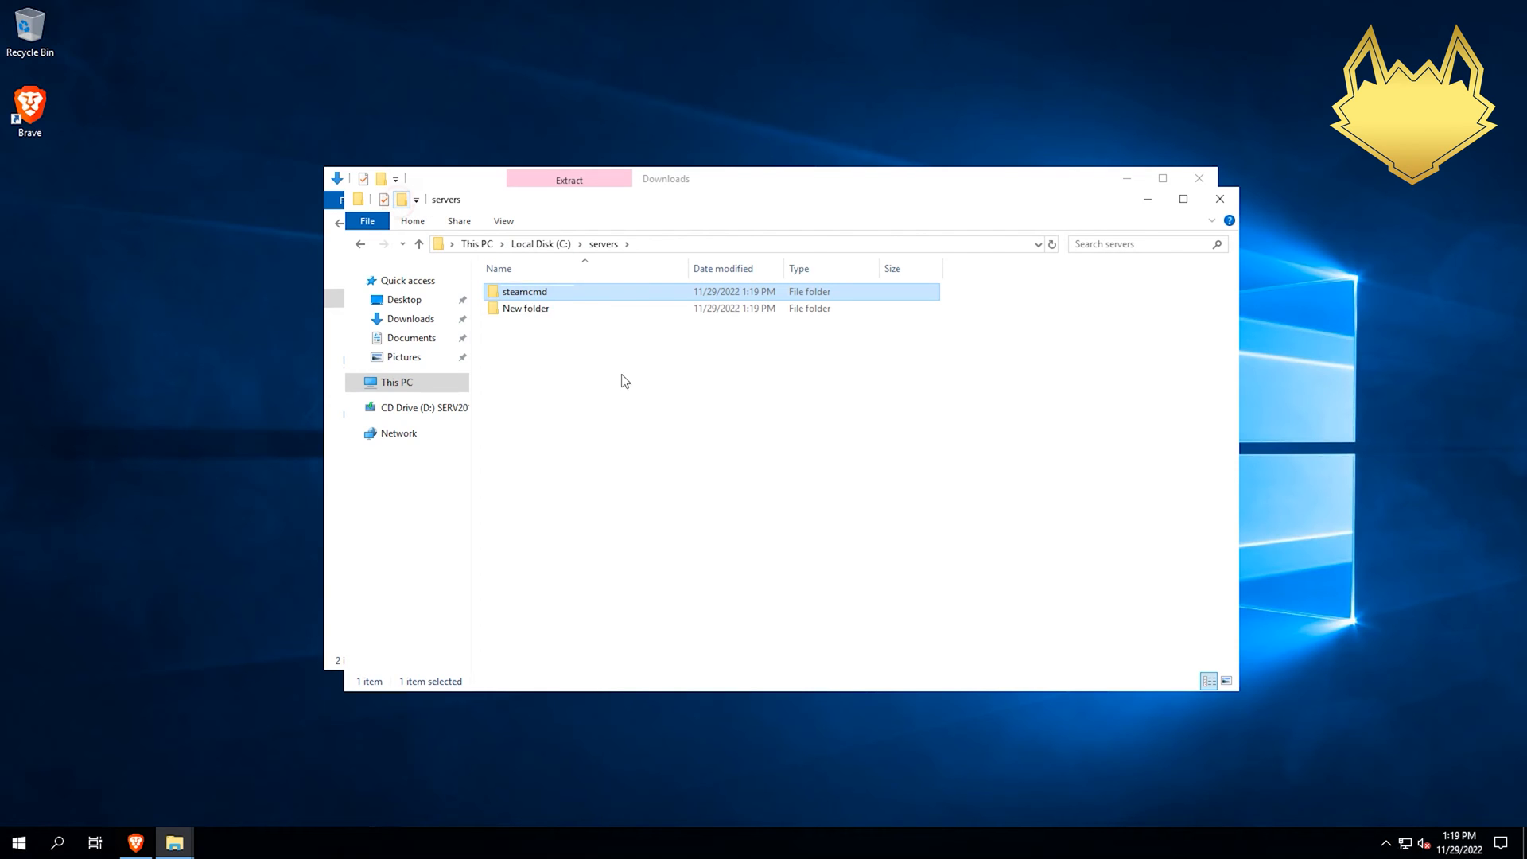
{"action": "type", "text": "pzserver"}
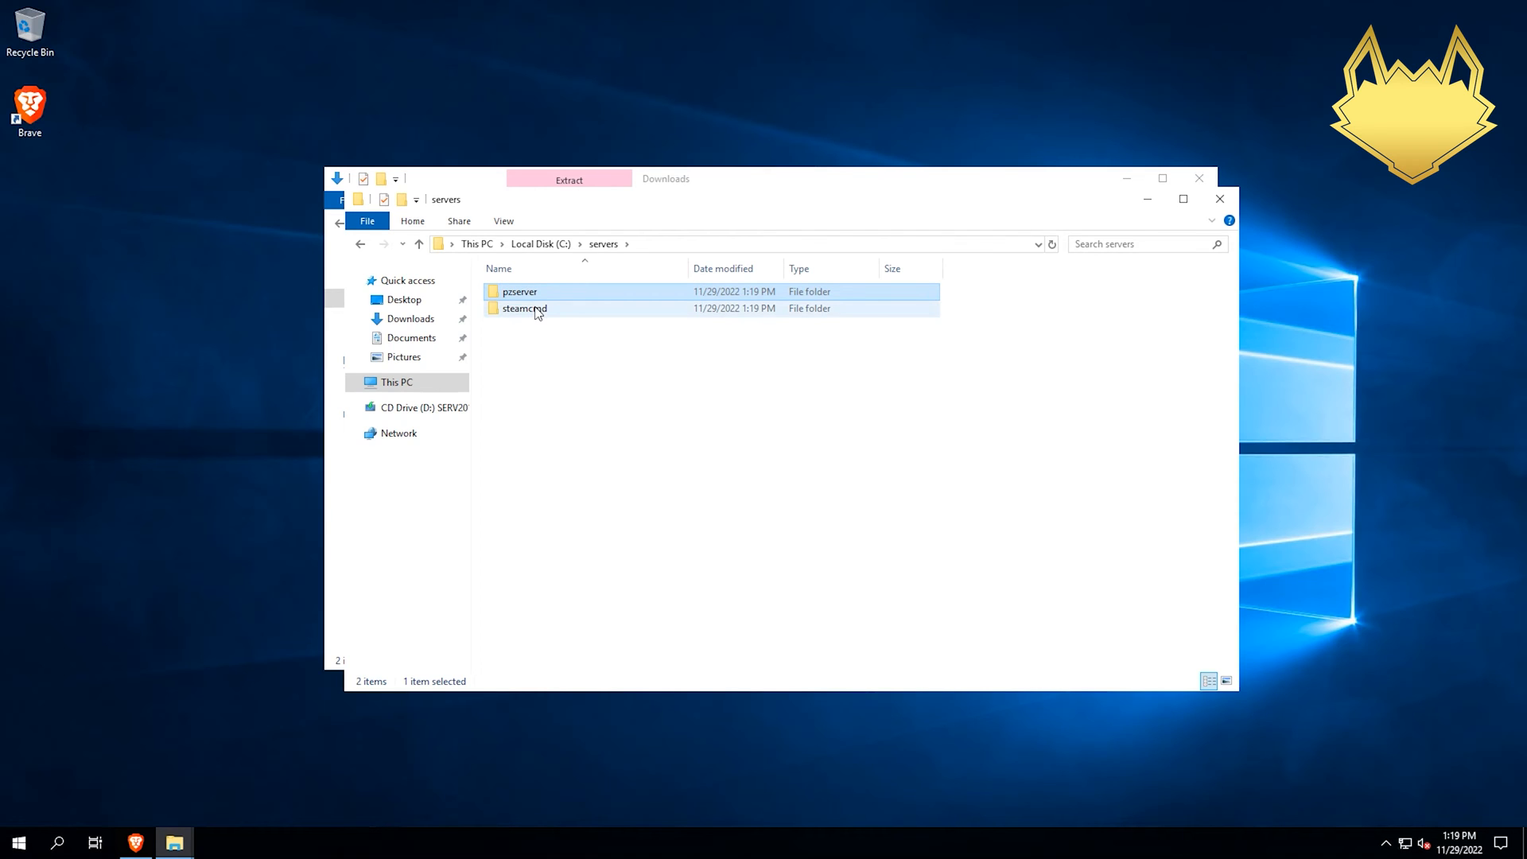
{"action": "double_click", "coordinate": [524, 308]}
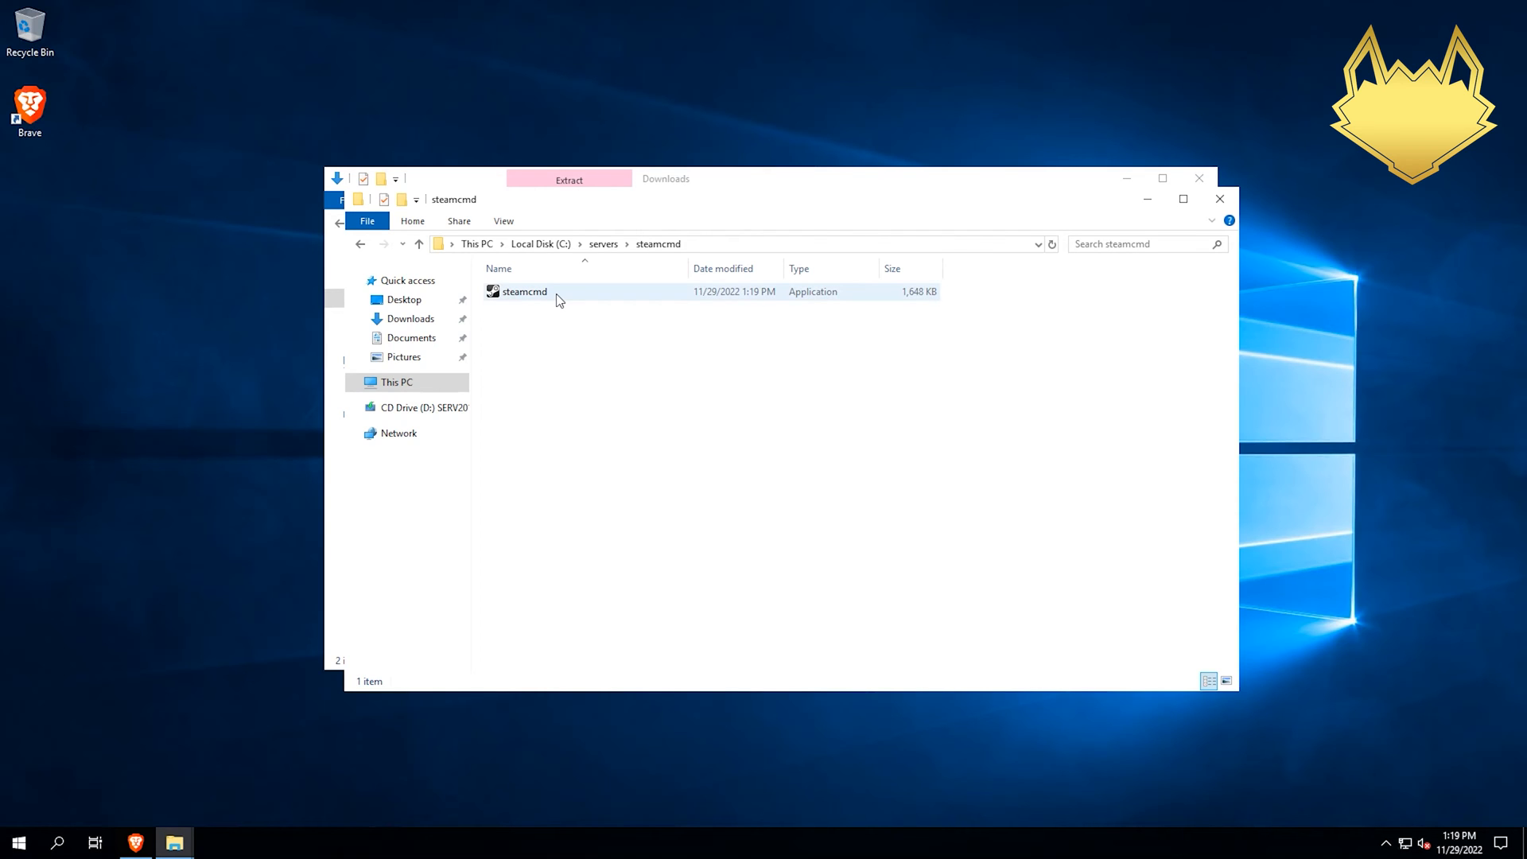
{"action": "mouse_move", "coordinate": [524, 291]}
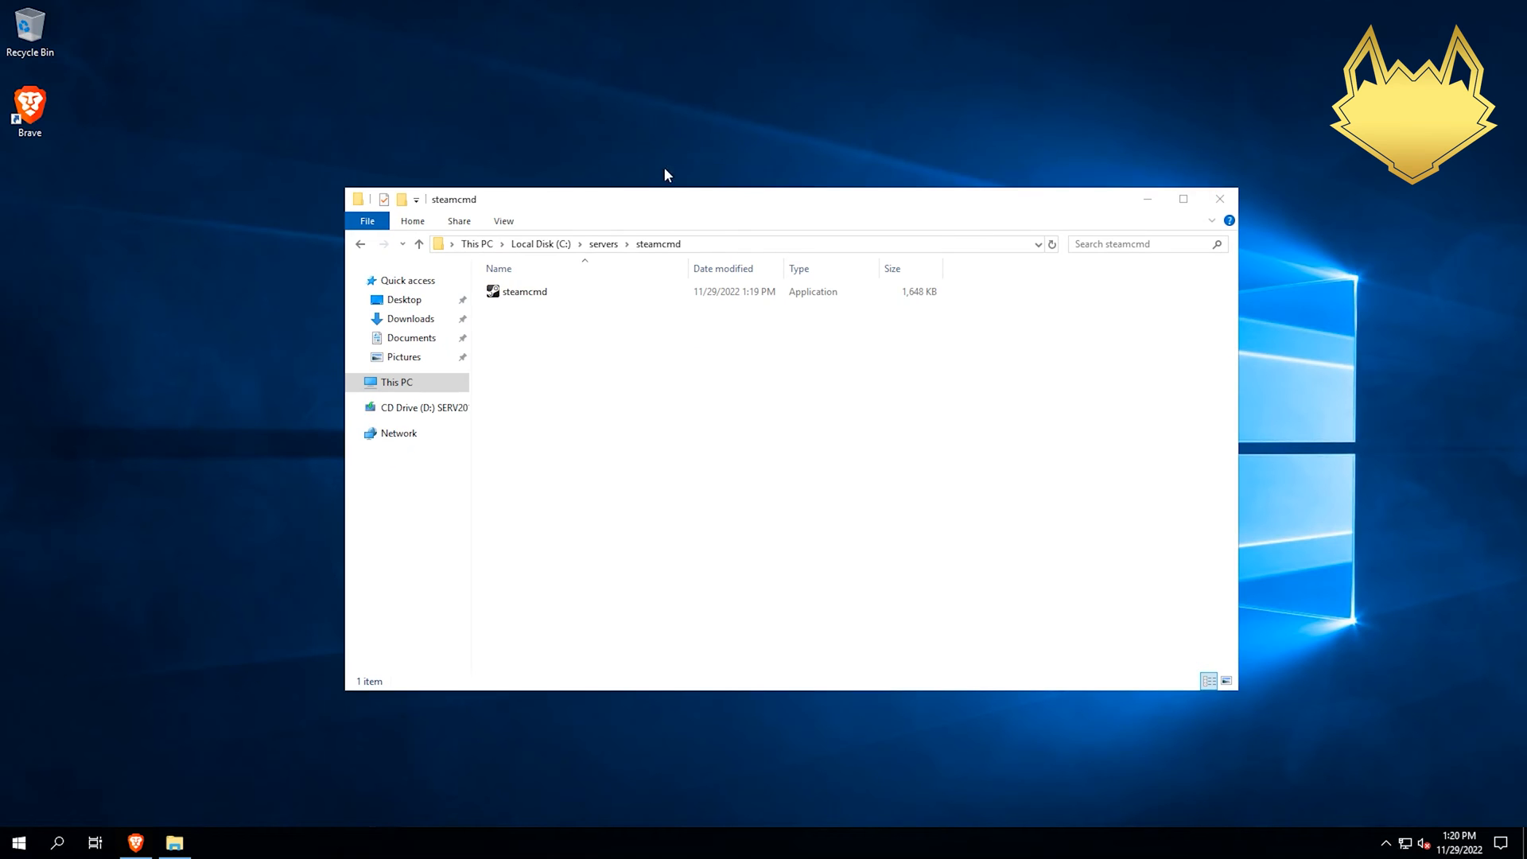
Launch steamcmd.exe from C:\servers\steamcmd and let it self-update
{"action": "left_click", "coordinate": [524, 292]}
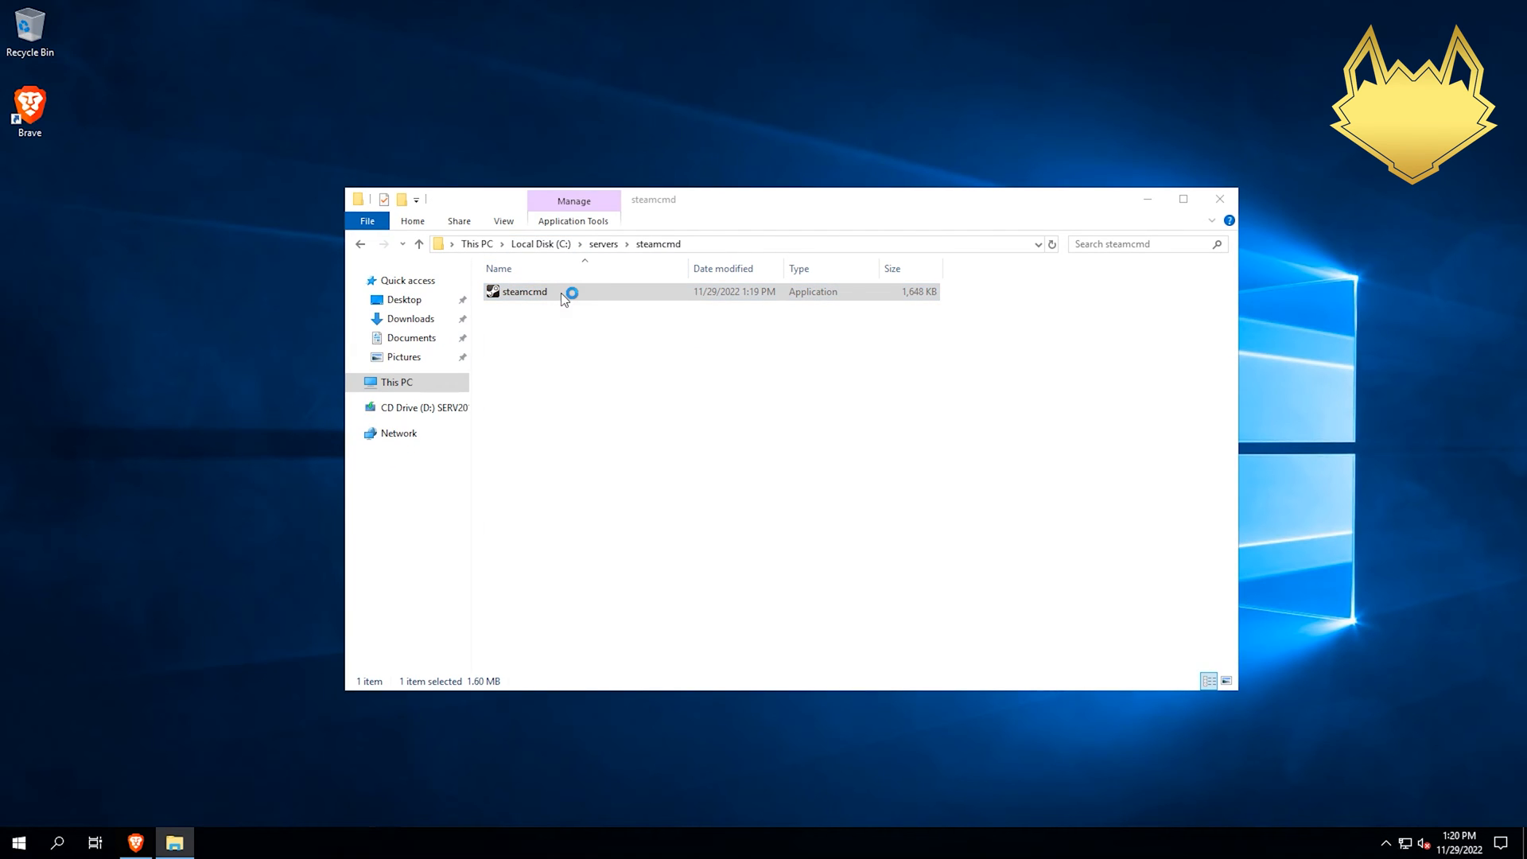
{"action": "double_click", "coordinate": [524, 291]}
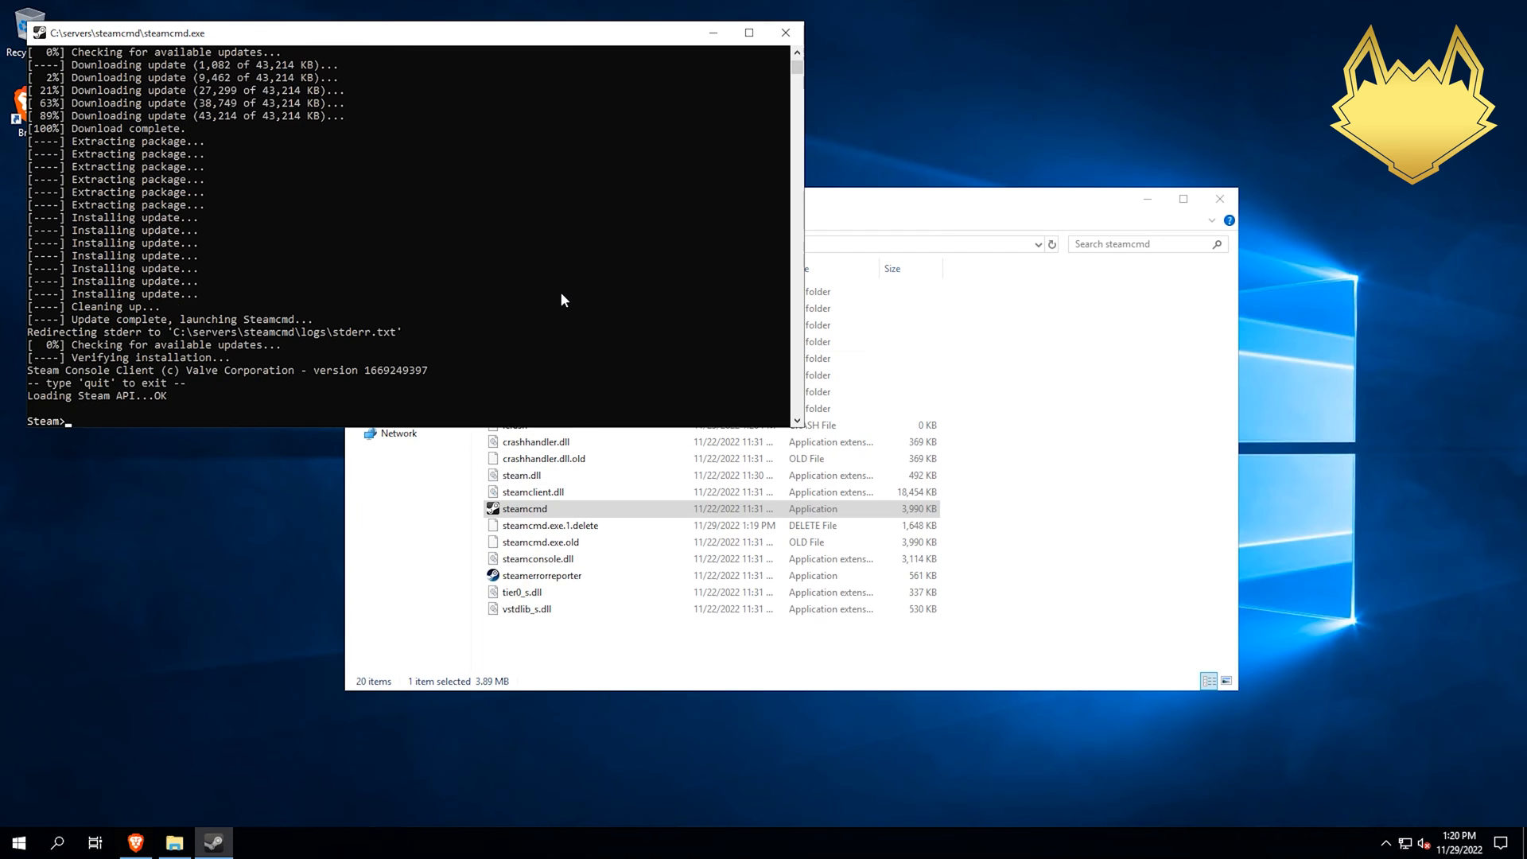
{"action": "mouse_move", "coordinate": [974, 630]}
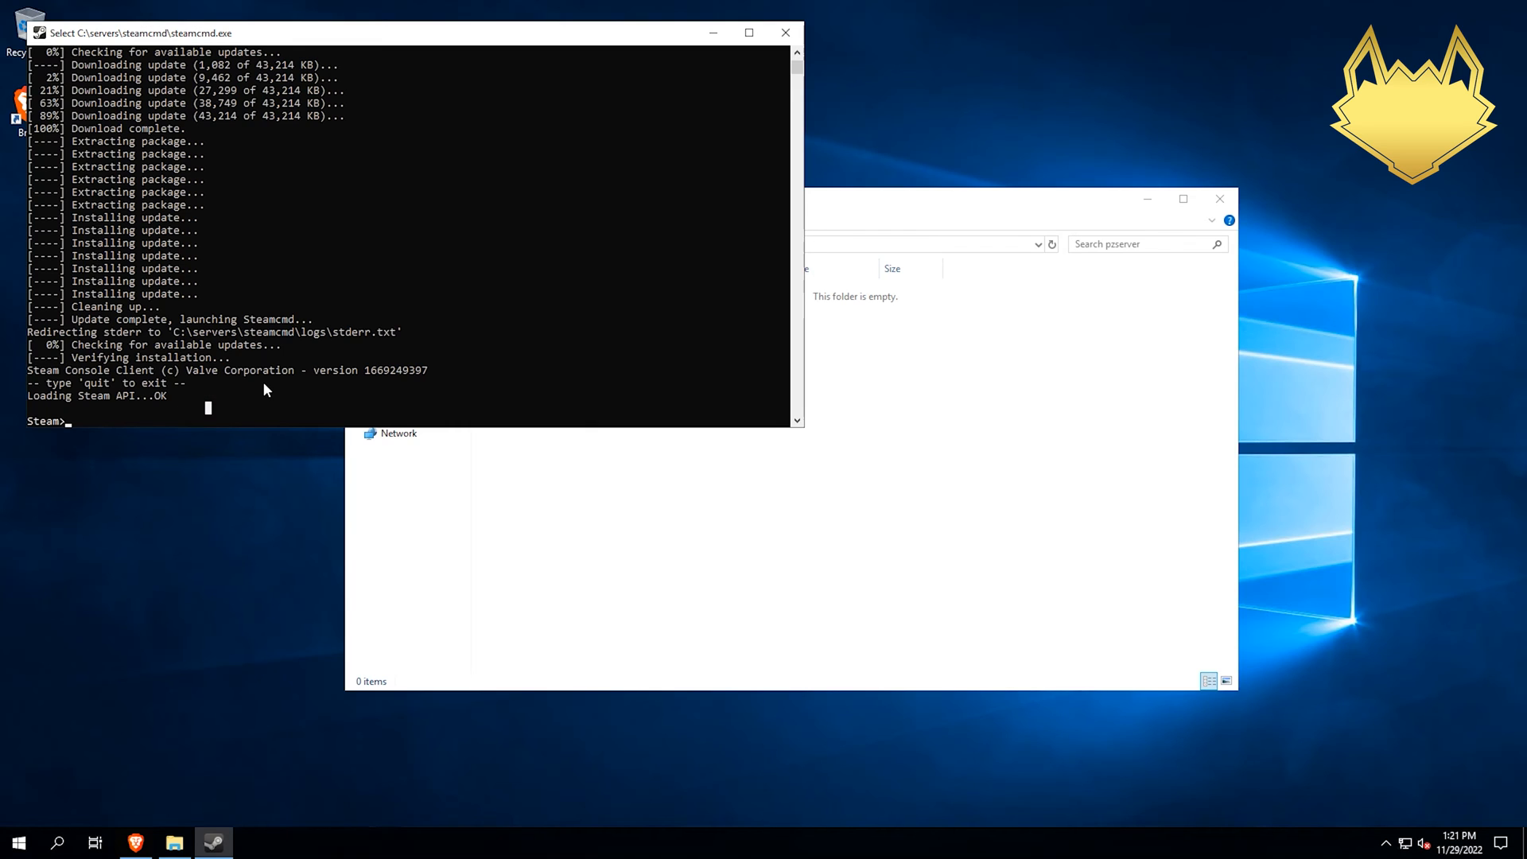
Run force_install_dir to pzserver, login anonymous, then app_update 380870 validate
{"action": "type", "text": "force"}
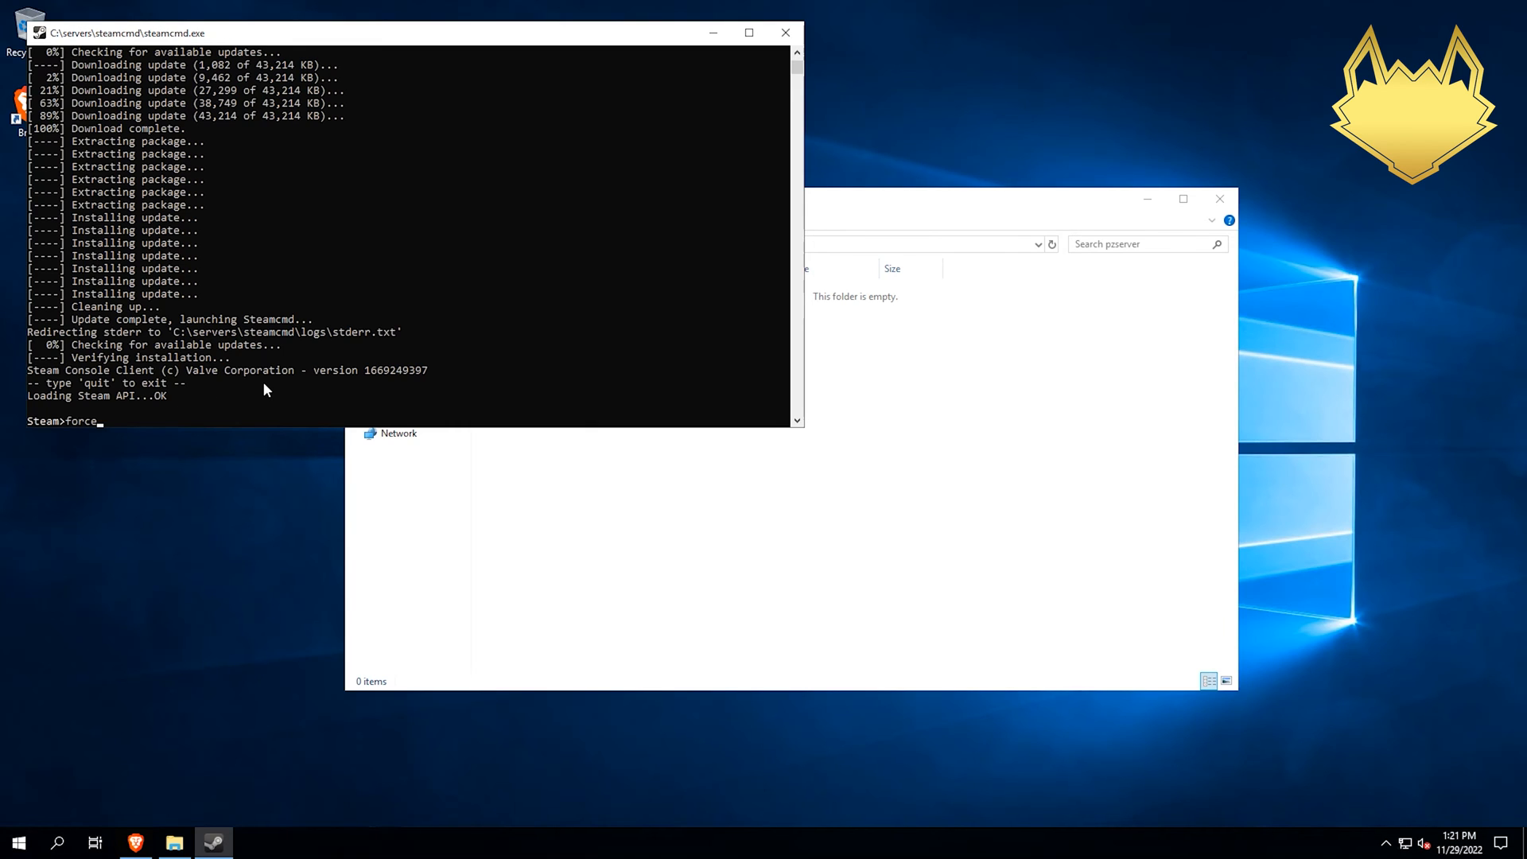
{"action": "type", "text": "_install_dir C:\\servers\\pzserver\\"}
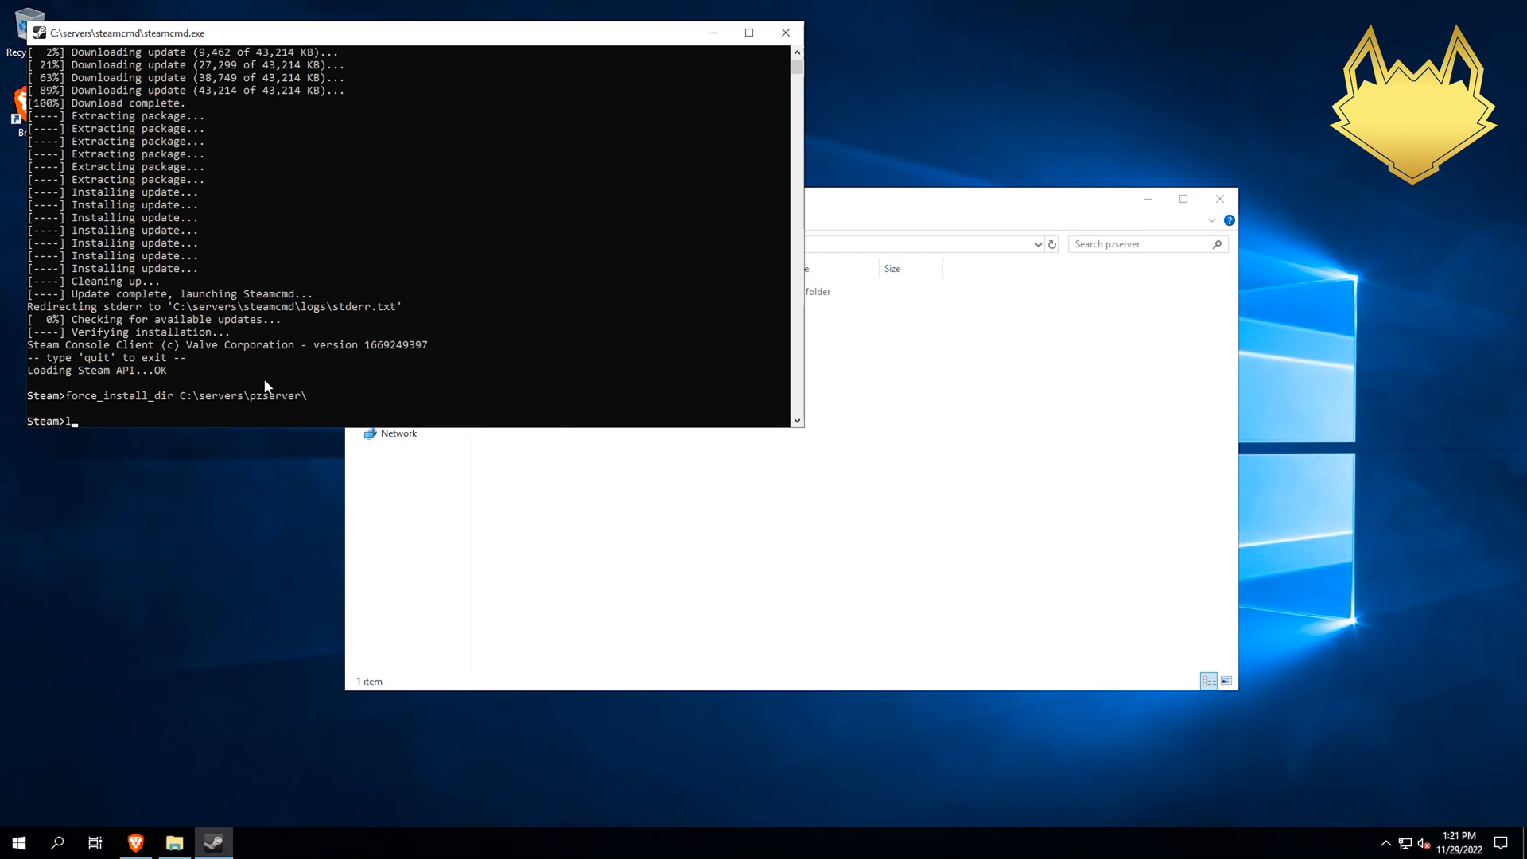
{"action": "type", "text": "login anonymous"}
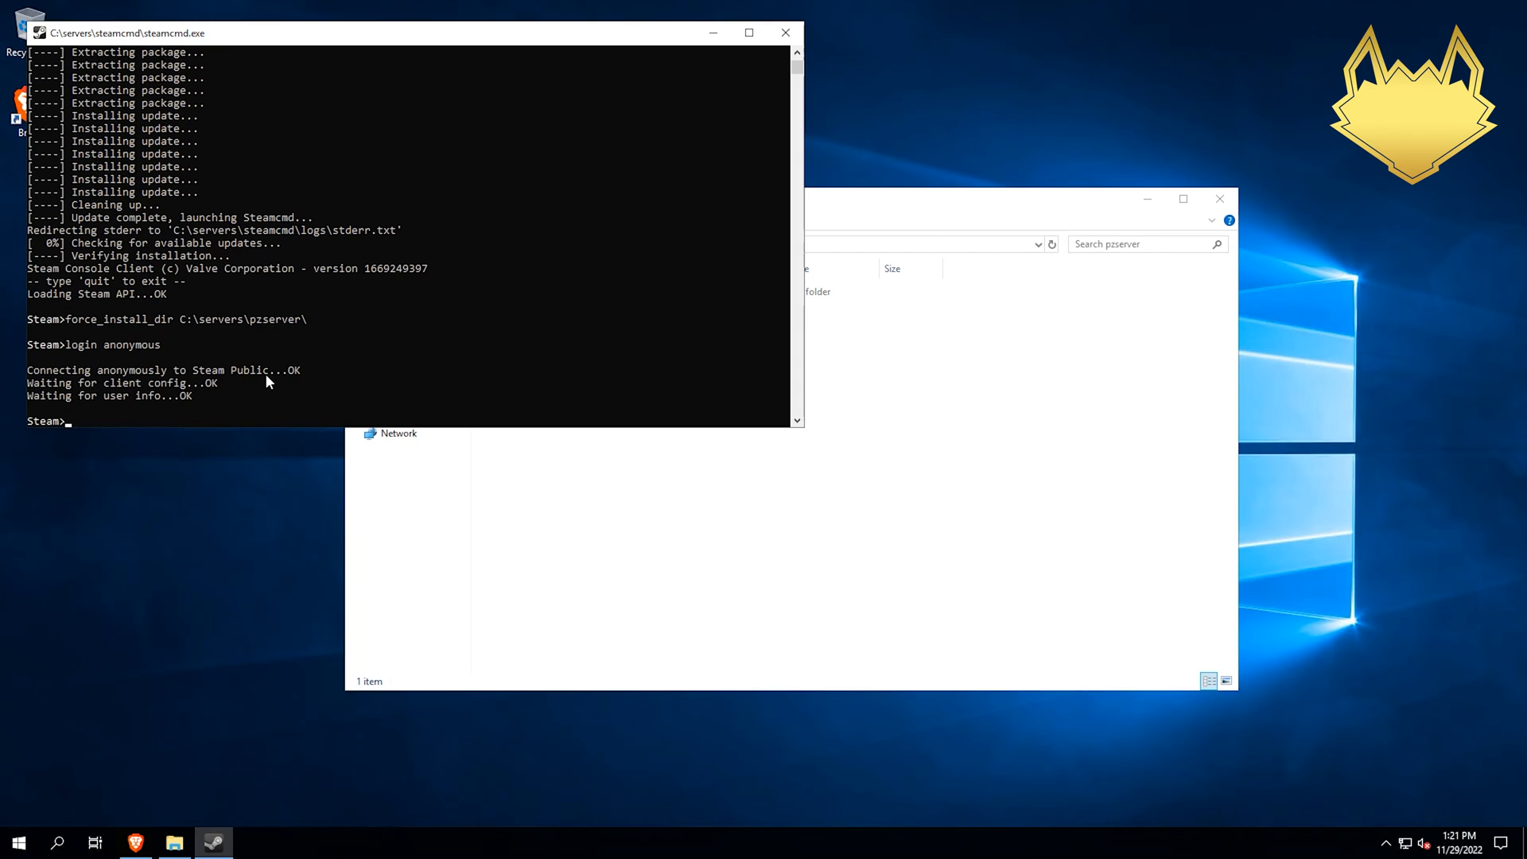
{"action": "type", "text": "app_update"}
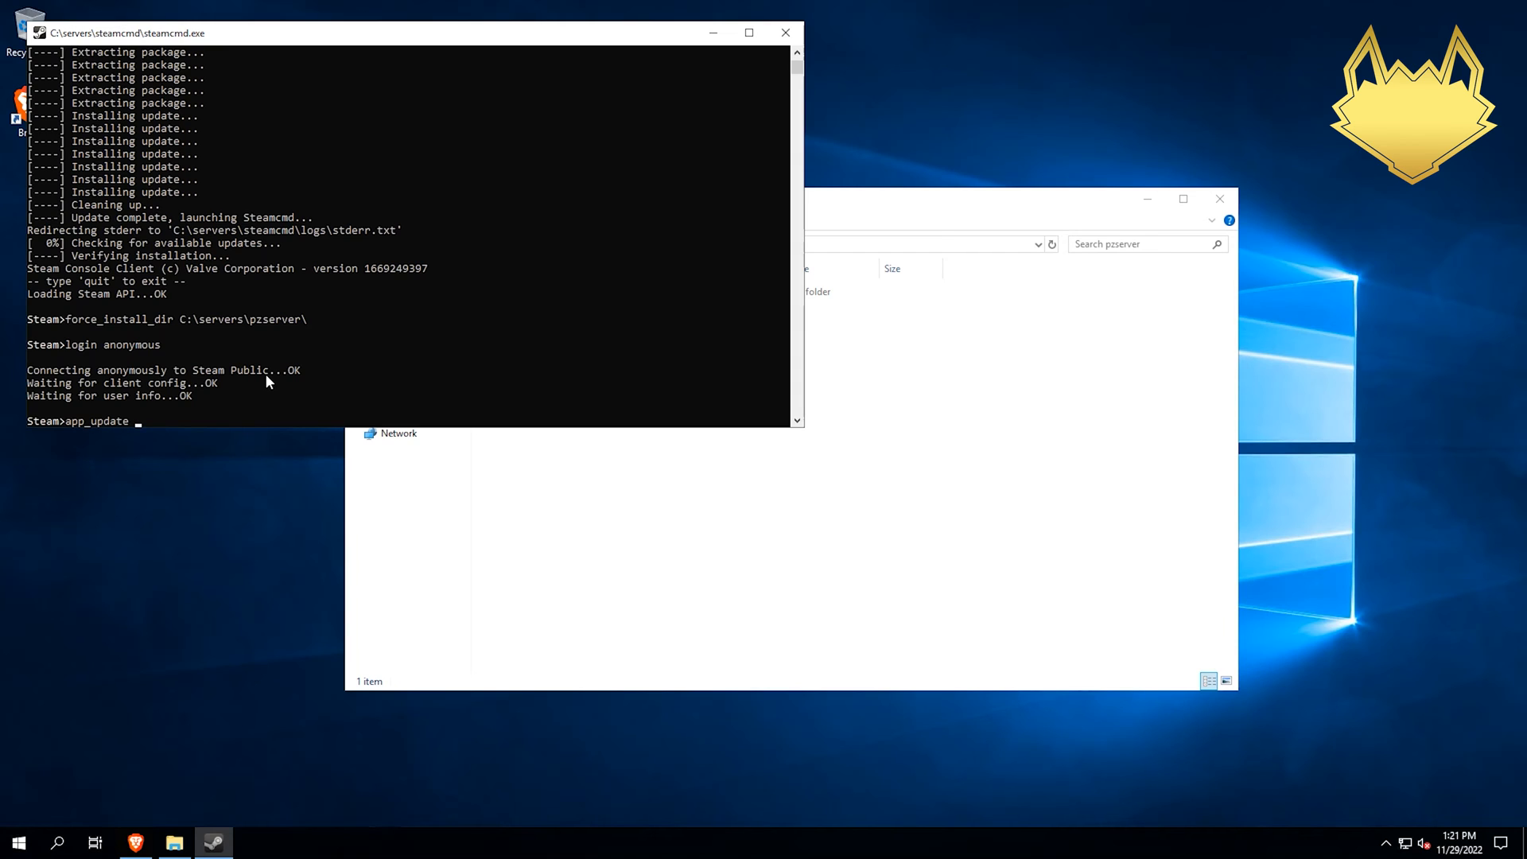
{"action": "type", "text": "380870"}
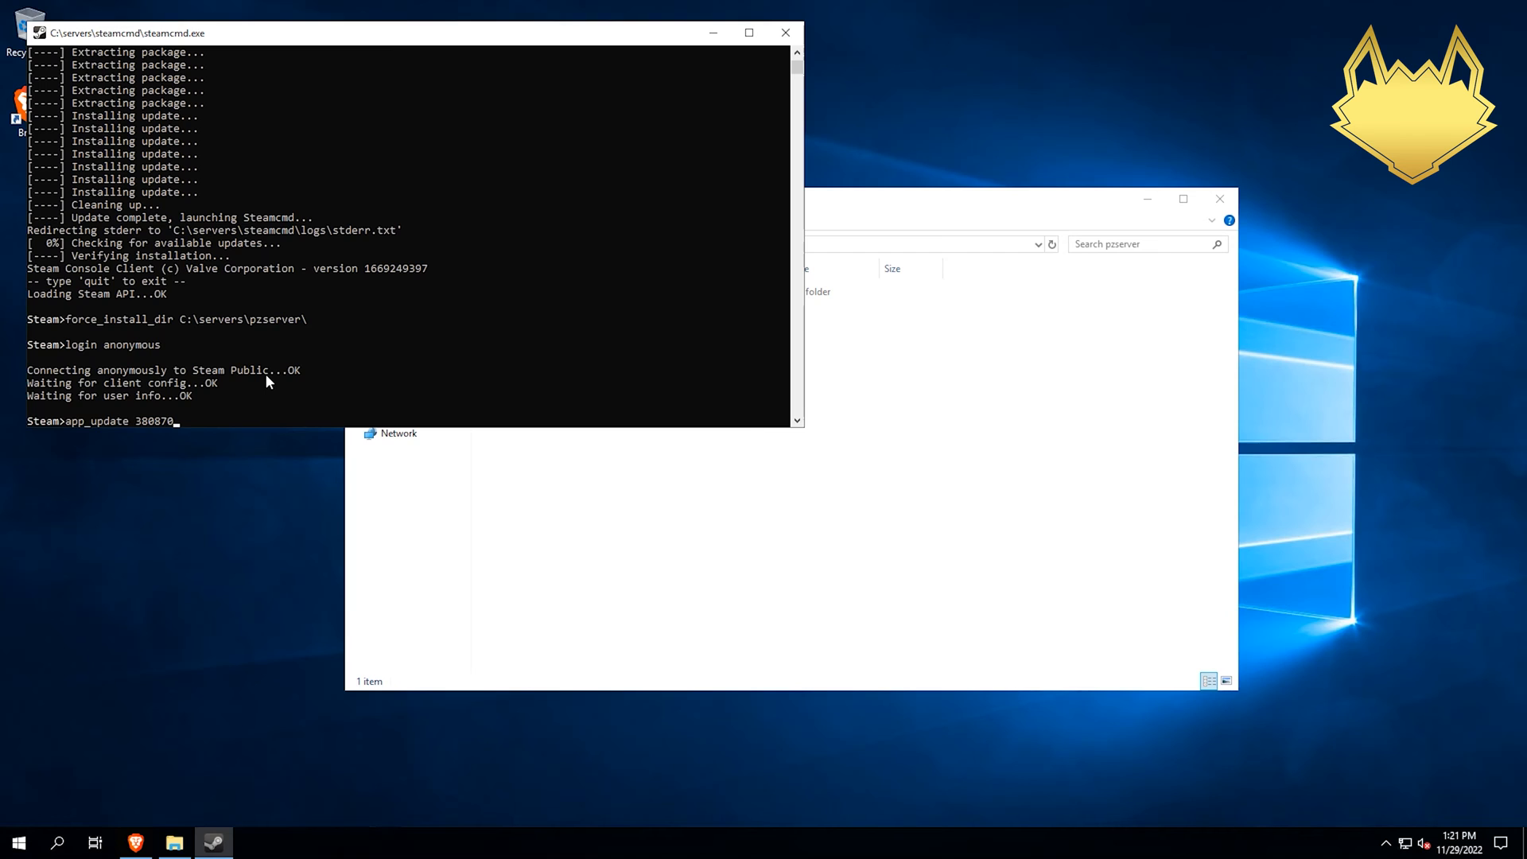
{"action": "type", "text": "validate"}
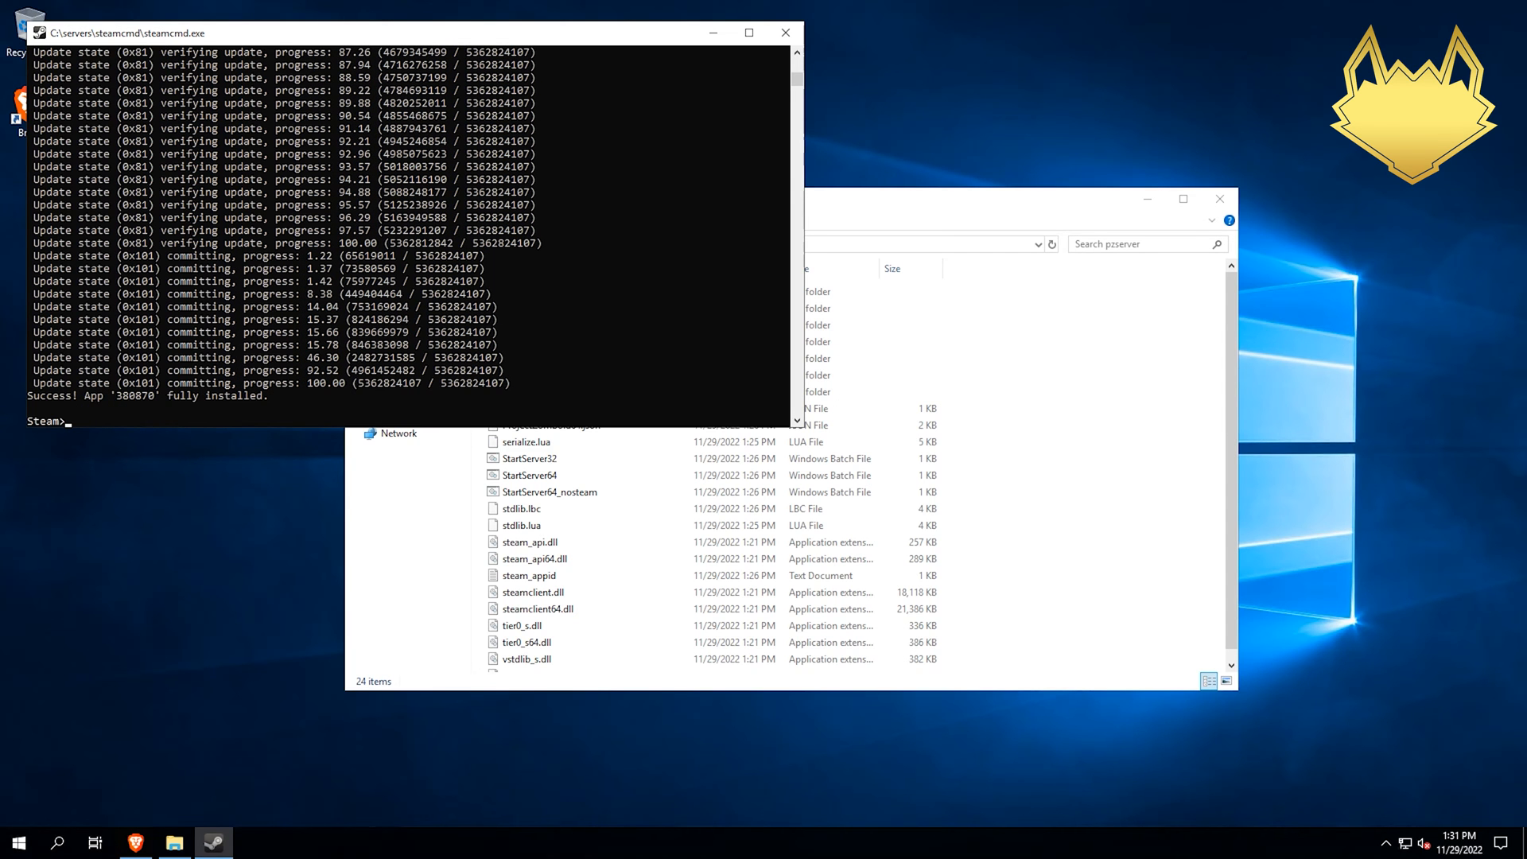
{"action": "mouse_move", "coordinate": [724, 240]}
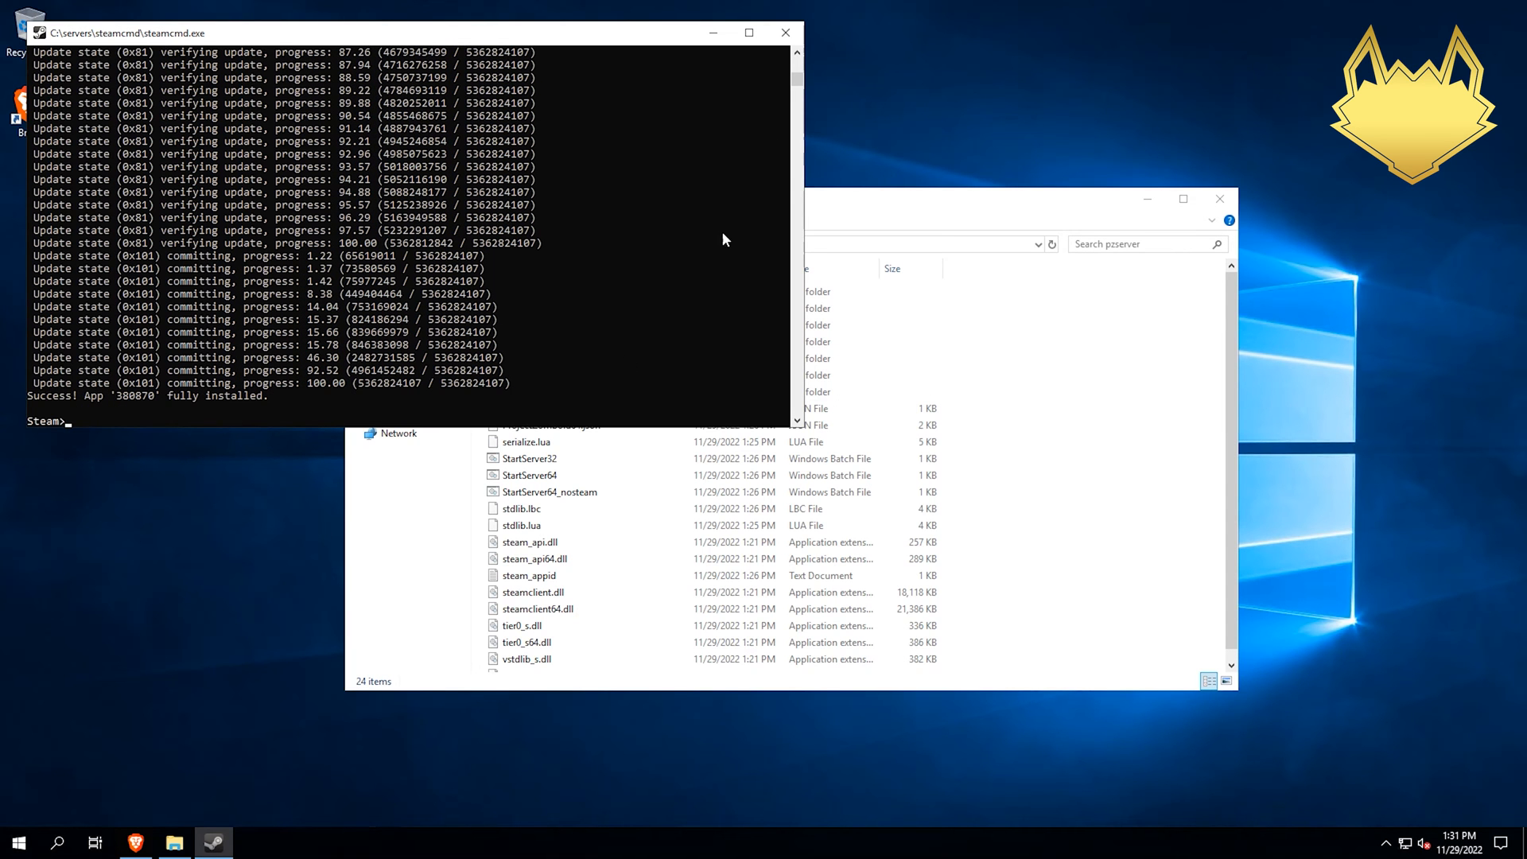
Exit SteamCMD and select StartServer64 in the pzserver folder
{"action": "type", "text": "exit"}
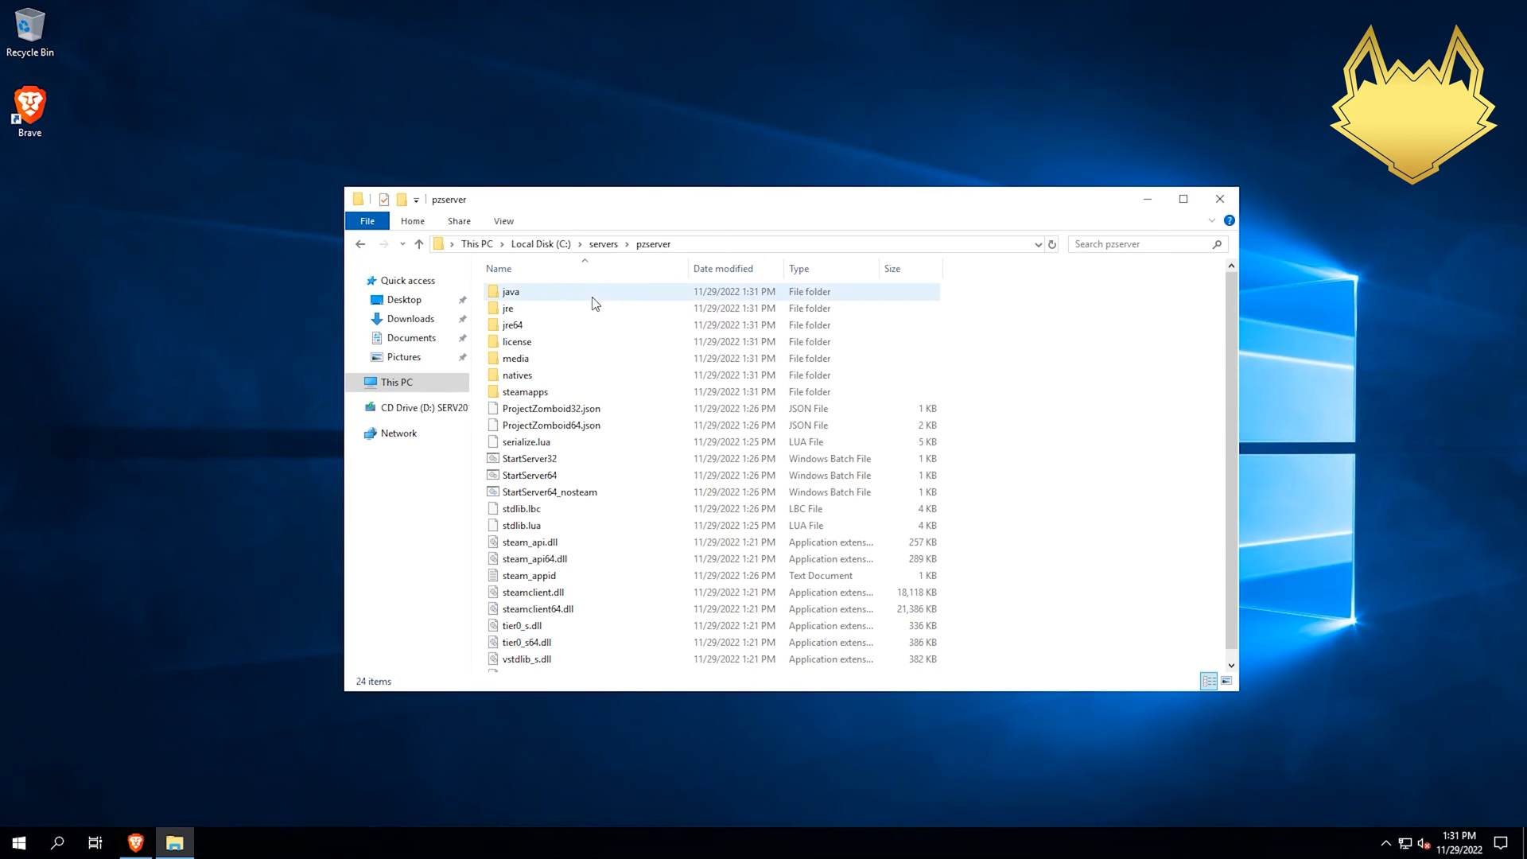
{"action": "left_click", "coordinate": [529, 459]}
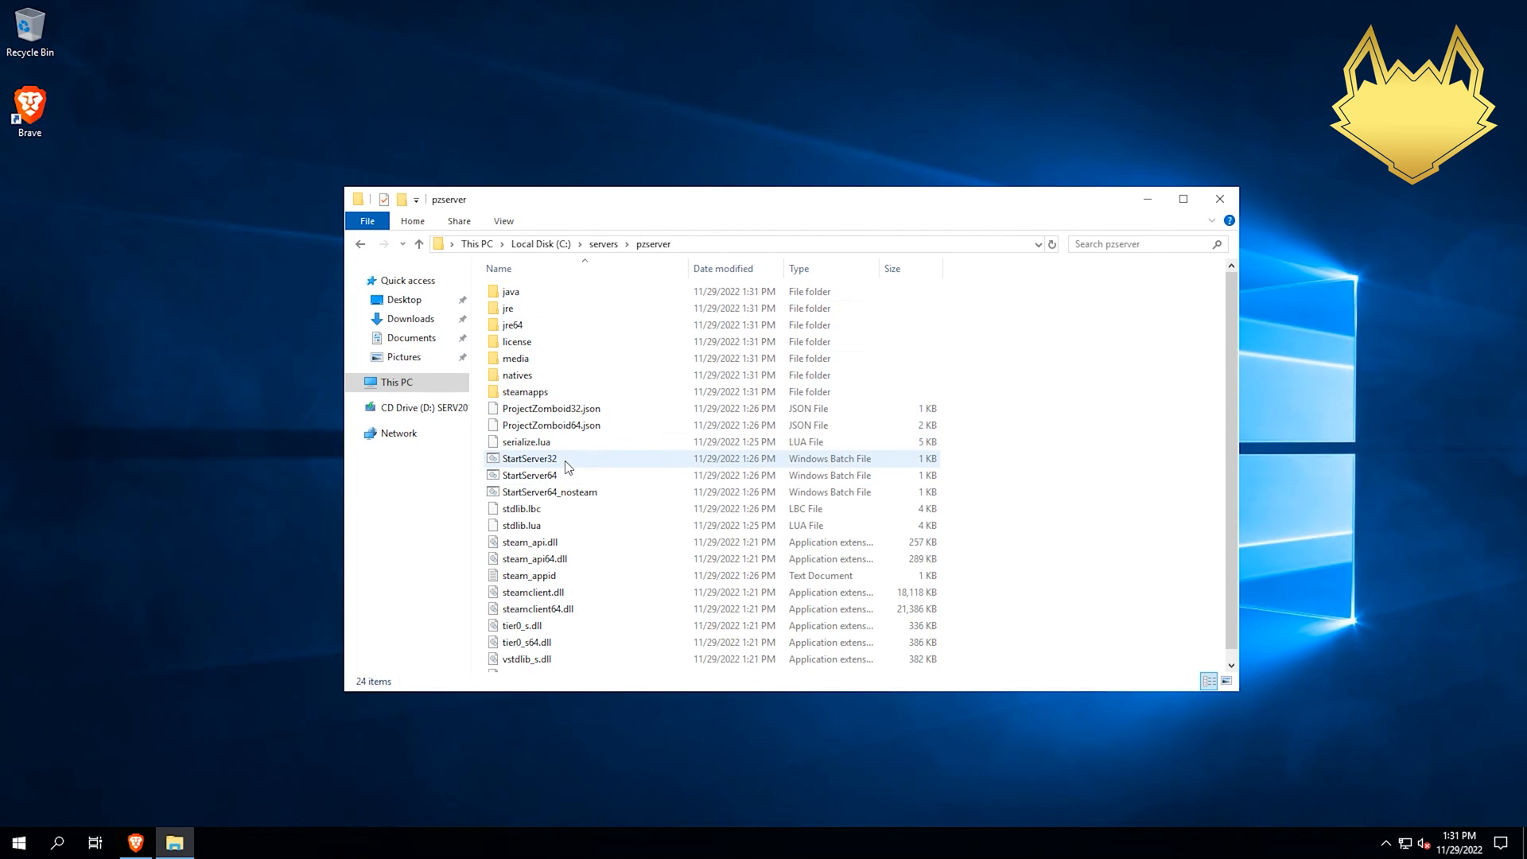
{"action": "left_click", "coordinate": [530, 476]}
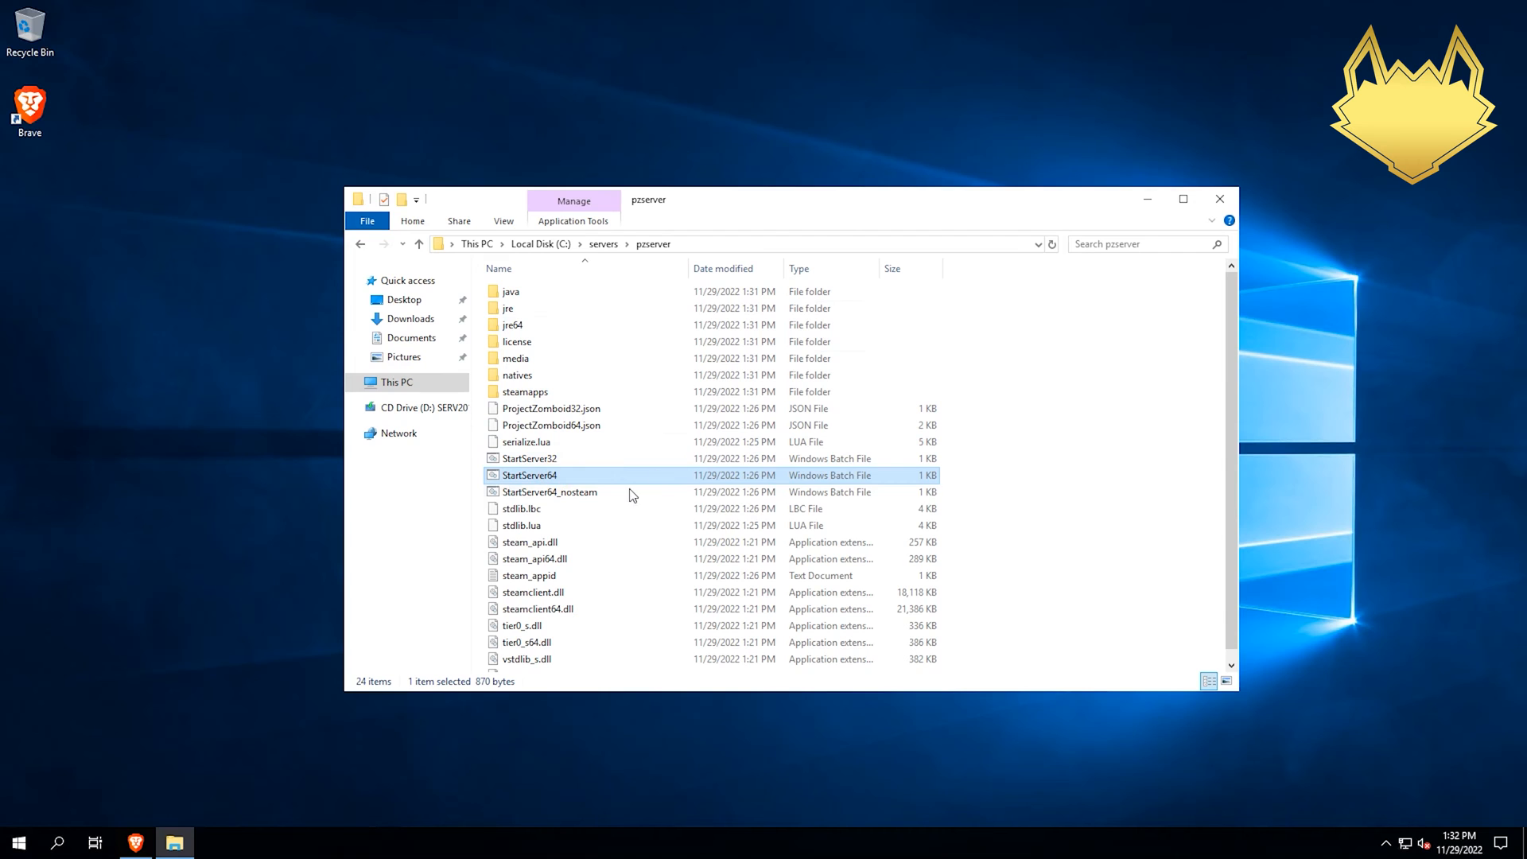
{"action": "left_click", "coordinate": [551, 491]}
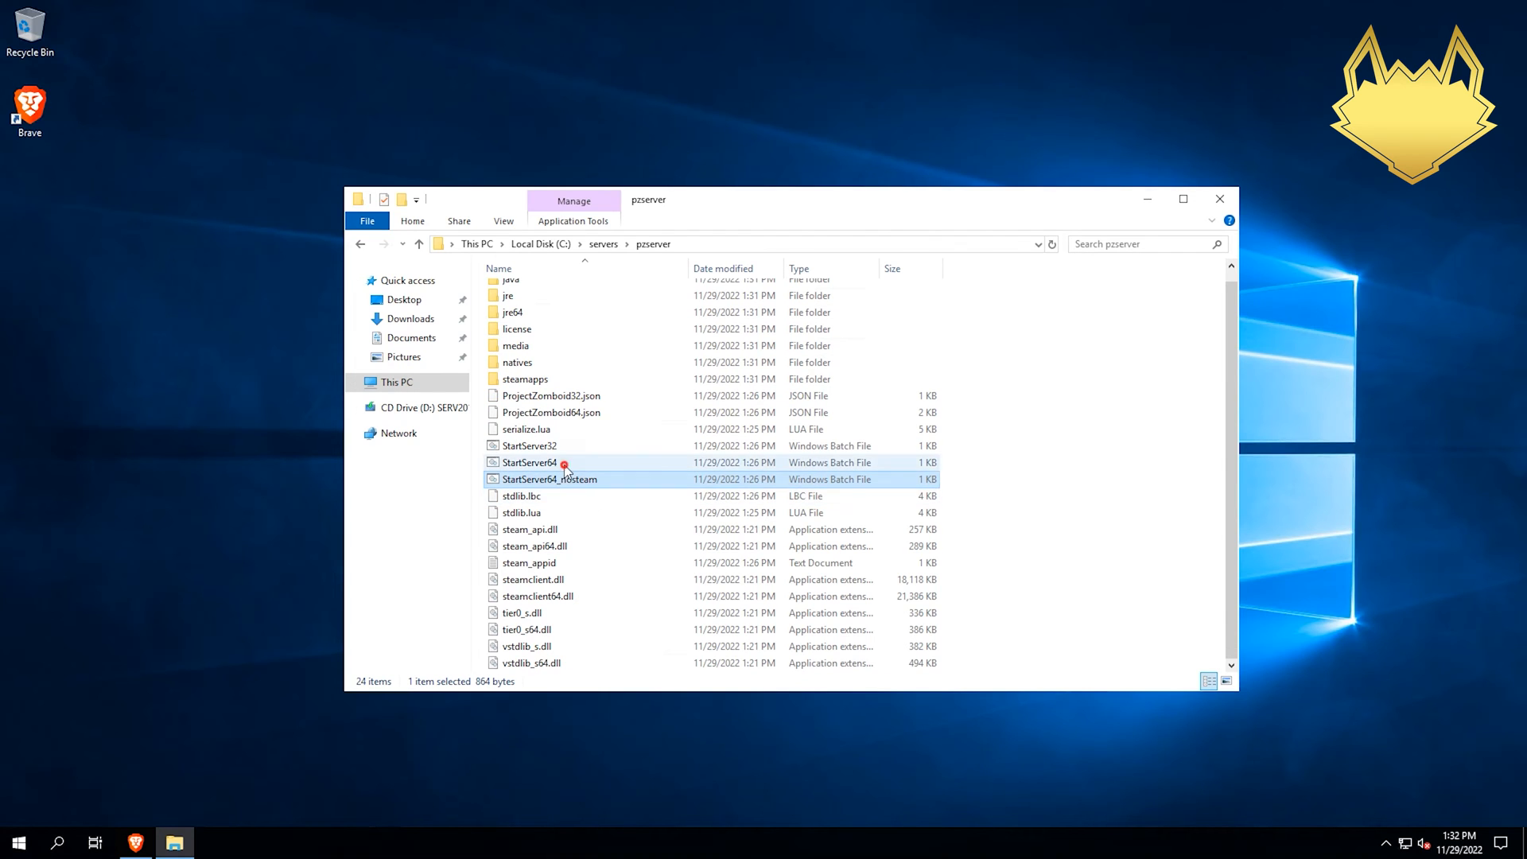
{"action": "left_click", "coordinate": [530, 461]}
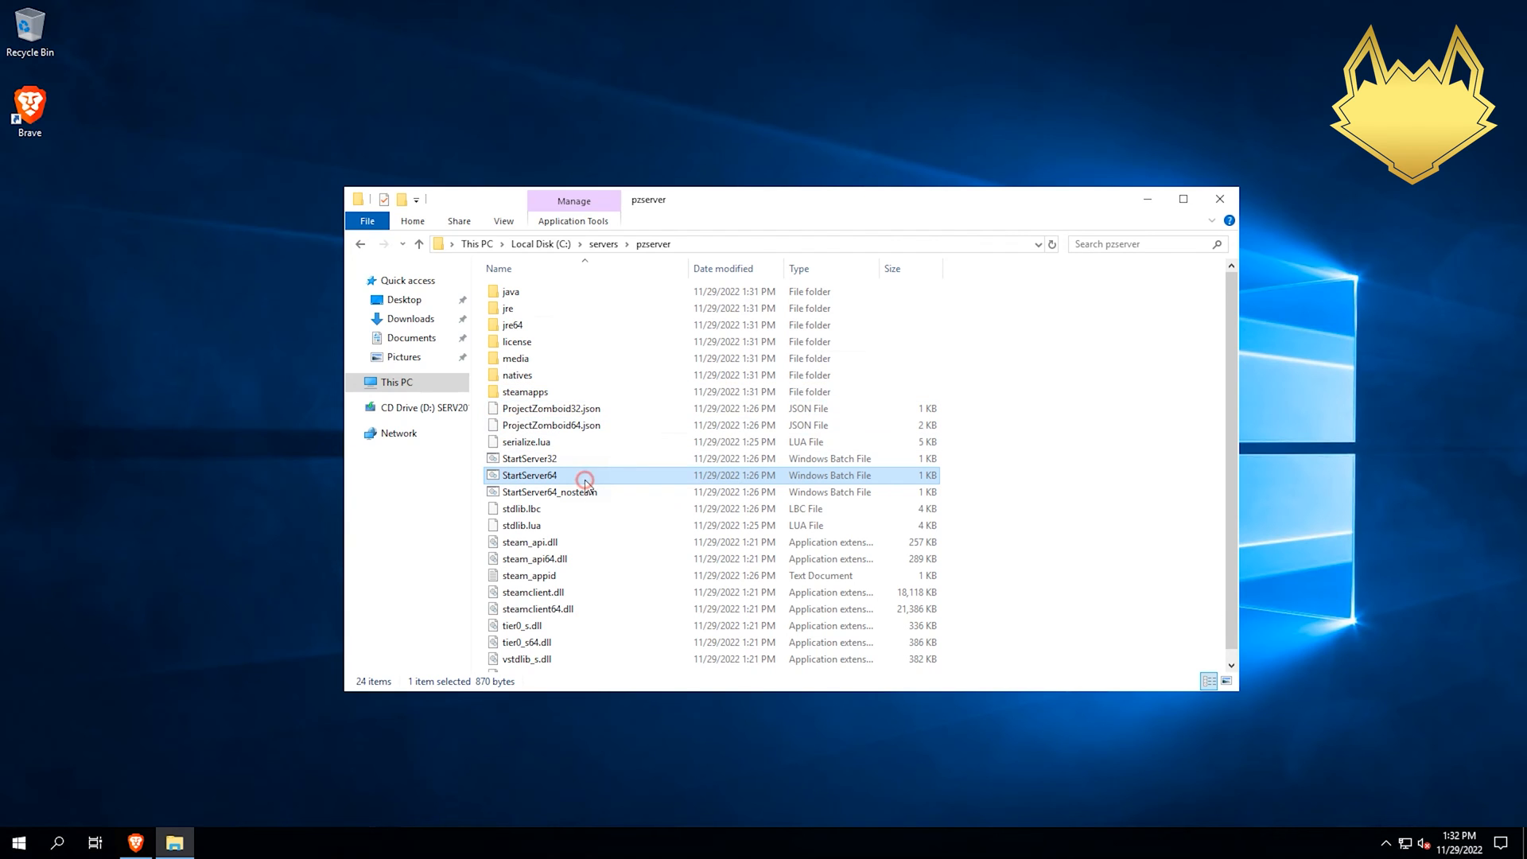
{"action": "double_click", "coordinate": [529, 475]}
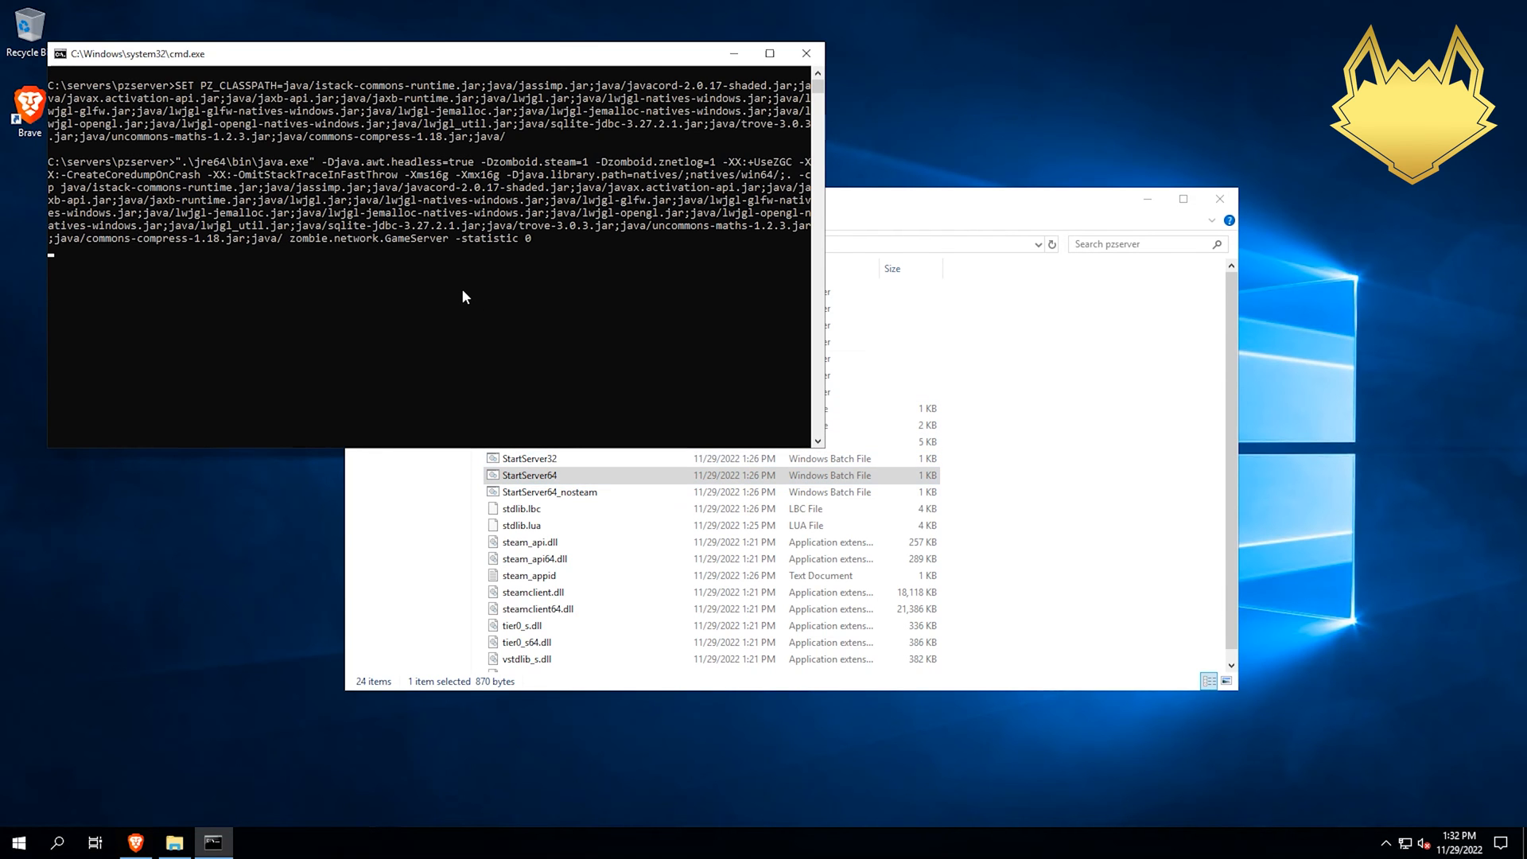
{"action": "mouse_move", "coordinate": [382, 281]}
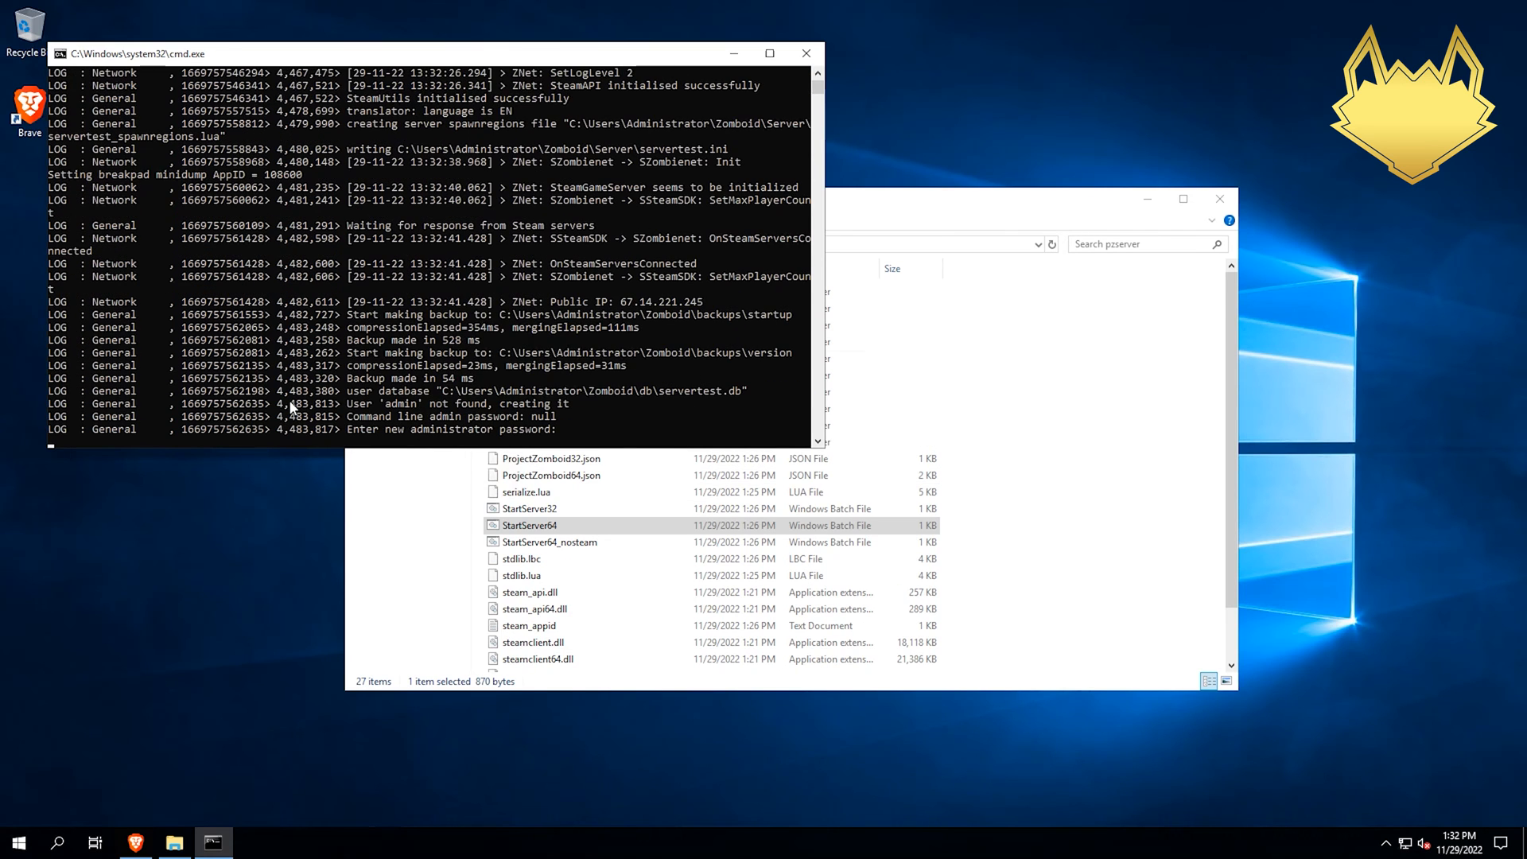
{"action": "type", "text": "123"}
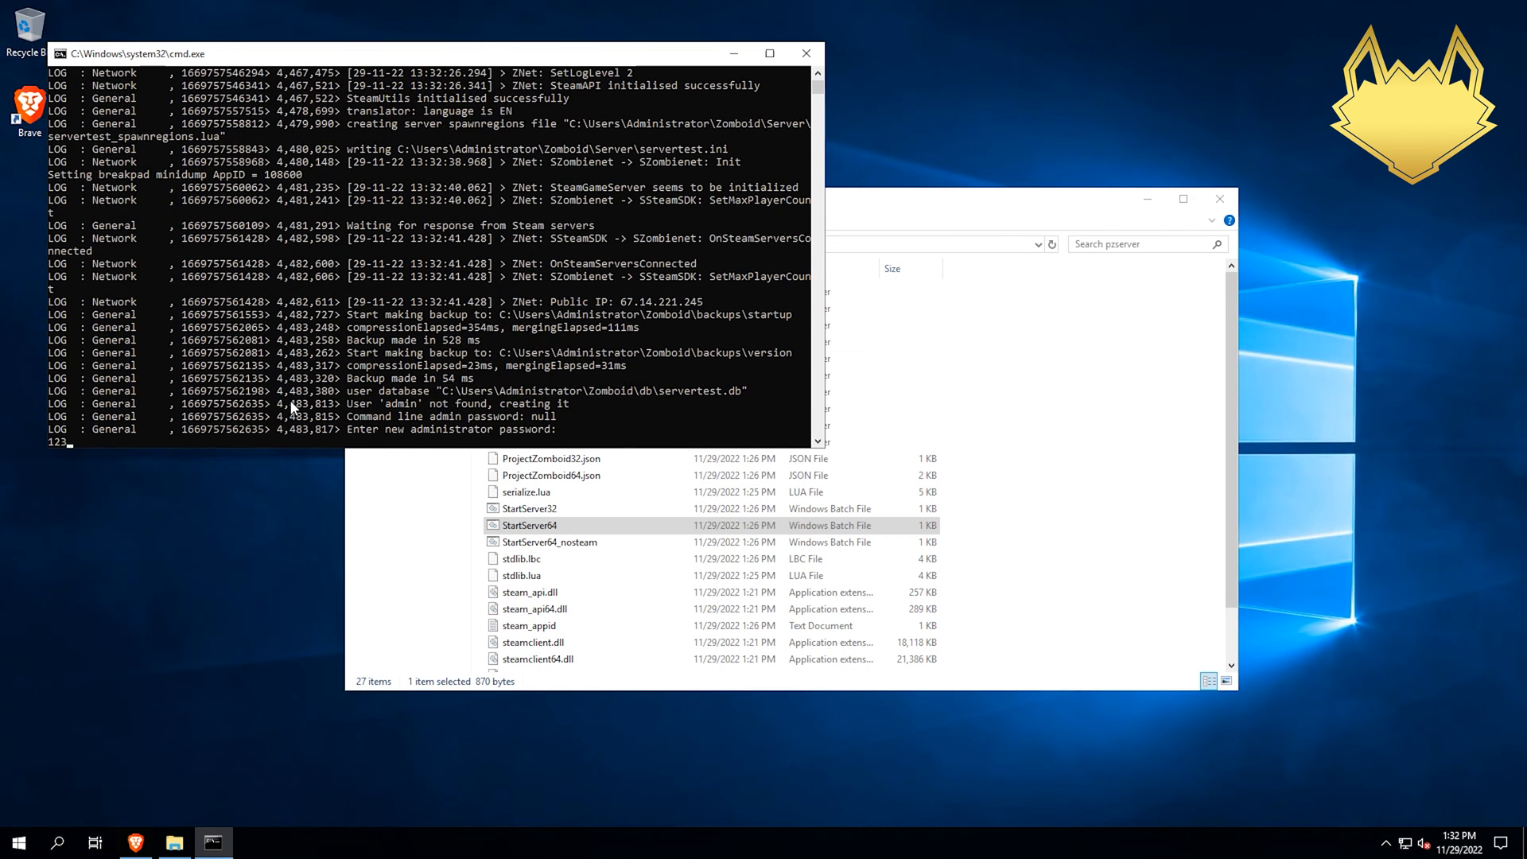
{"action": "key", "text": "enter"}
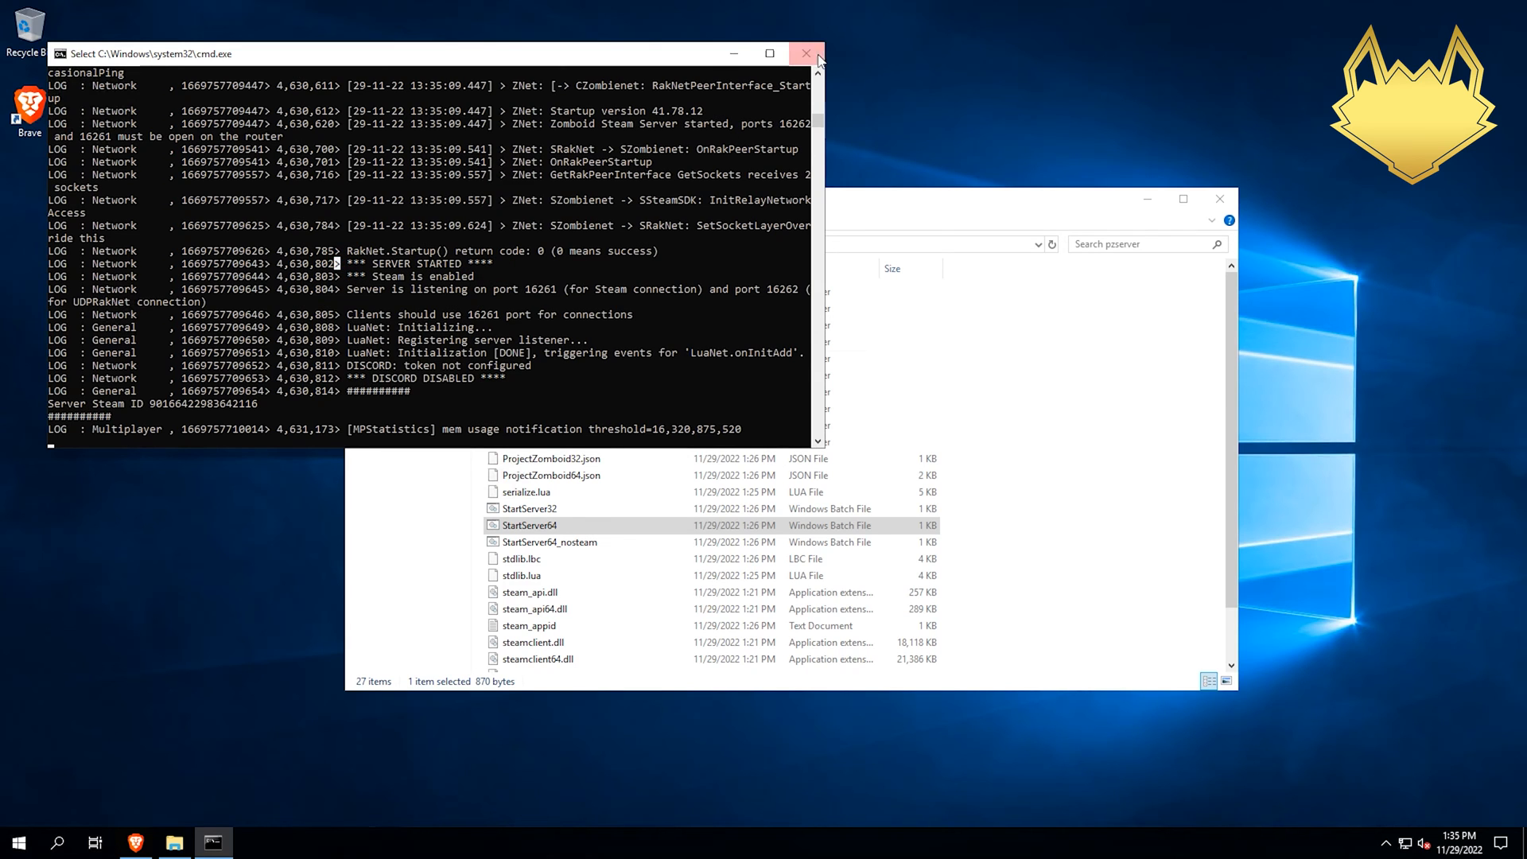
{"action": "mouse_move", "coordinate": [806, 53]}
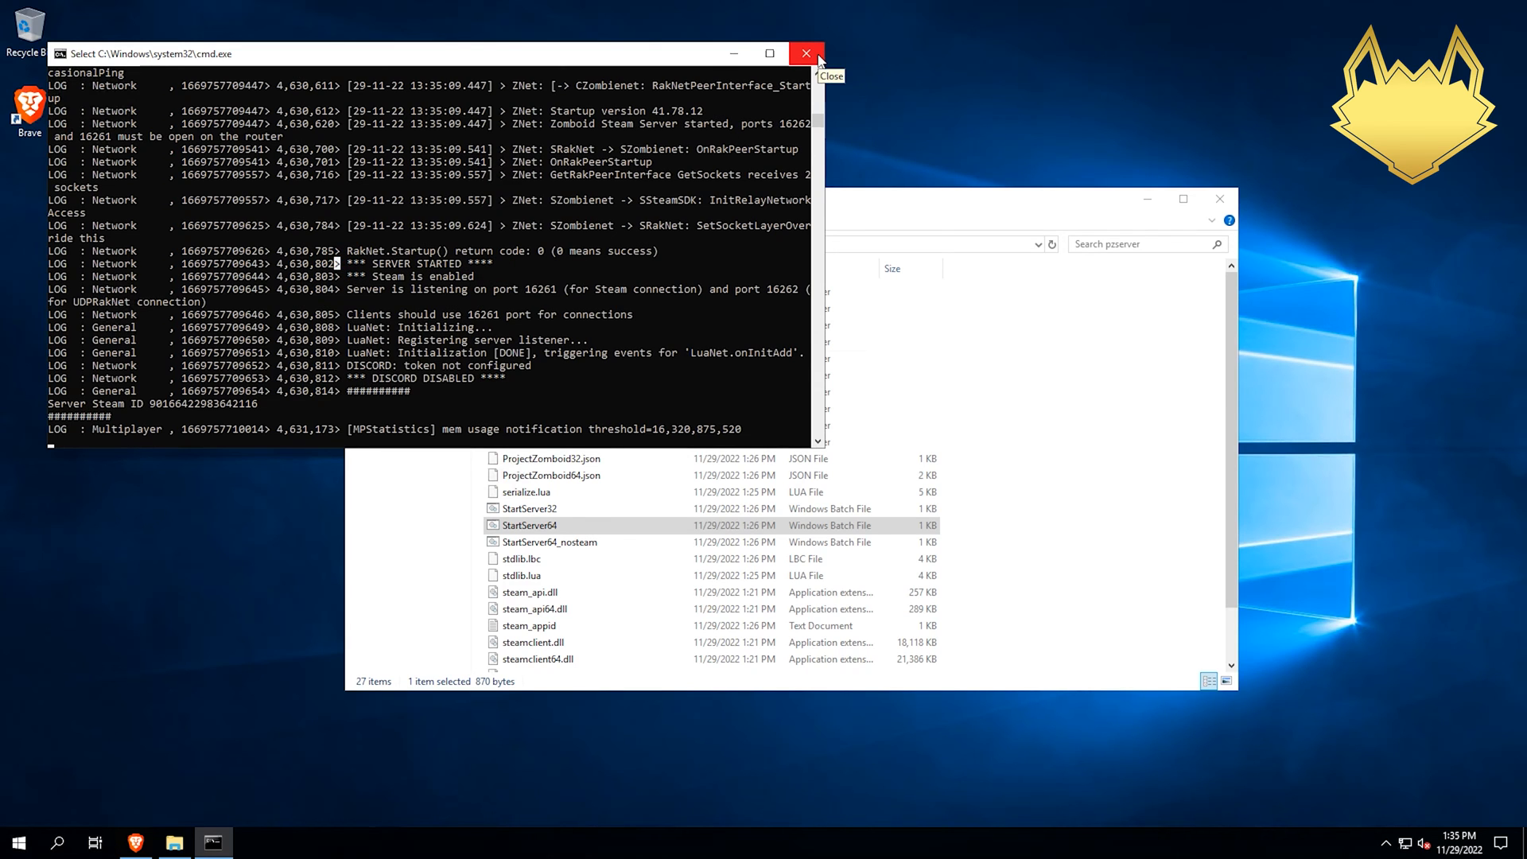
{"action": "left_click", "coordinate": [805, 53]}
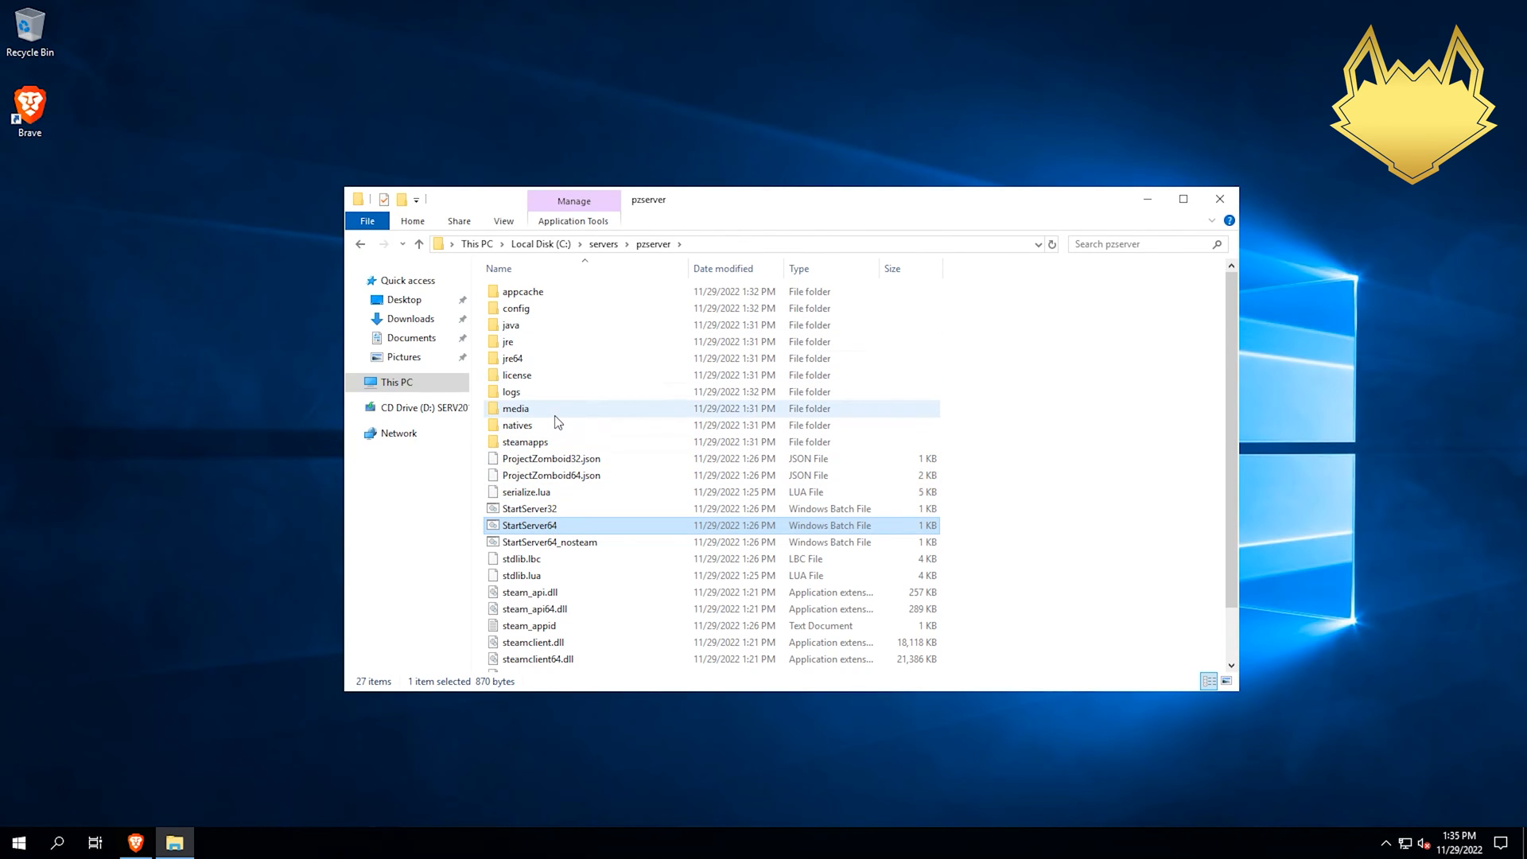
{"action": "mouse_move", "coordinate": [555, 413]}
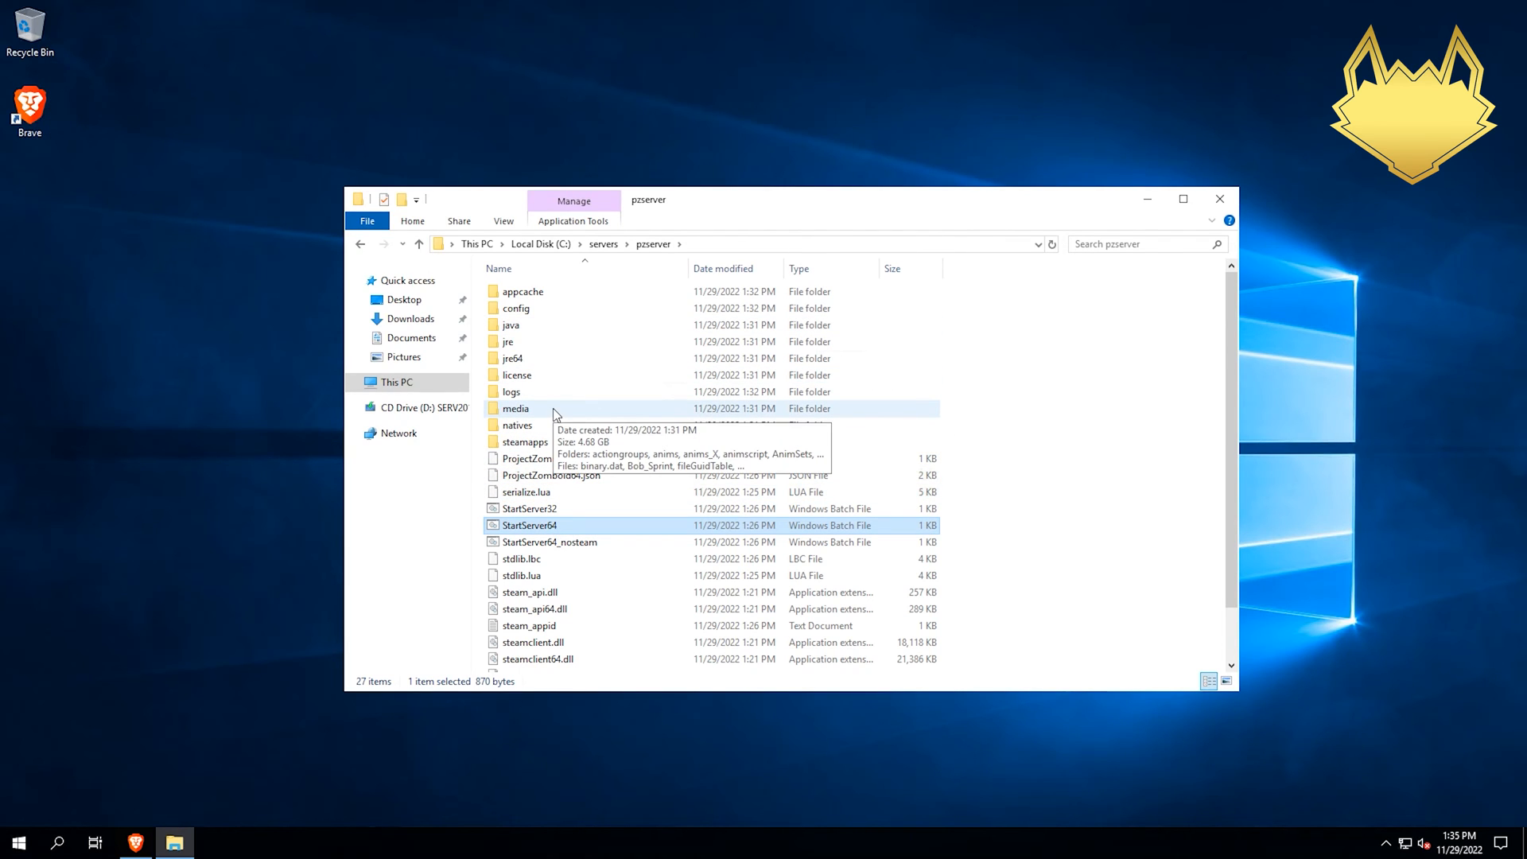
Browse to C:\Users\Administrator\Zomboid\Server and open the servertest configuration file
{"action": "left_click", "coordinate": [396, 381]}
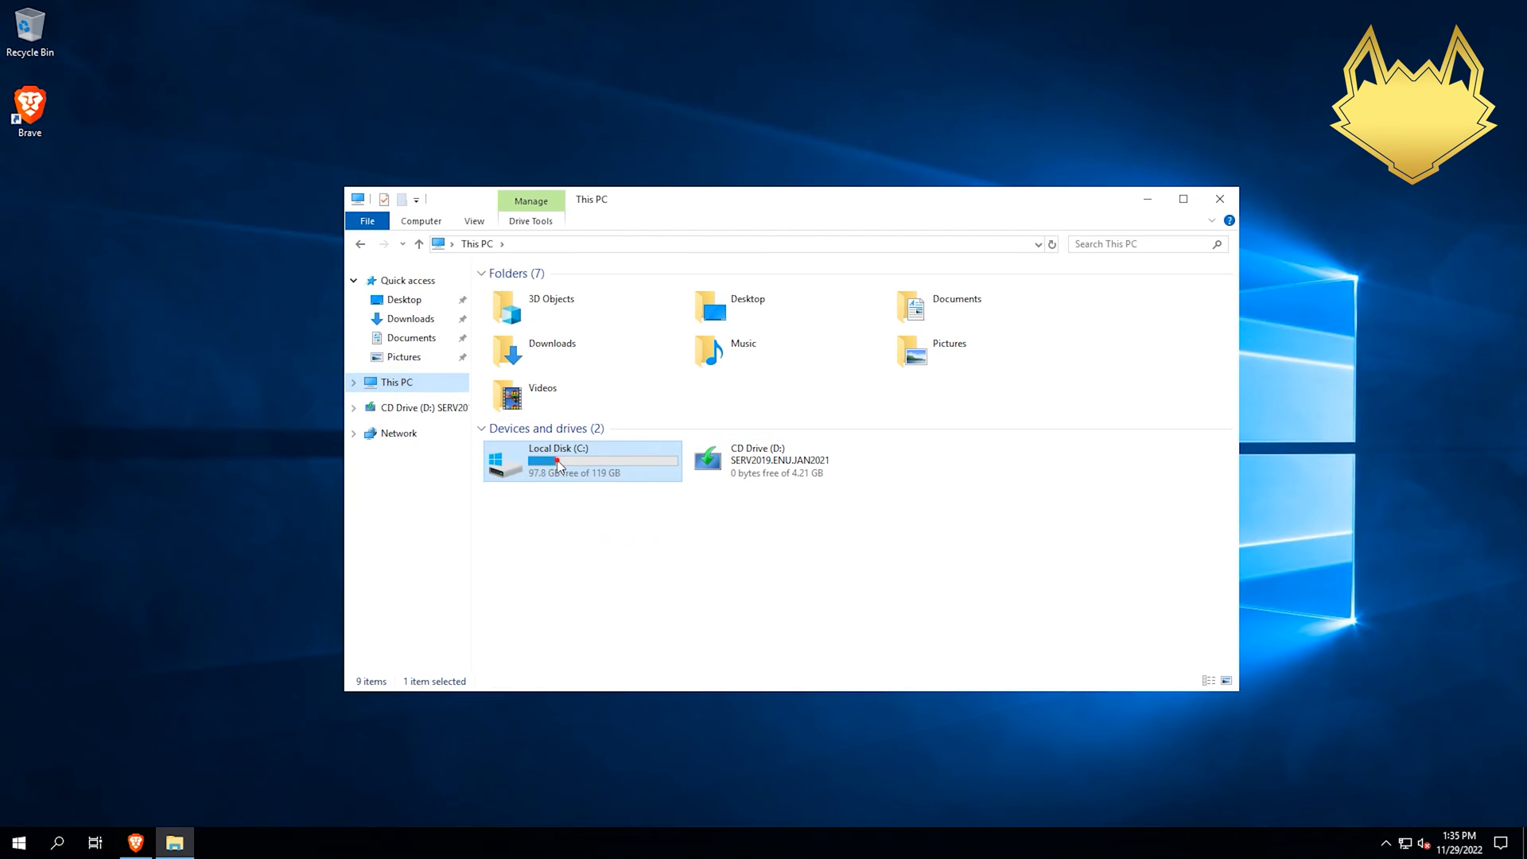
{"action": "double_click", "coordinate": [559, 460]}
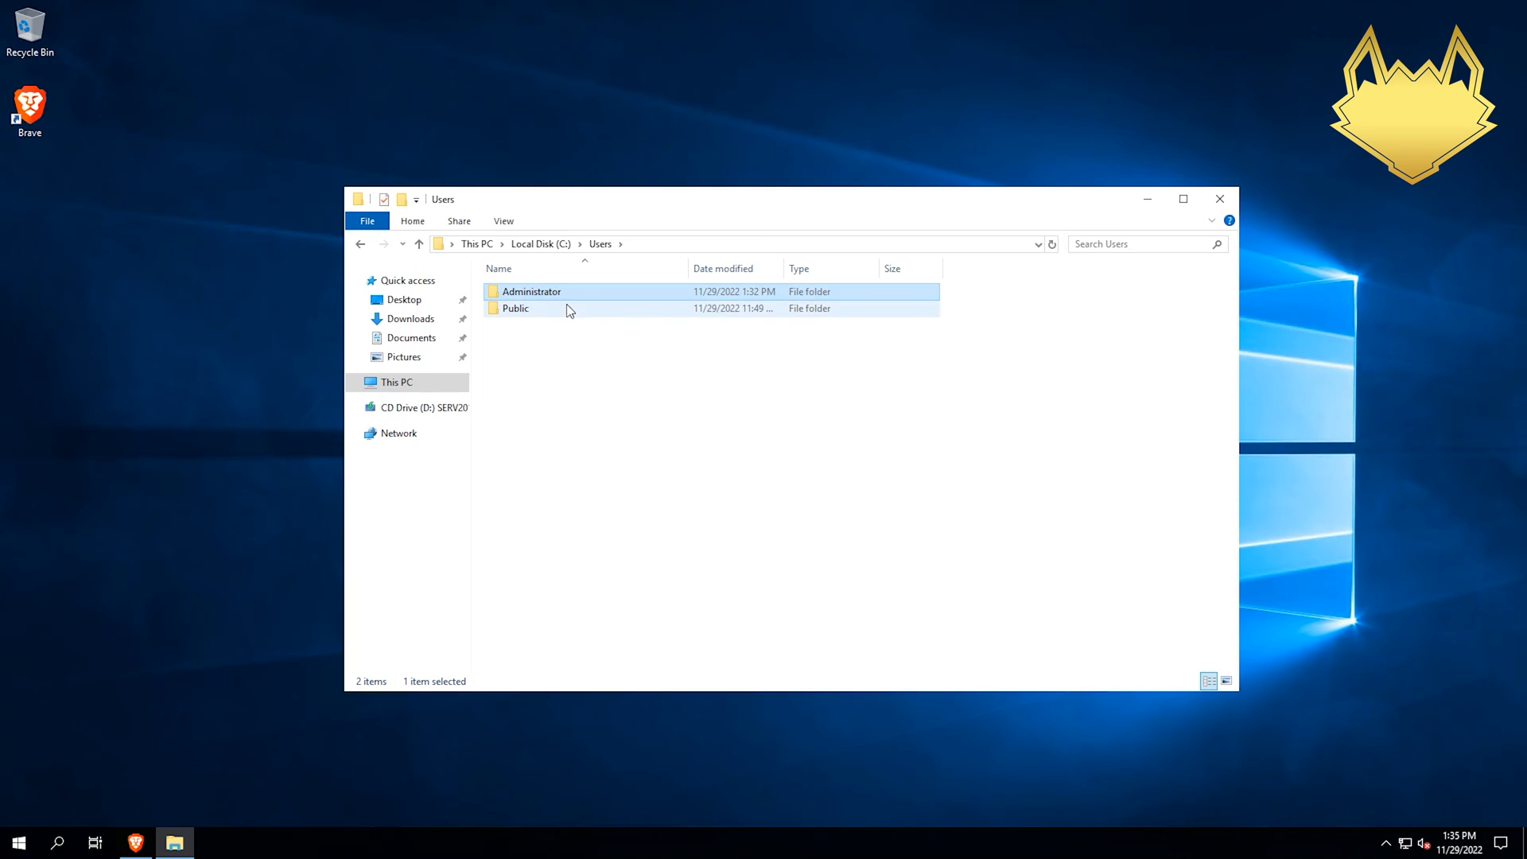
{"action": "double_click", "coordinate": [532, 291]}
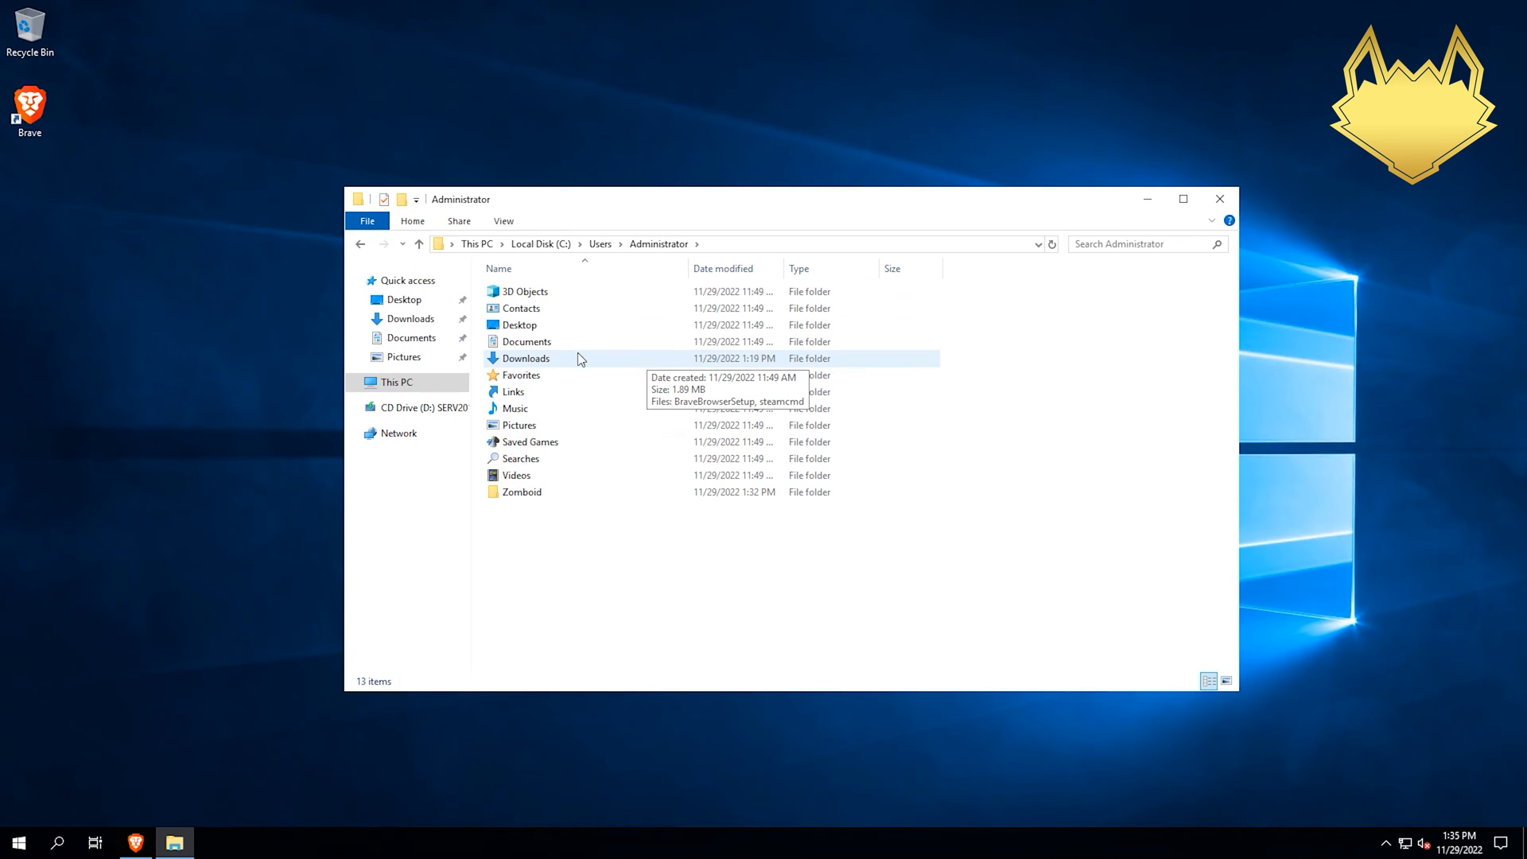
{"action": "left_click", "coordinate": [522, 492]}
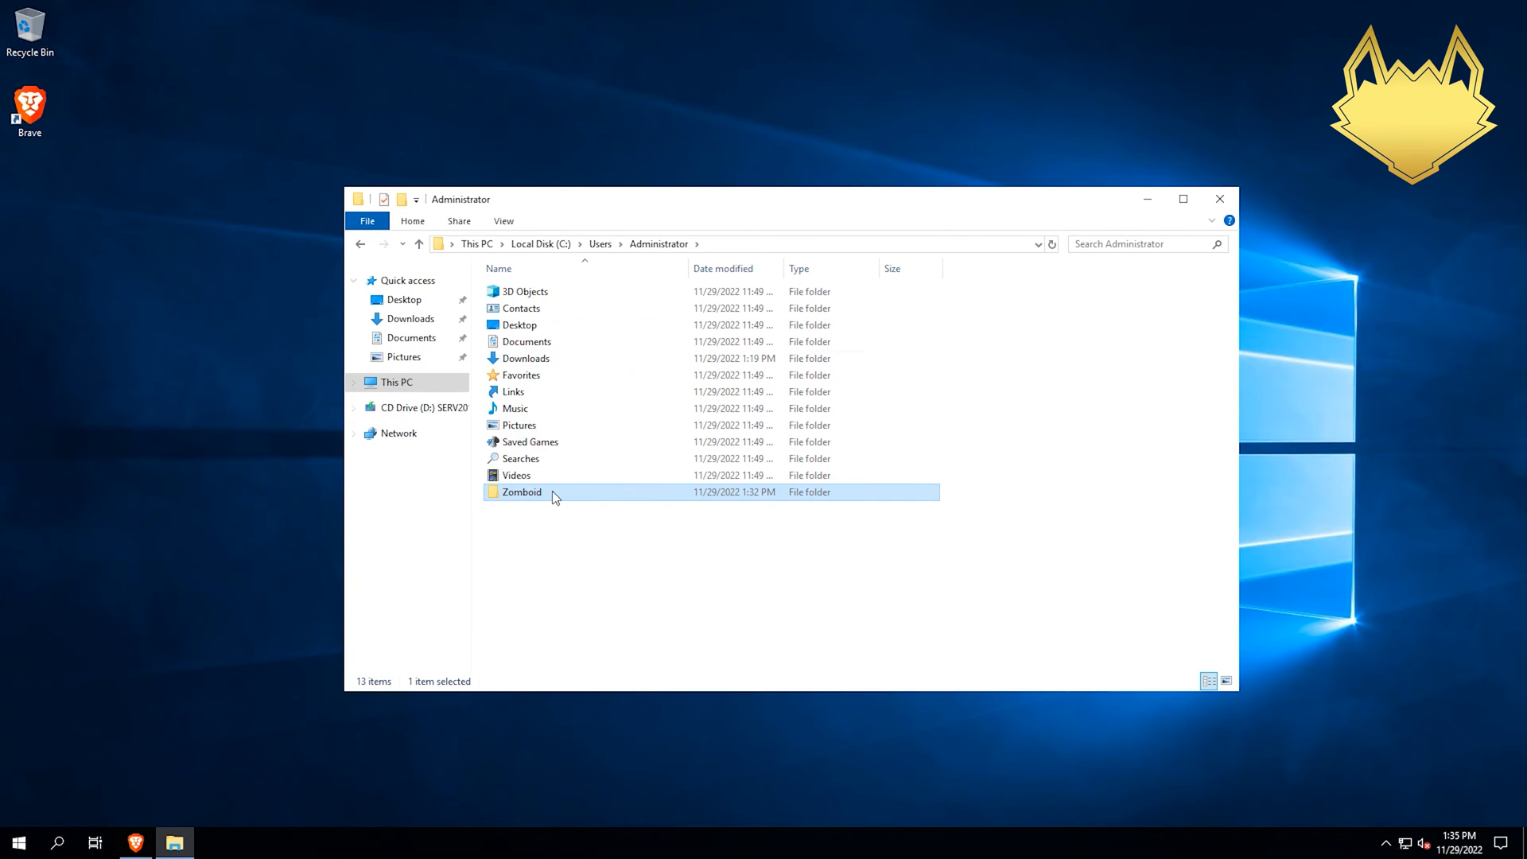
{"action": "double_click", "coordinate": [522, 492]}
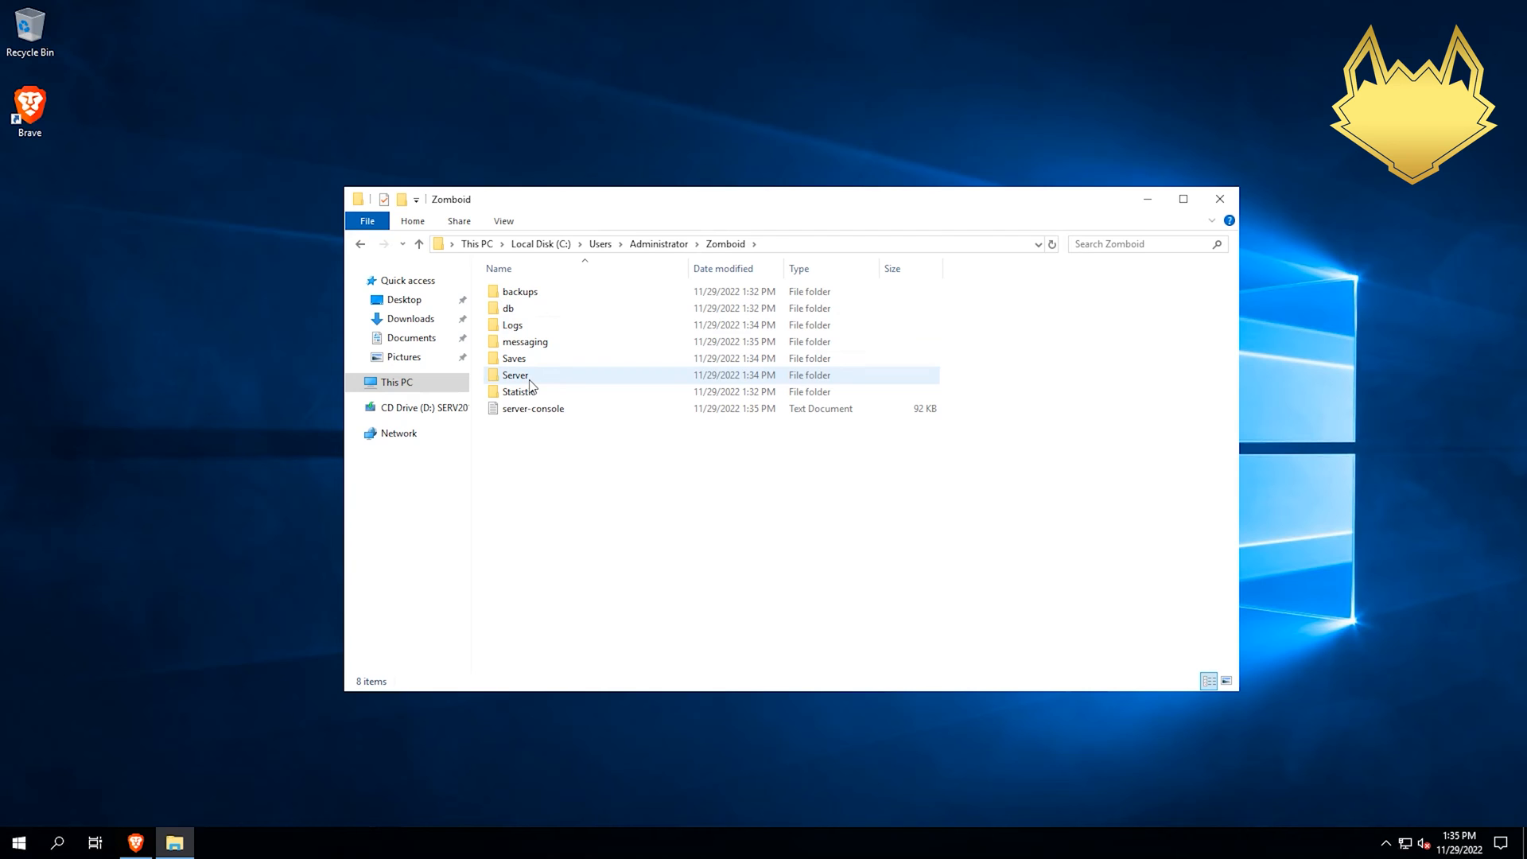
{"action": "double_click", "coordinate": [517, 374]}
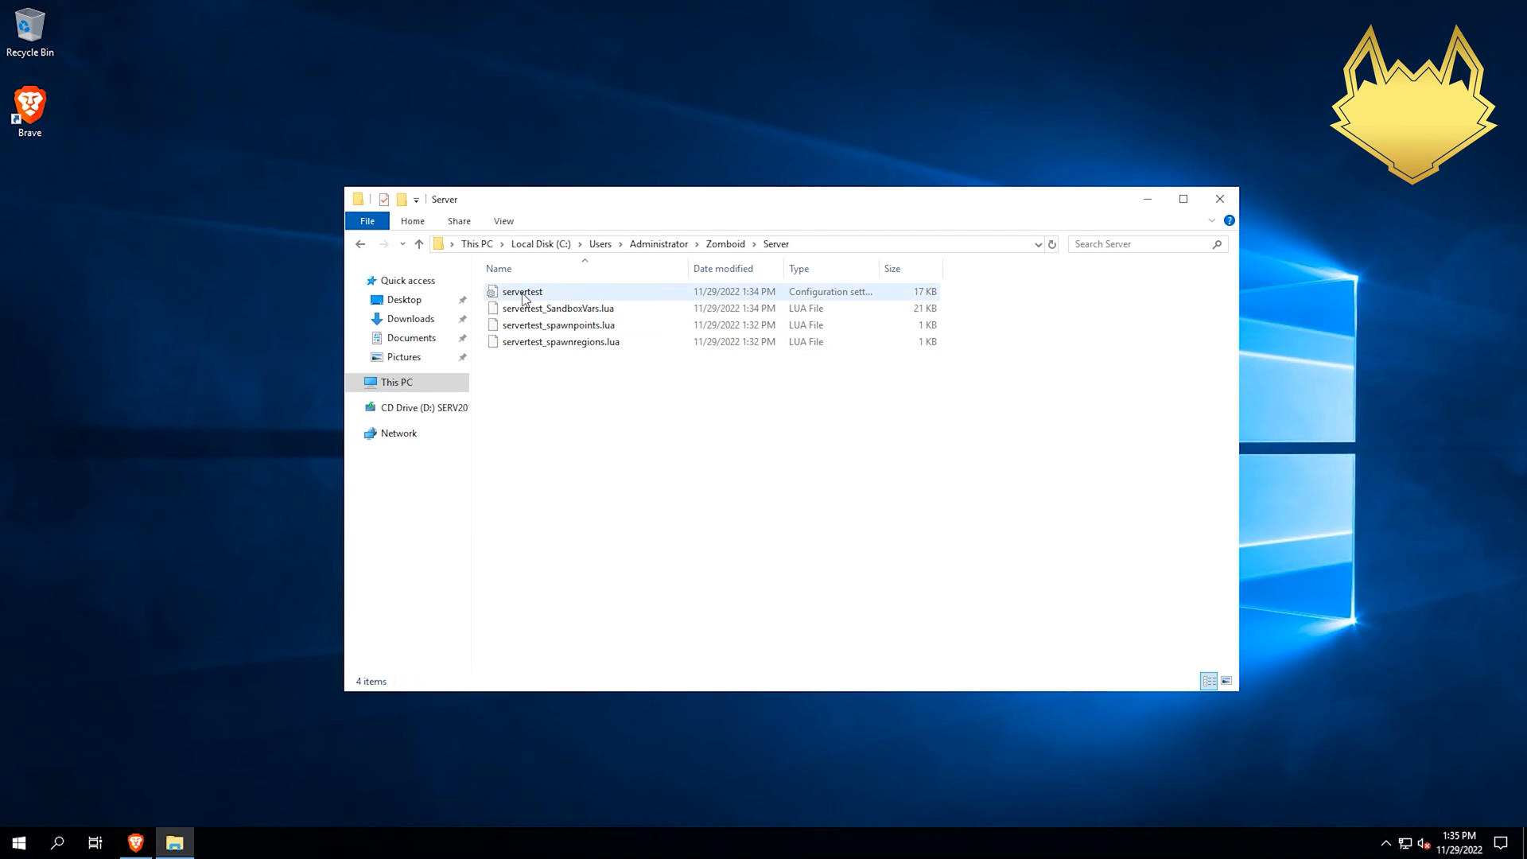
{"action": "double_click", "coordinate": [523, 291]}
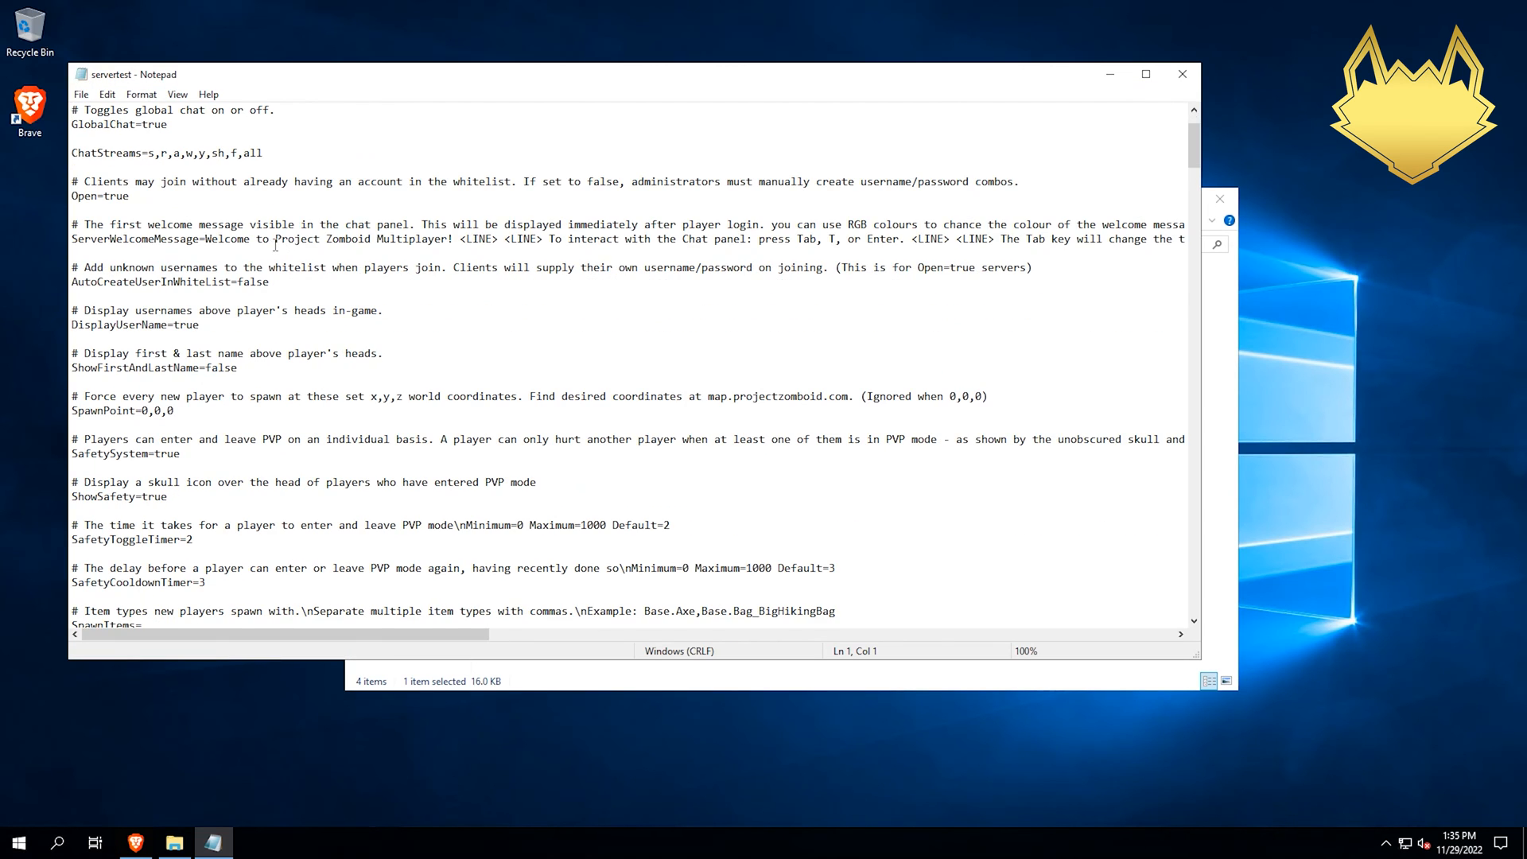
Set PublicName in servertest to "Lucian's Test Server" and save the file
{"action": "scroll", "scroll_direction": "down", "scroll_amount": 3}
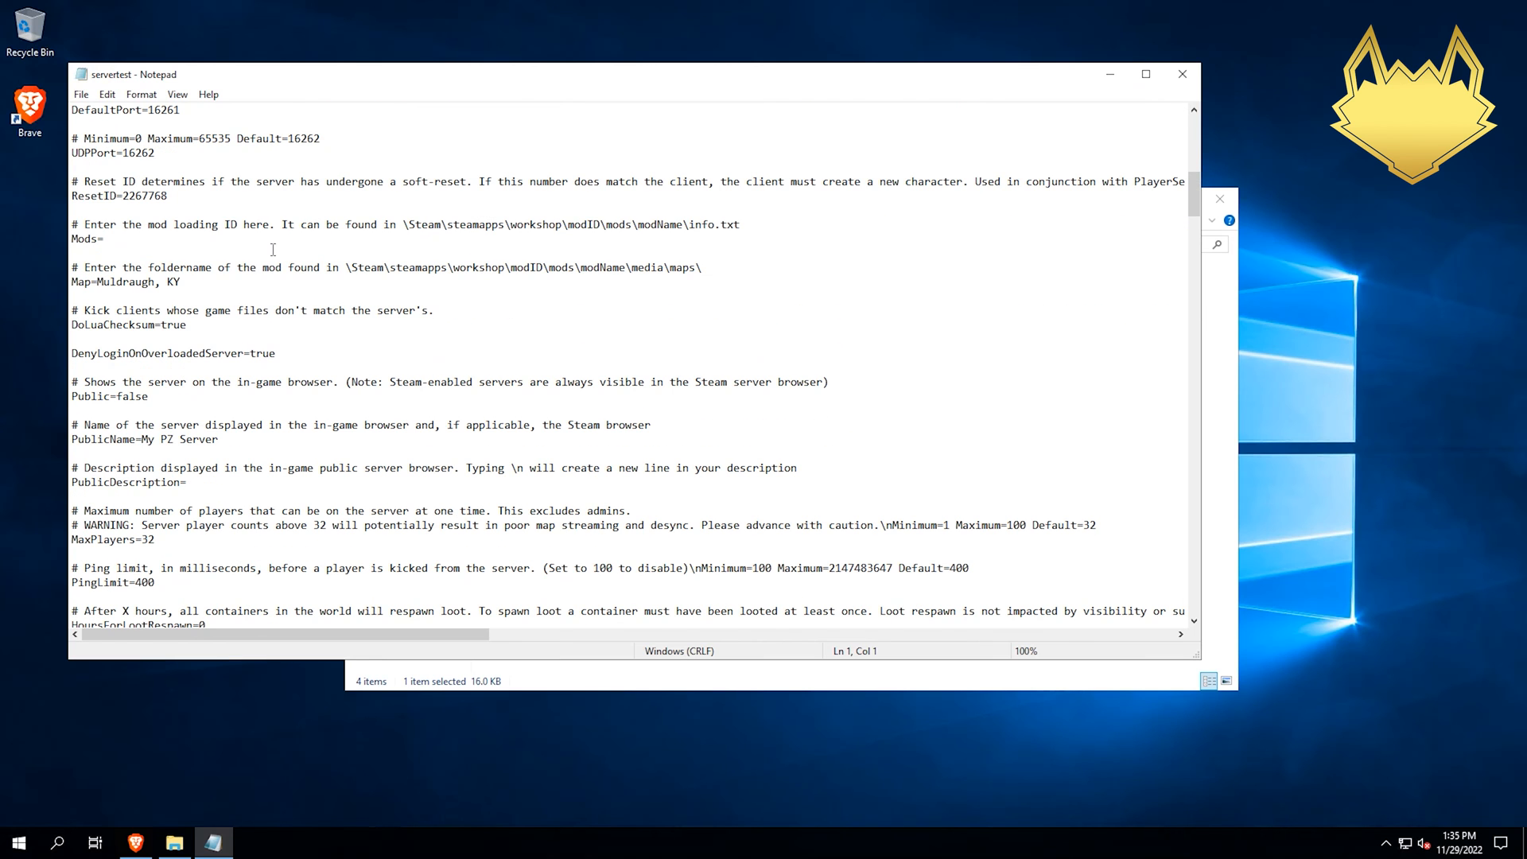
{"action": "scroll", "scroll_direction": "down", "scroll_amount": 3}
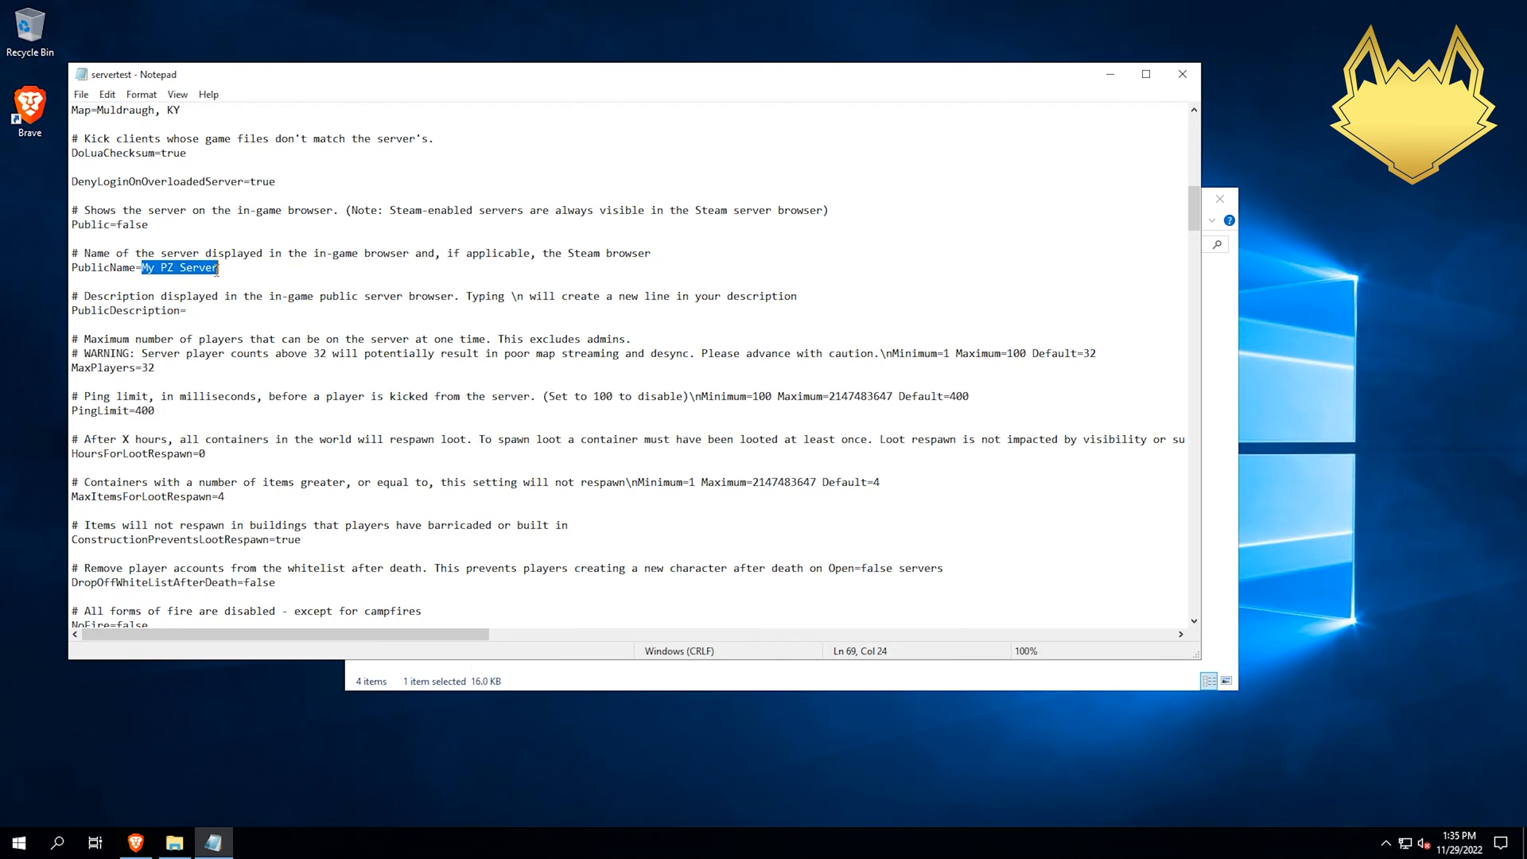
{"action": "type", "text": "Lucian's"}
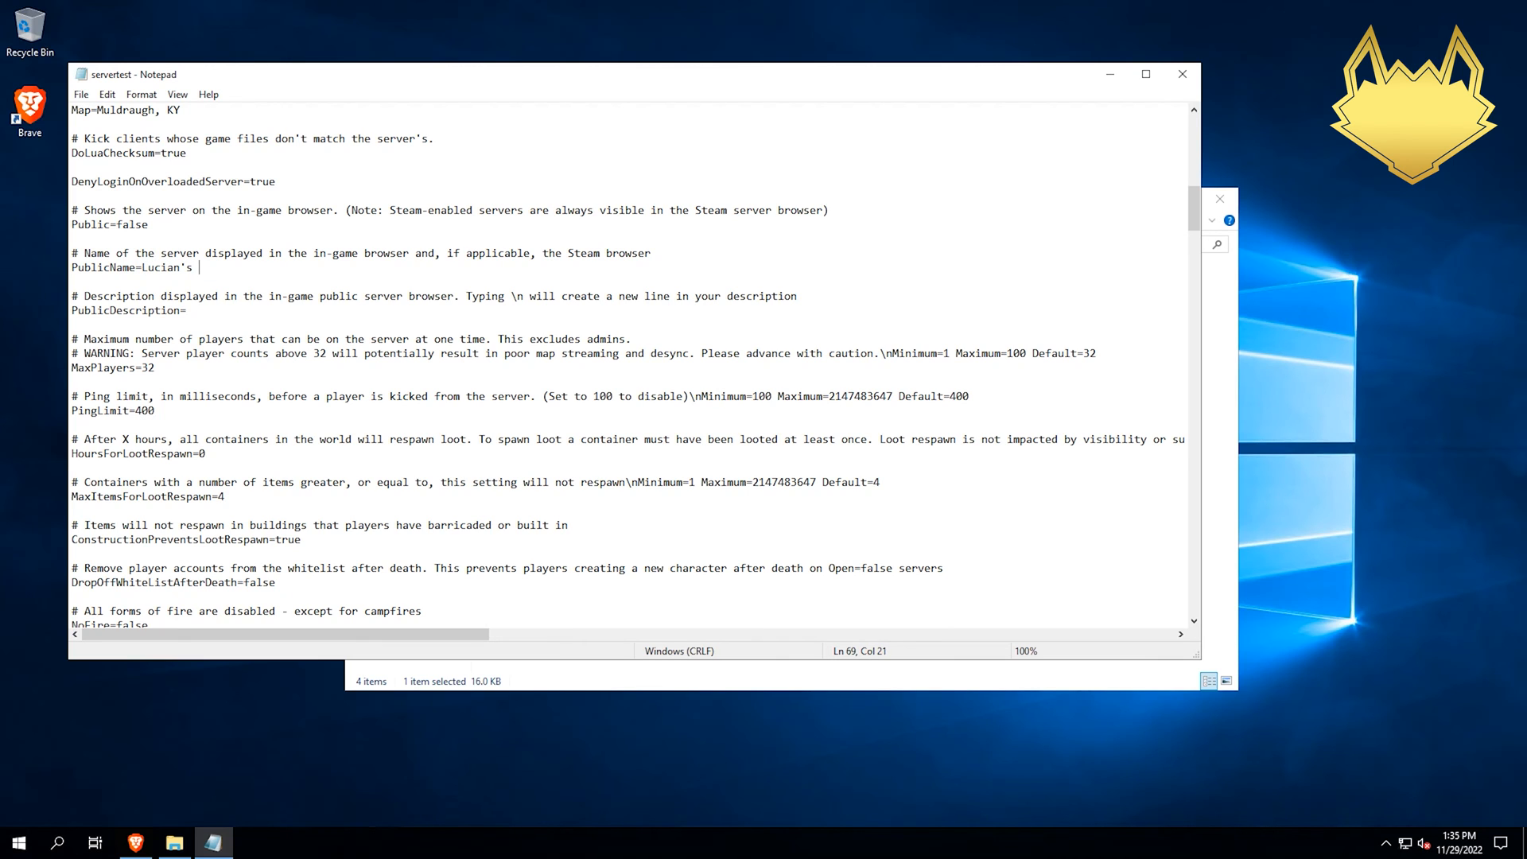
{"action": "type", "text": "Test Serve"}
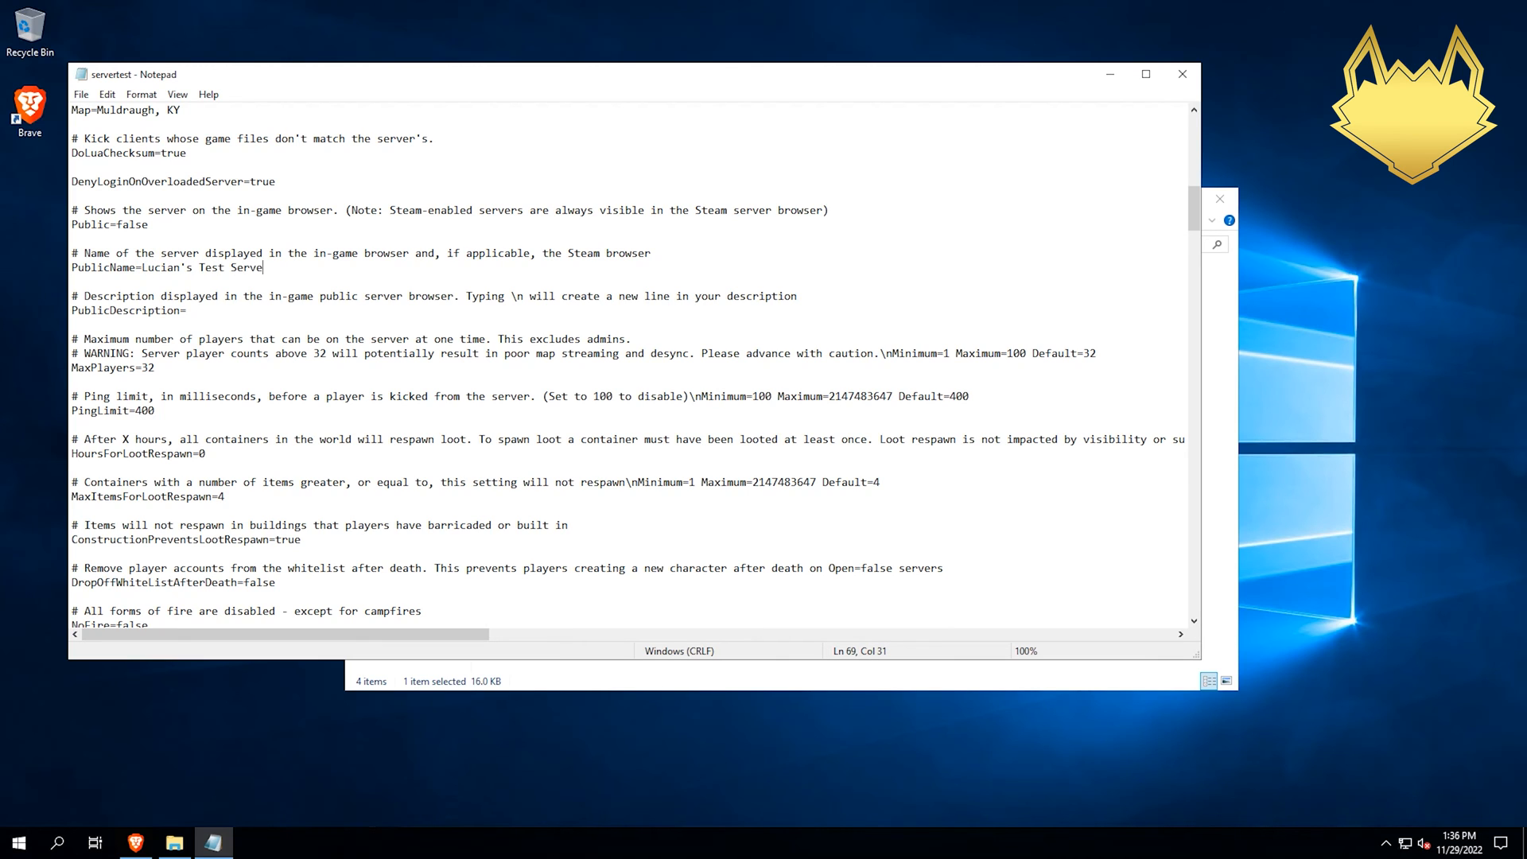
{"action": "type", "text": "r"}
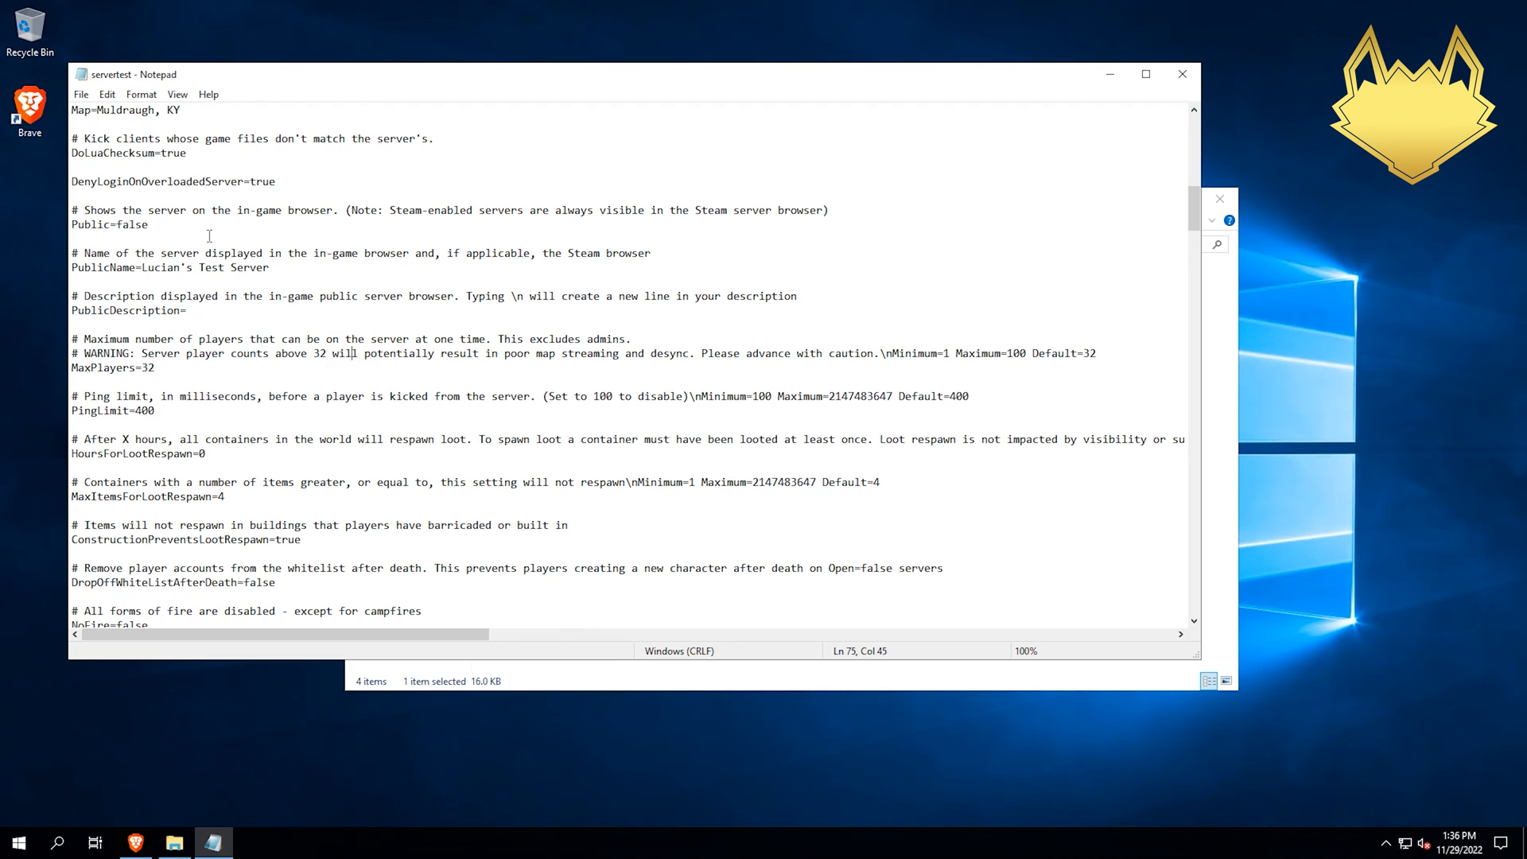
{"action": "mouse_move", "coordinate": [458, 224]}
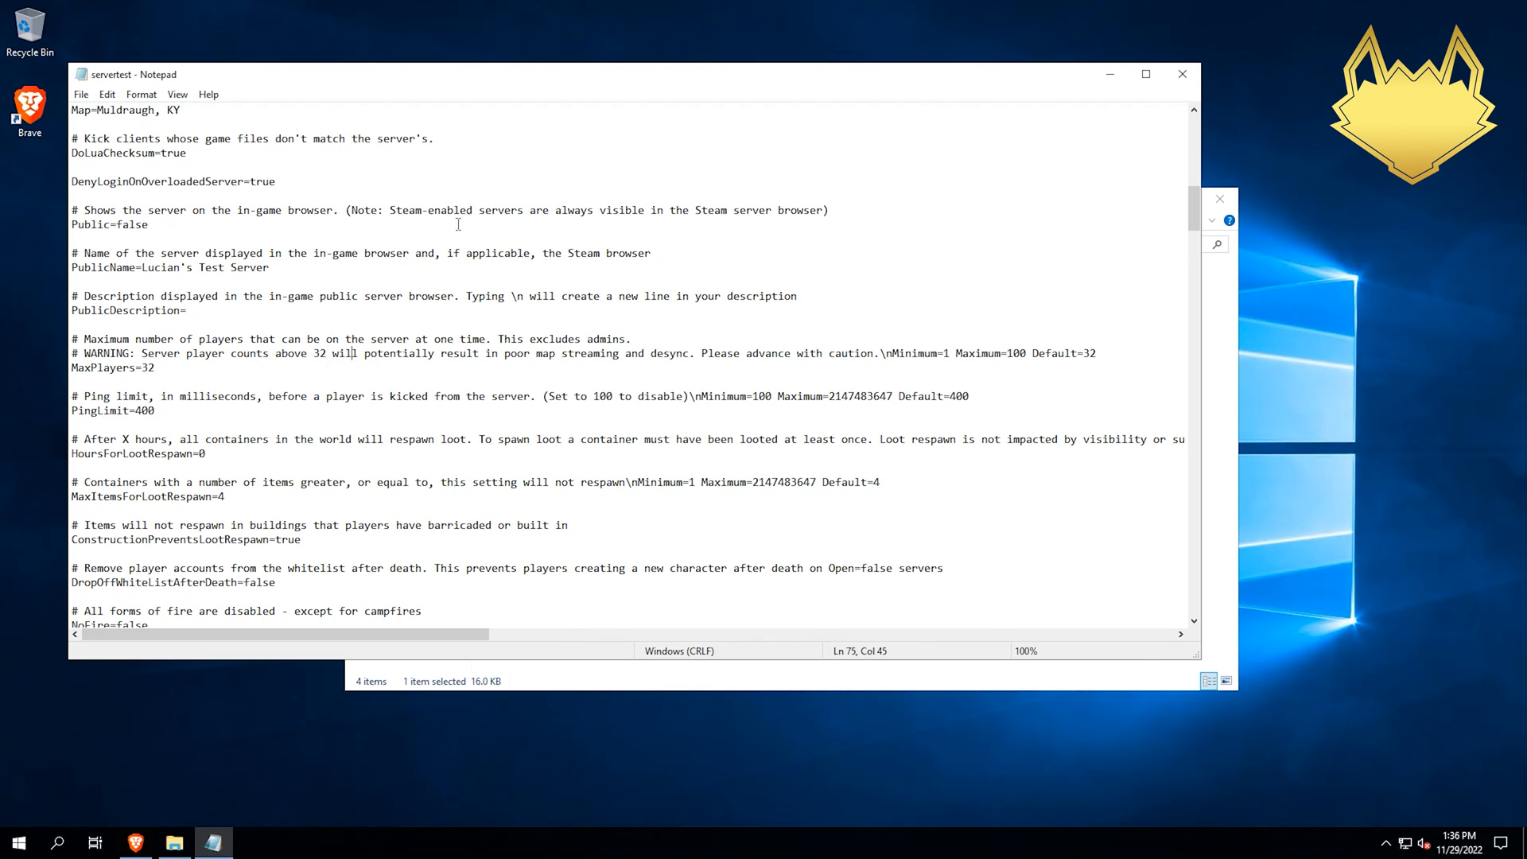
{"action": "left_click", "coordinate": [81, 94]}
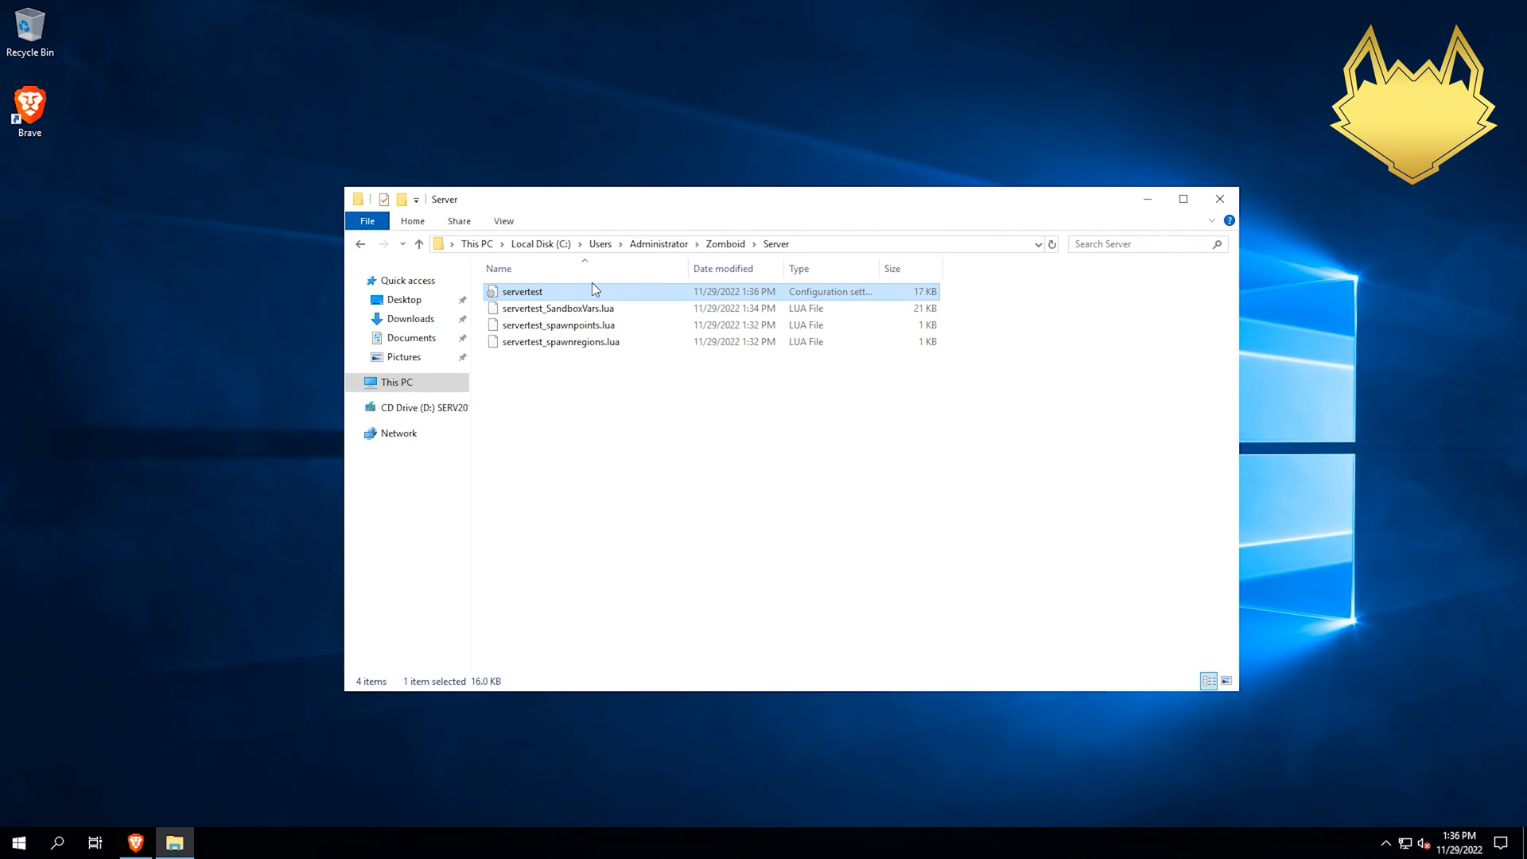
{"action": "mouse_move", "coordinate": [1067, 218]}
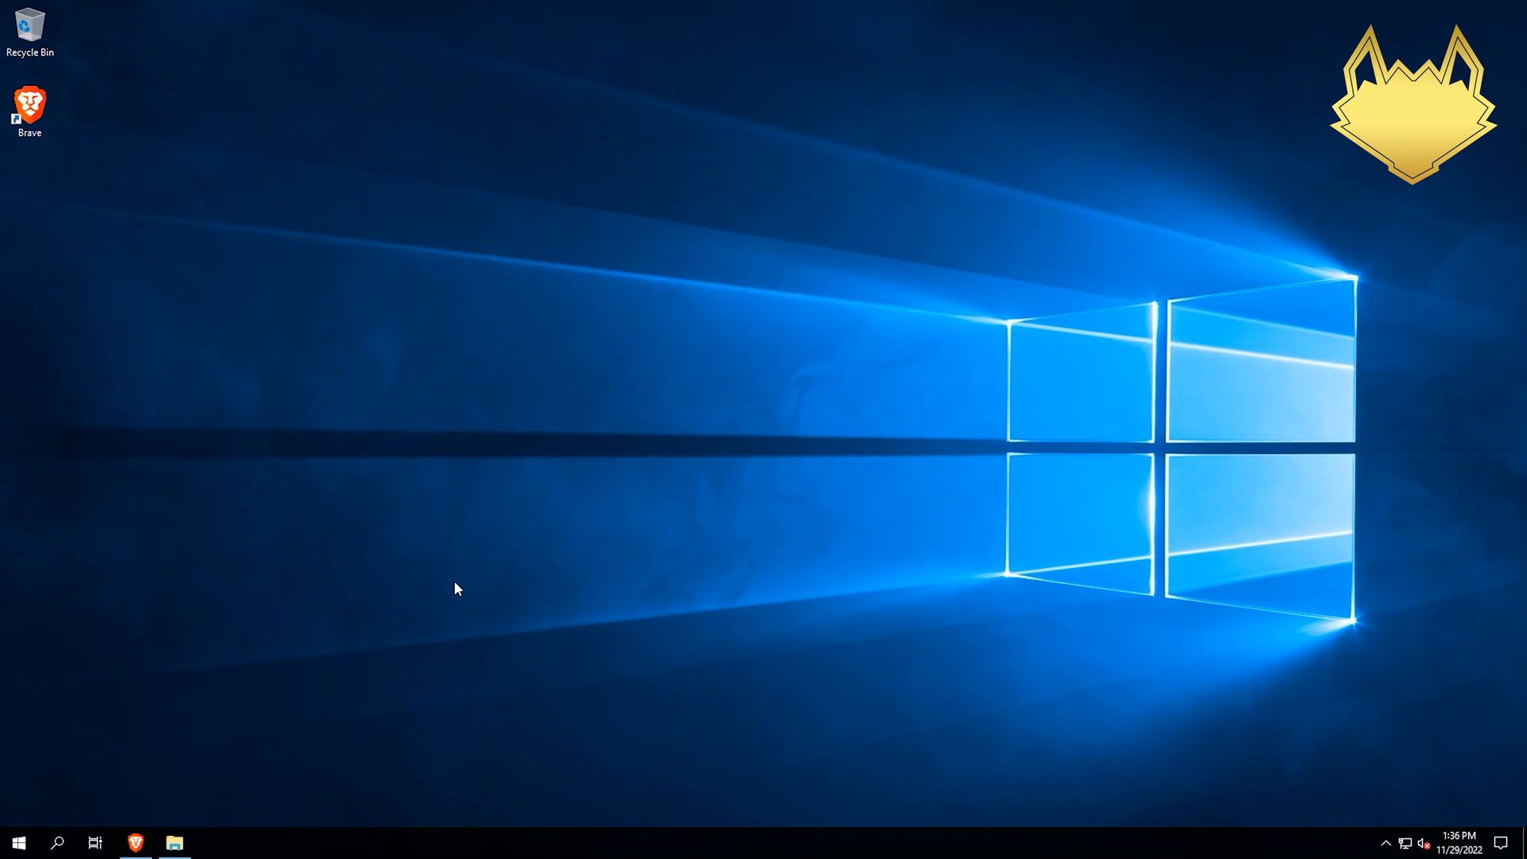
Search Start for 'firewall' and open the Windows Defender Firewall best match
{"action": "left_click", "coordinate": [18, 842]}
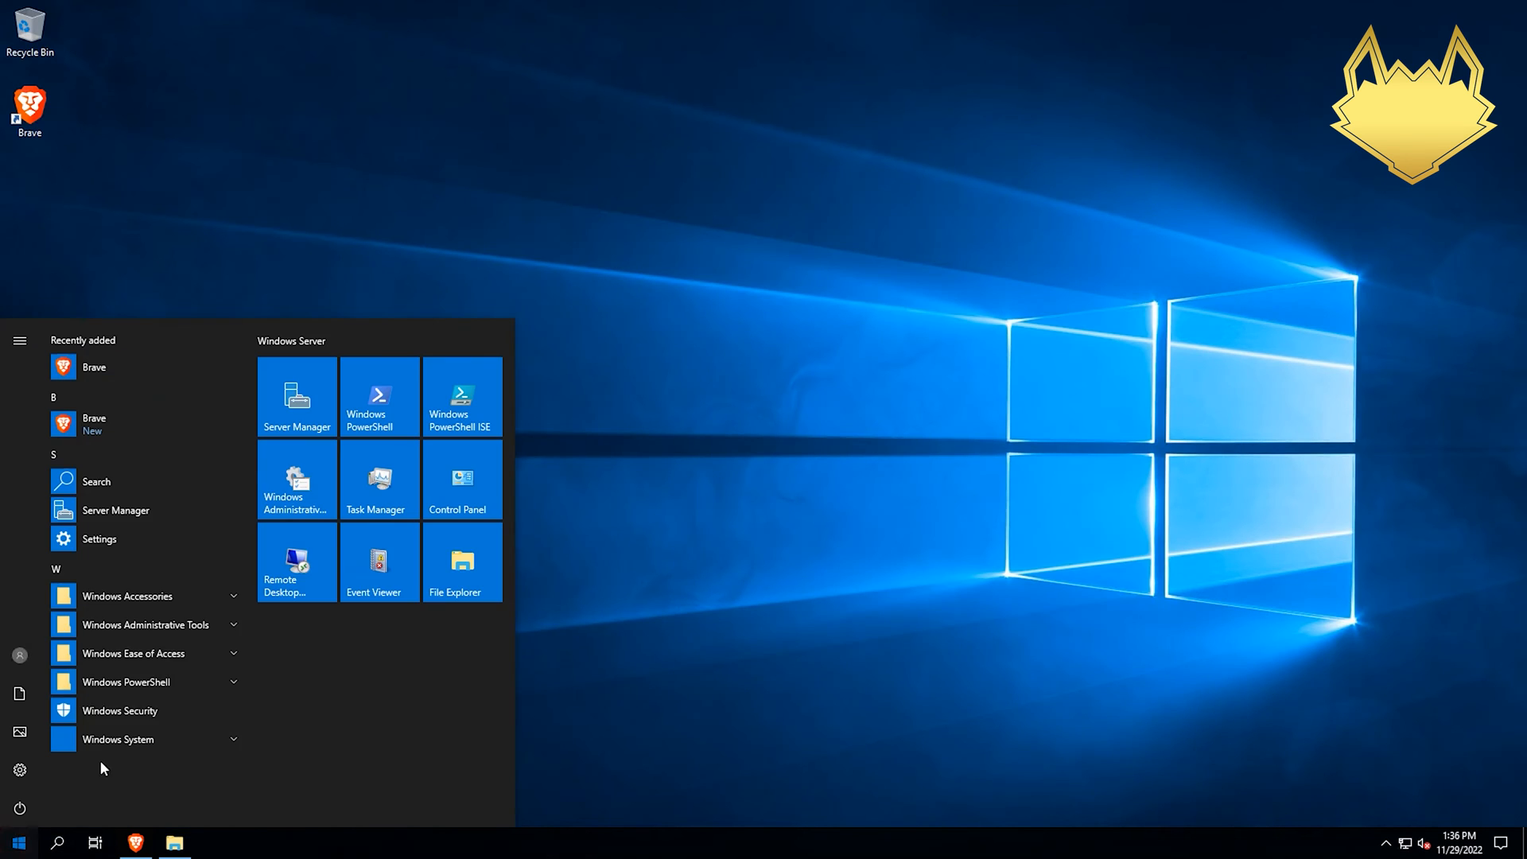
{"action": "type", "text": "firewall"}
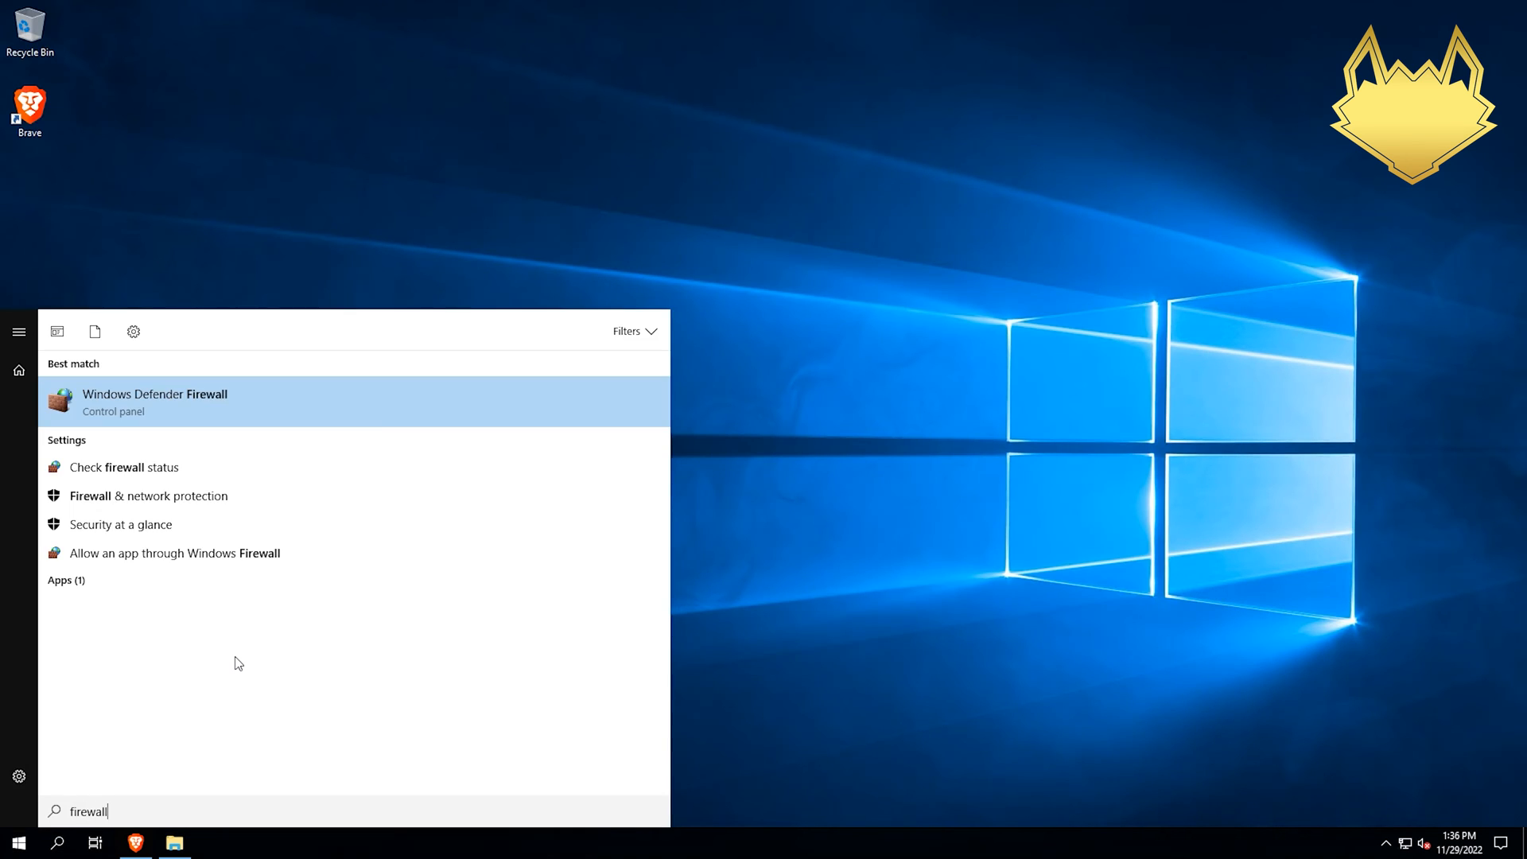
{"action": "mouse_move", "coordinate": [150, 413]}
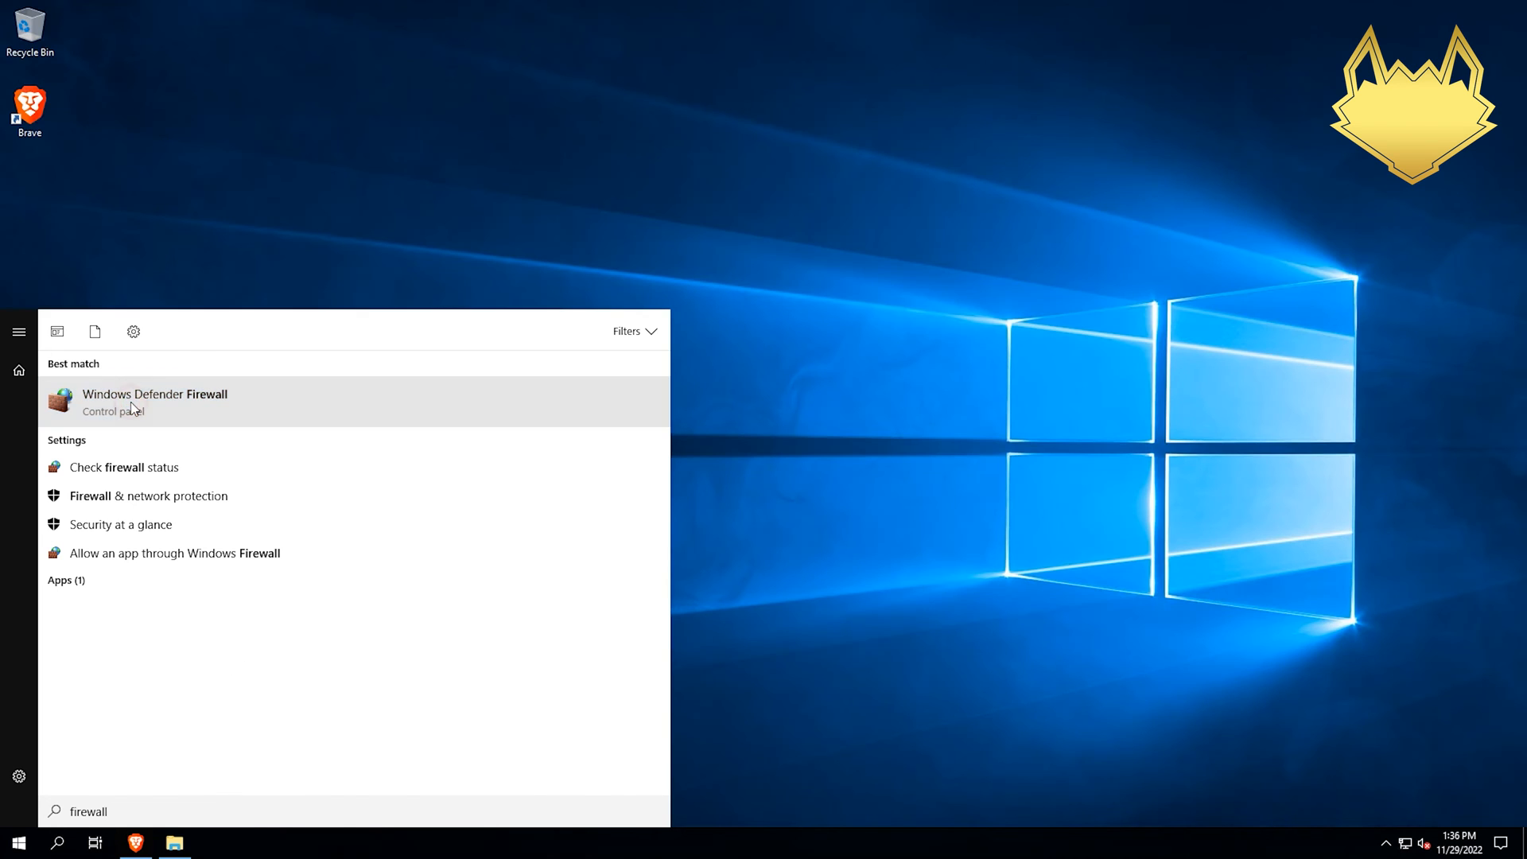
{"action": "left_click", "coordinate": [155, 401]}
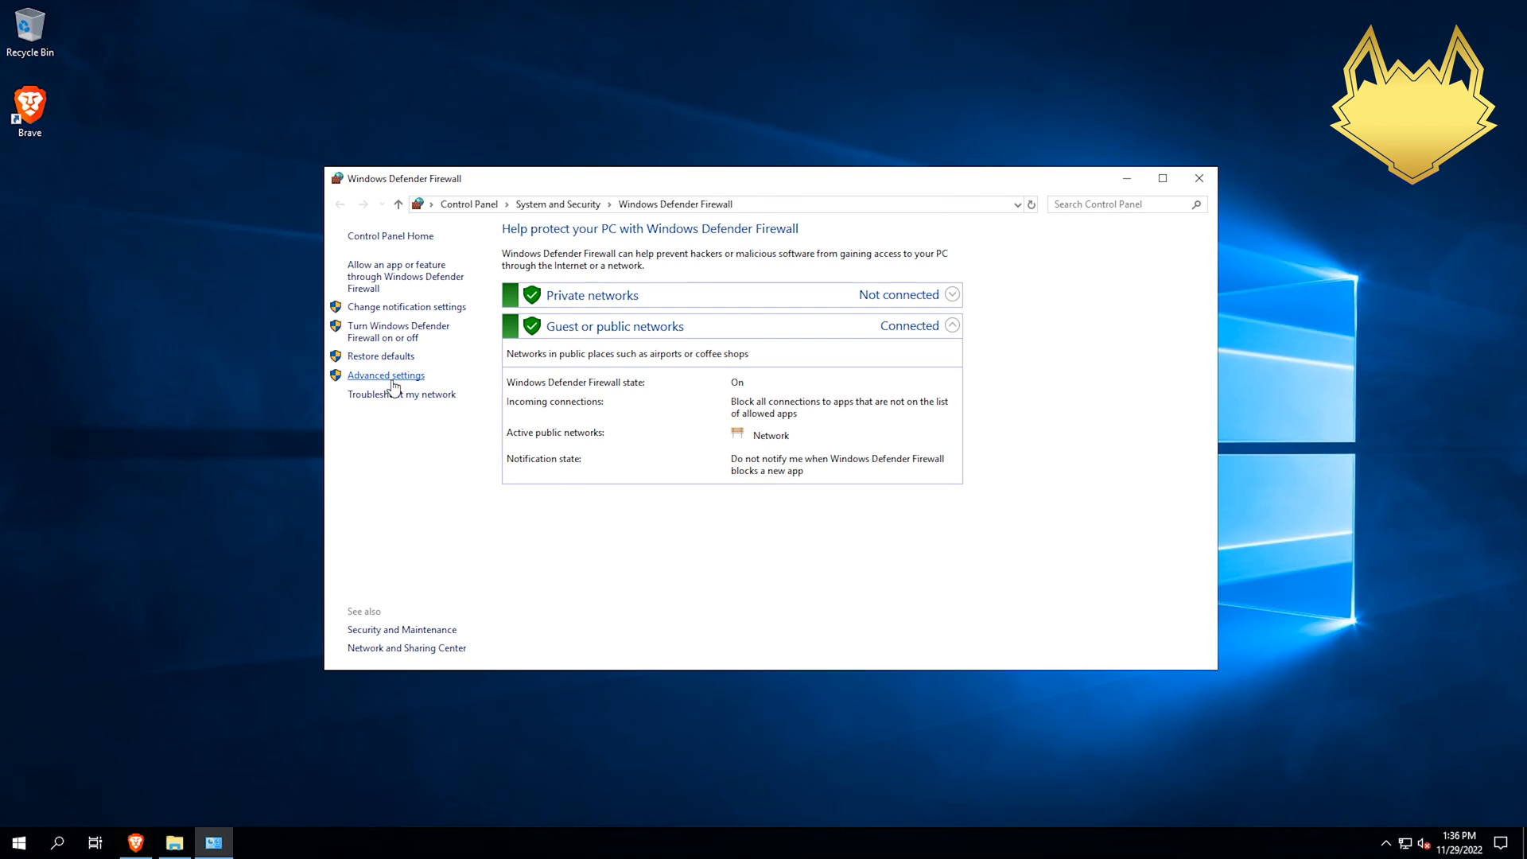
{"action": "left_click", "coordinate": [386, 374]}
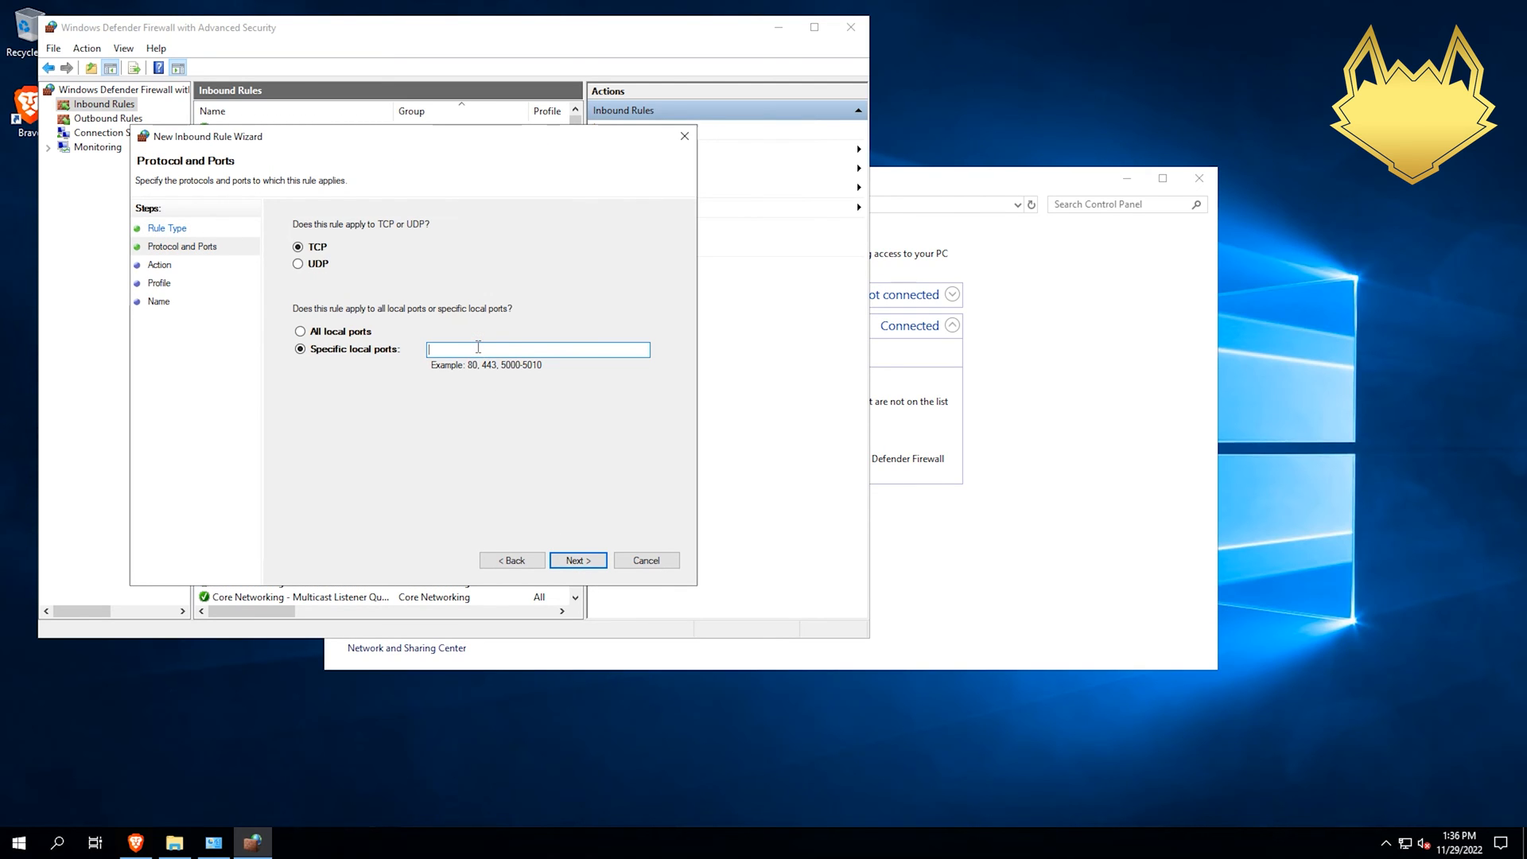
{"action": "left_click", "coordinate": [299, 263]}
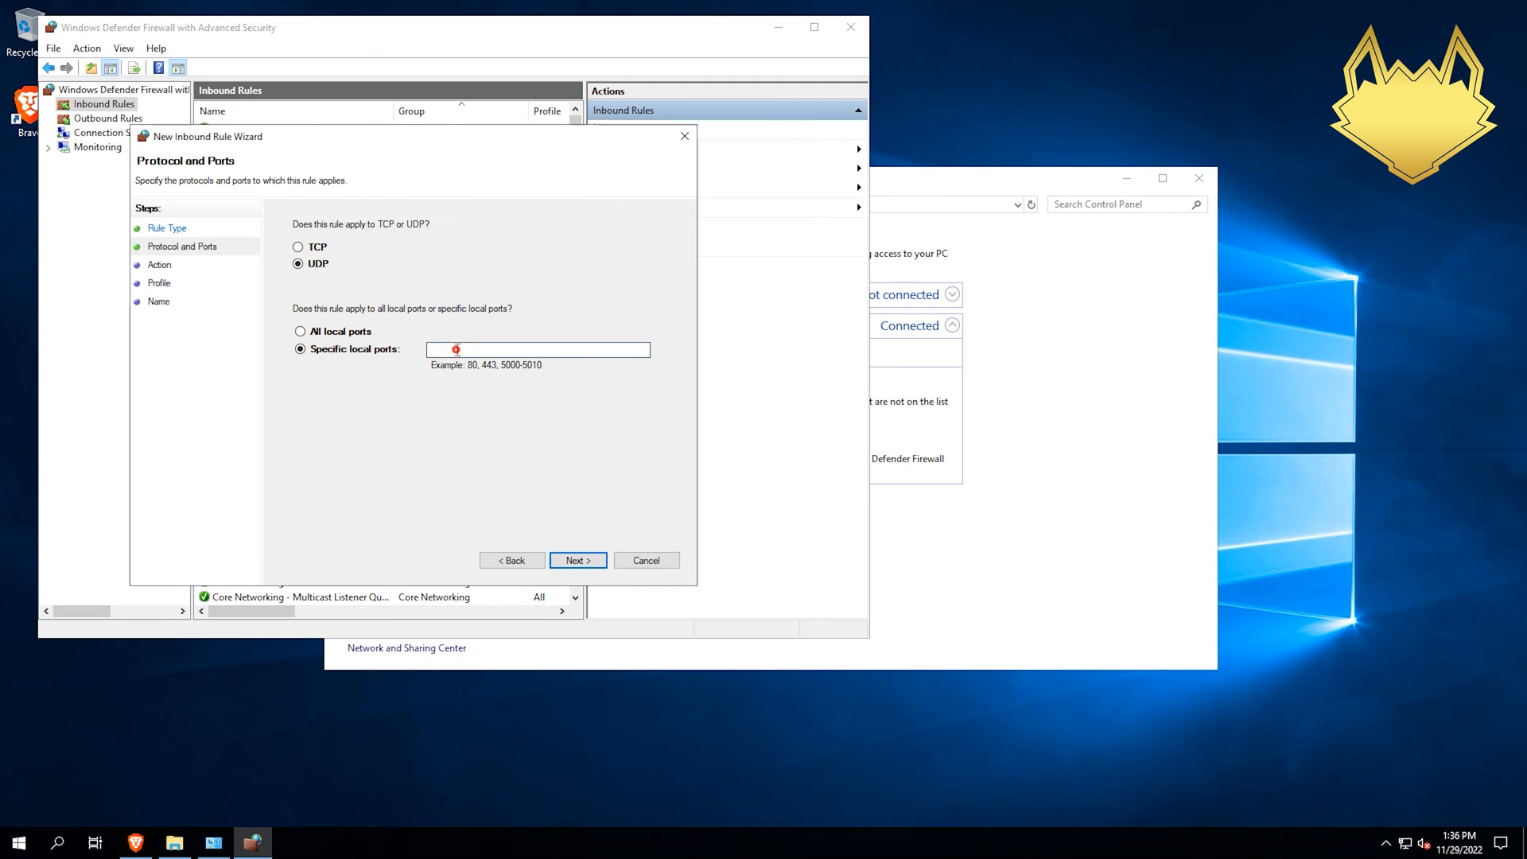
{"action": "left_click", "coordinate": [535, 348]}
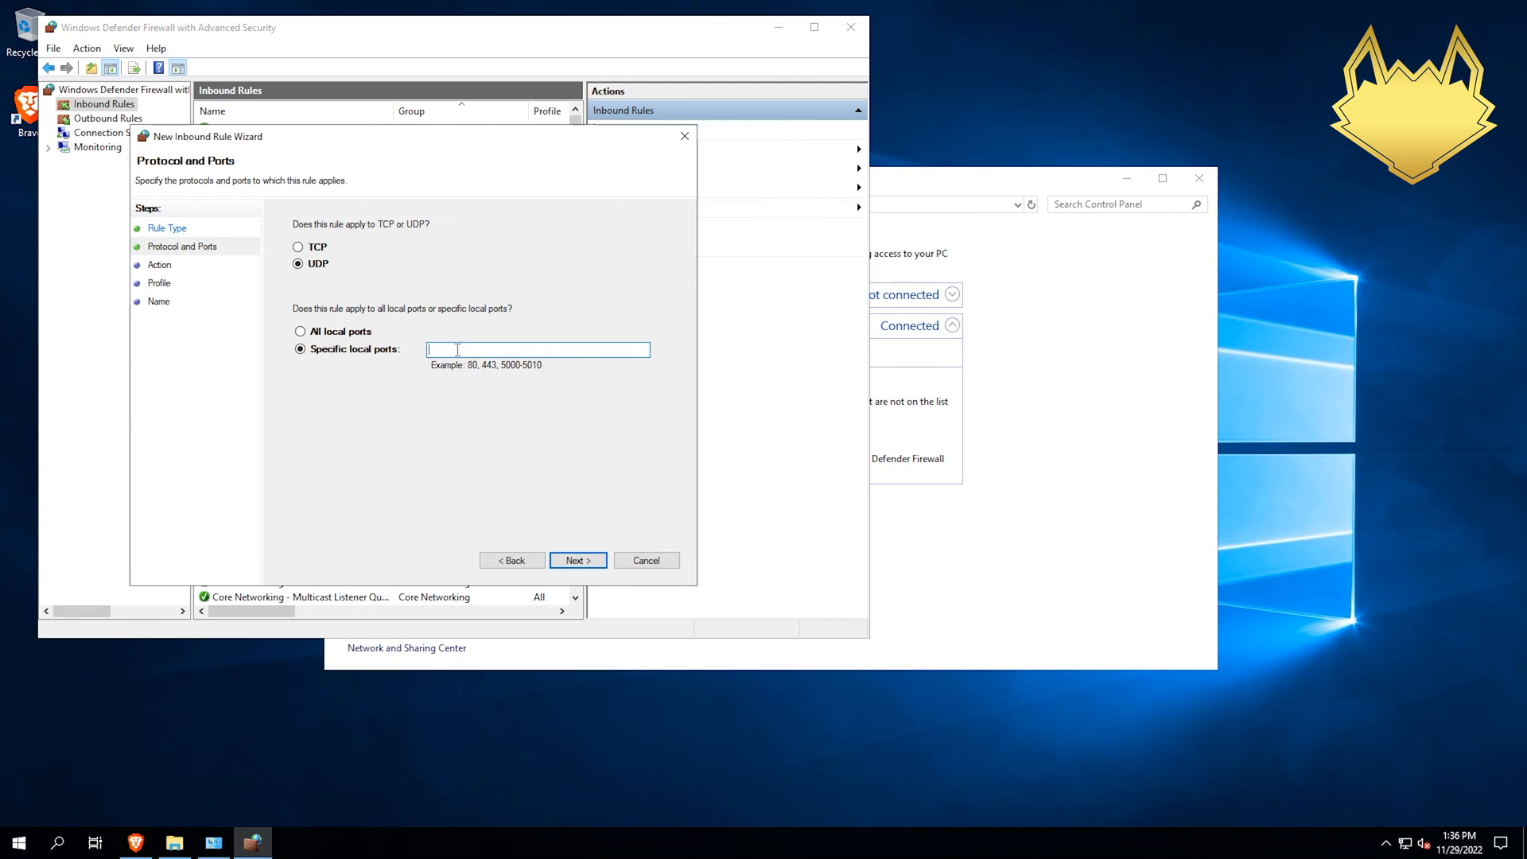
{"action": "type", "text": "16261-"}
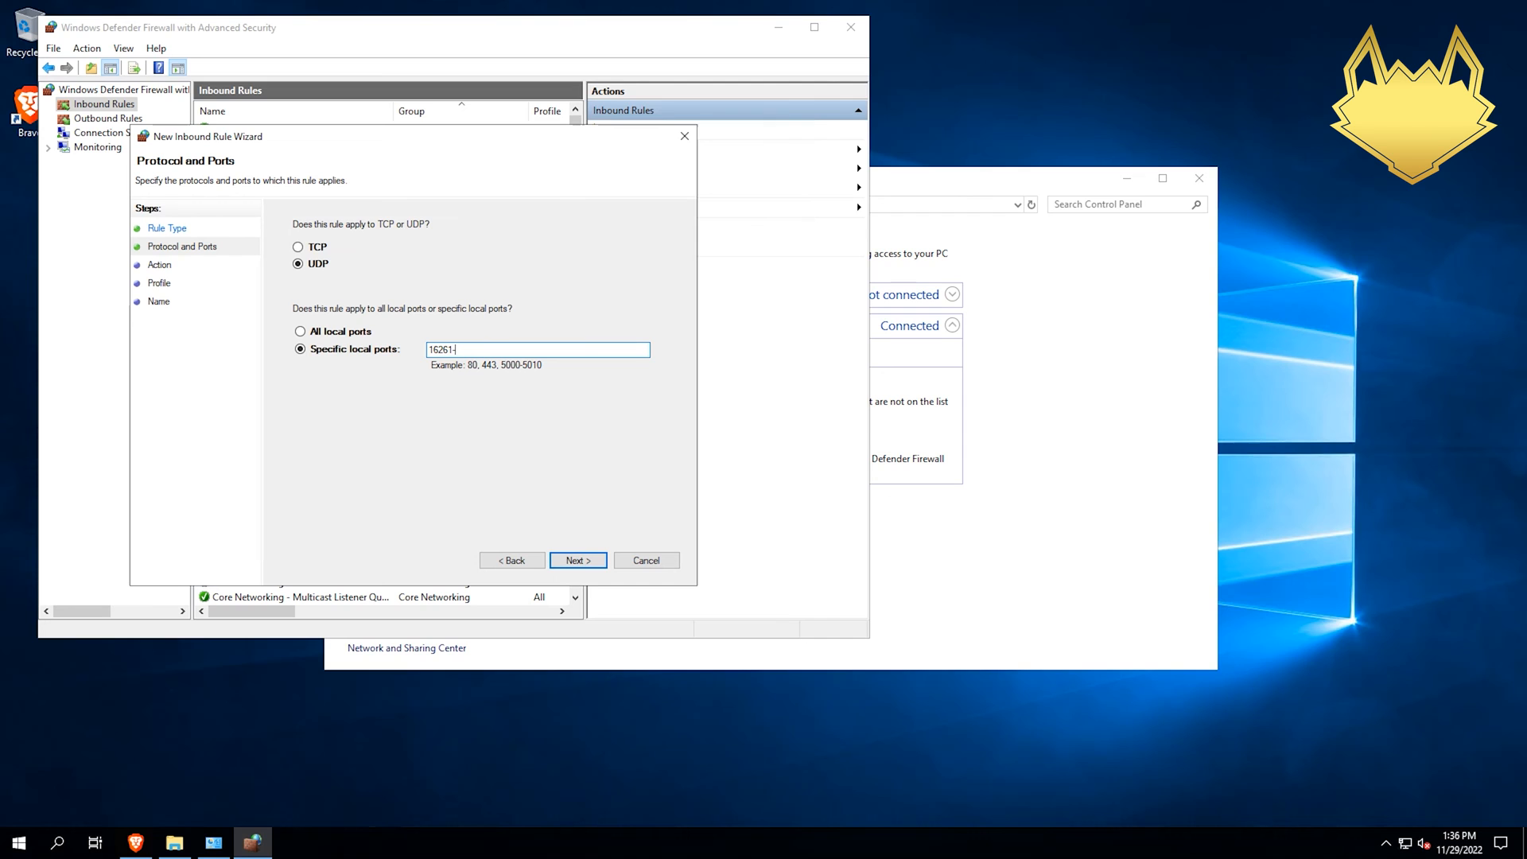
{"action": "type", "text": "16262"}
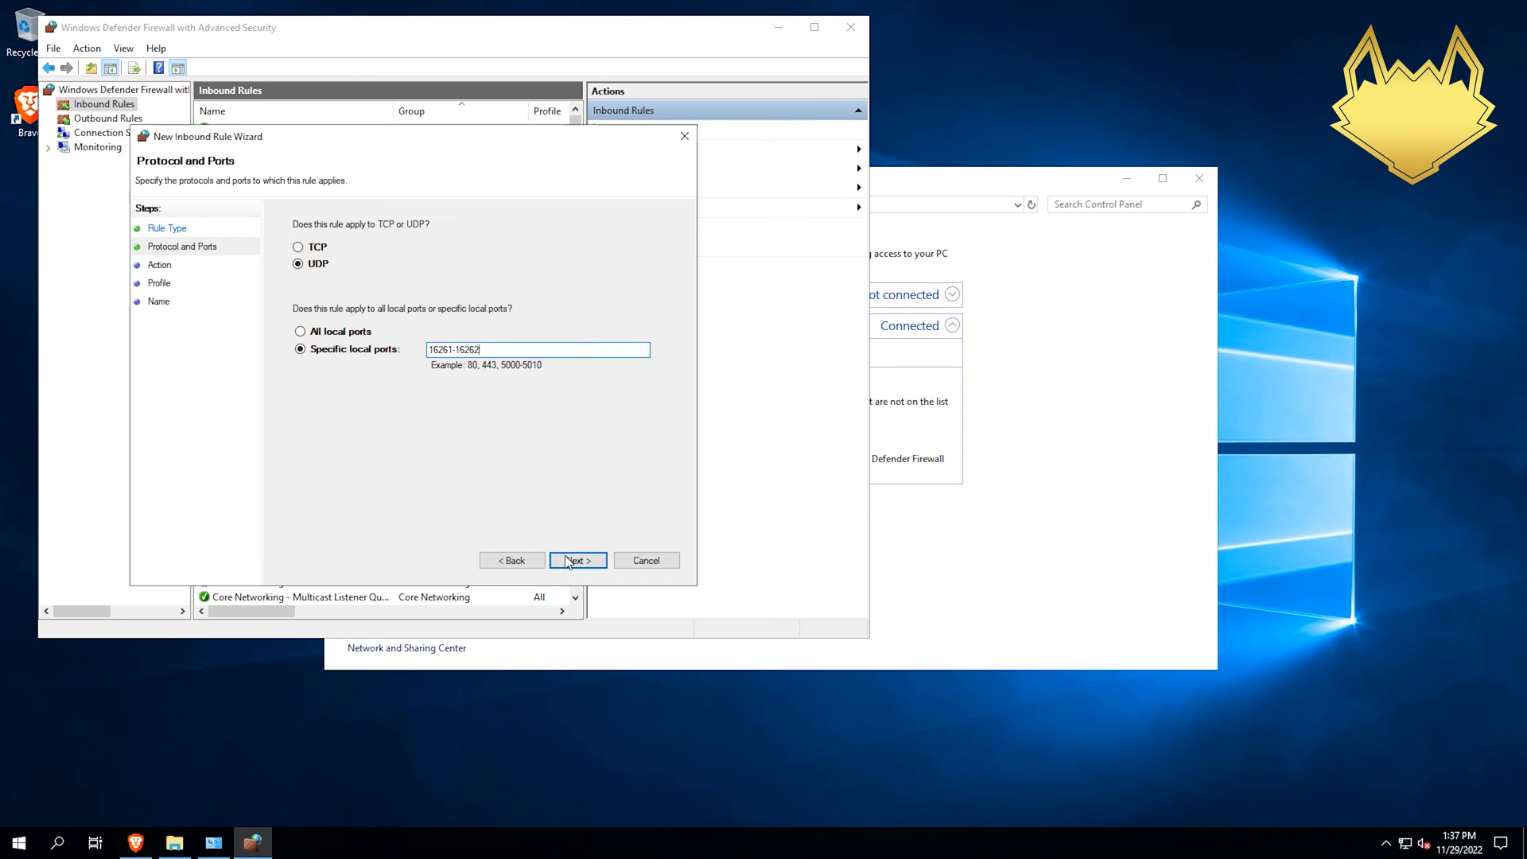
{"action": "left_click", "coordinate": [576, 561]}
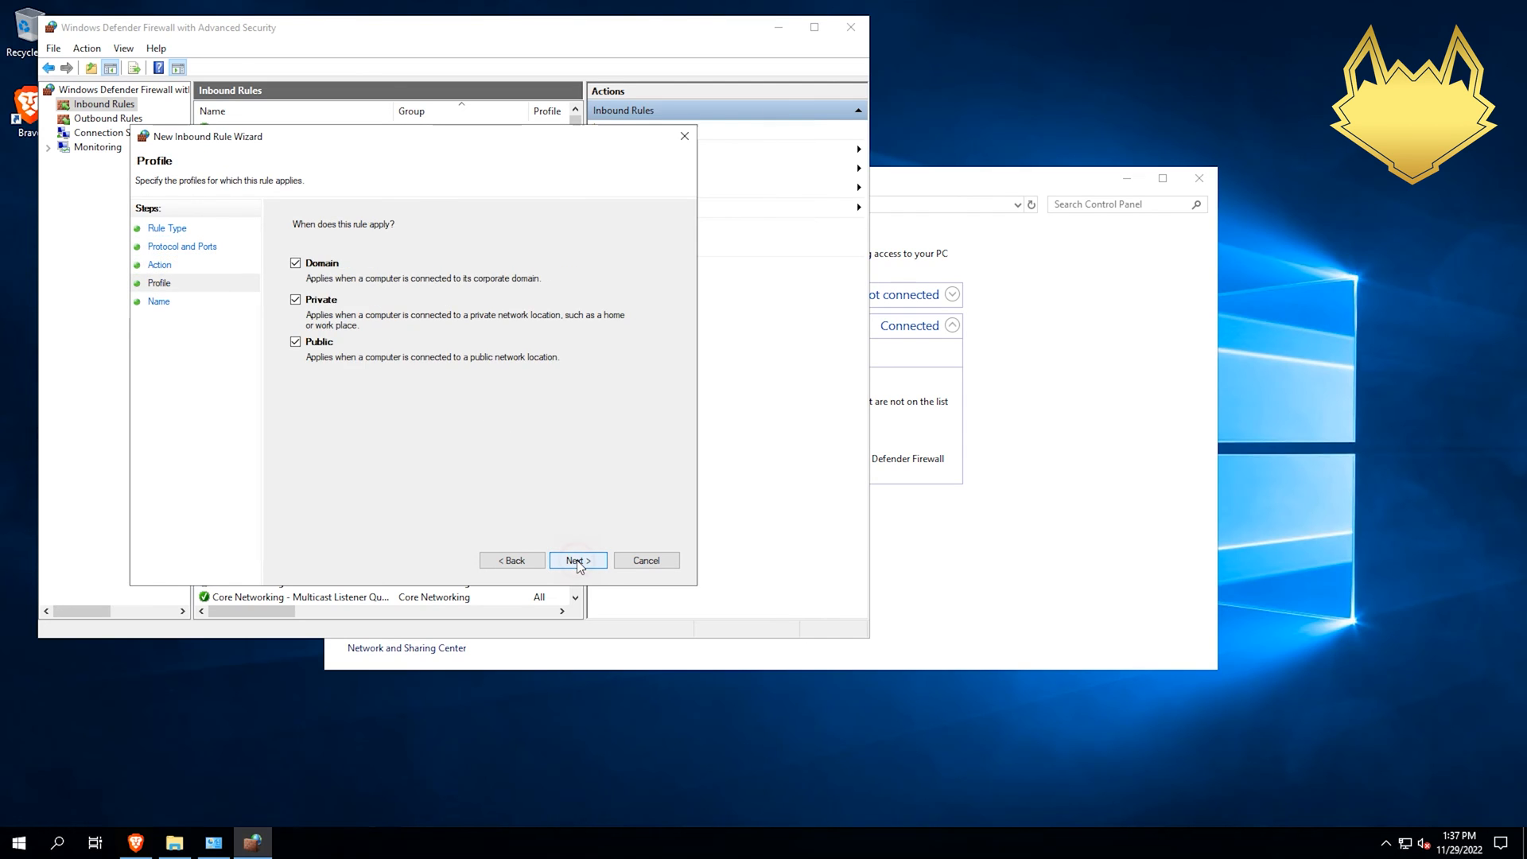
{"action": "left_click", "coordinate": [577, 560]}
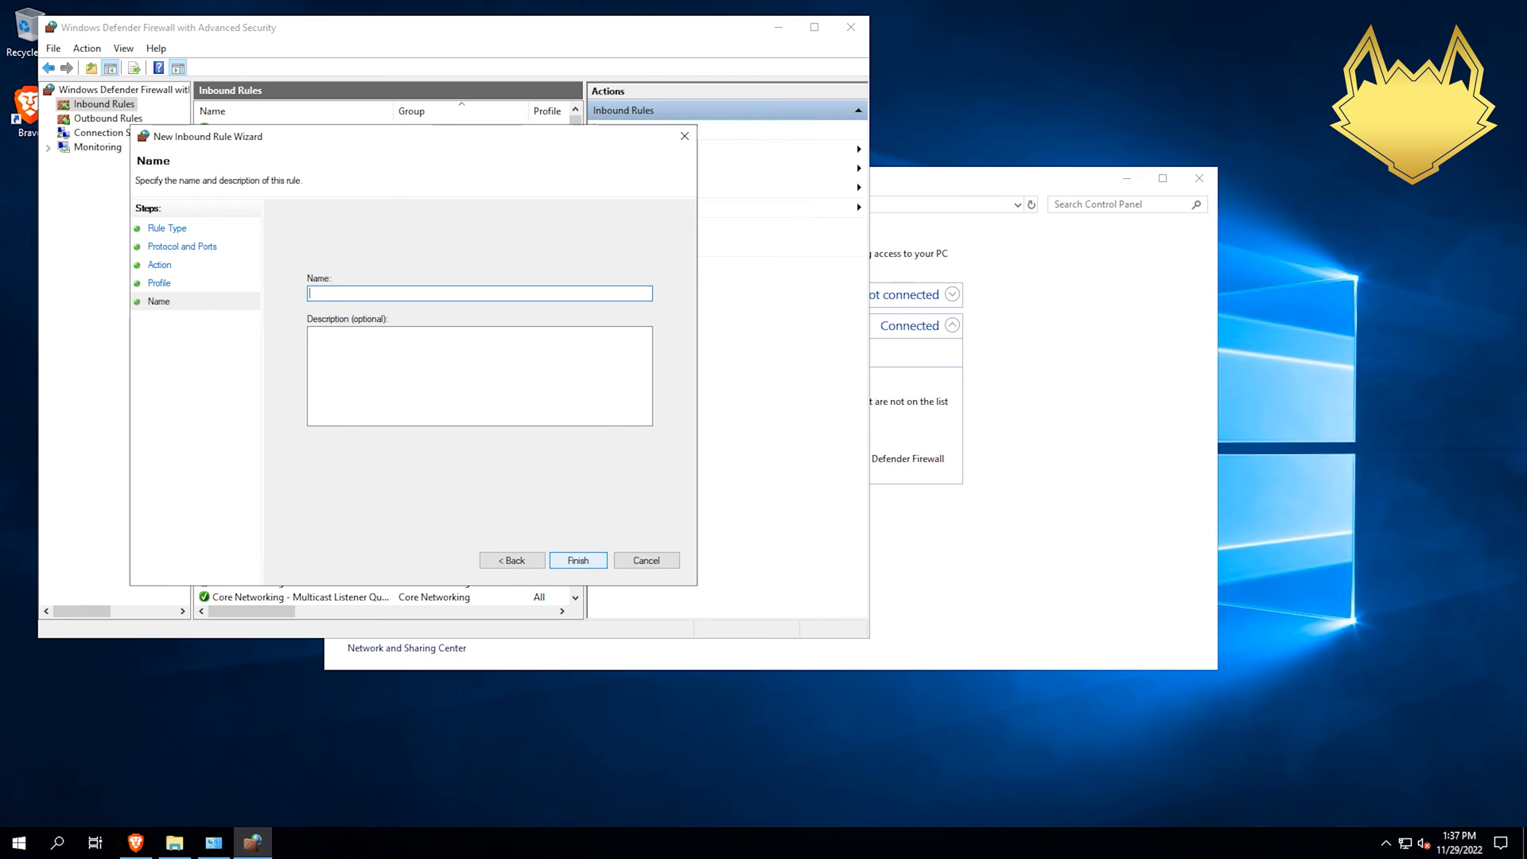
{"action": "type", "text": "PZServer"}
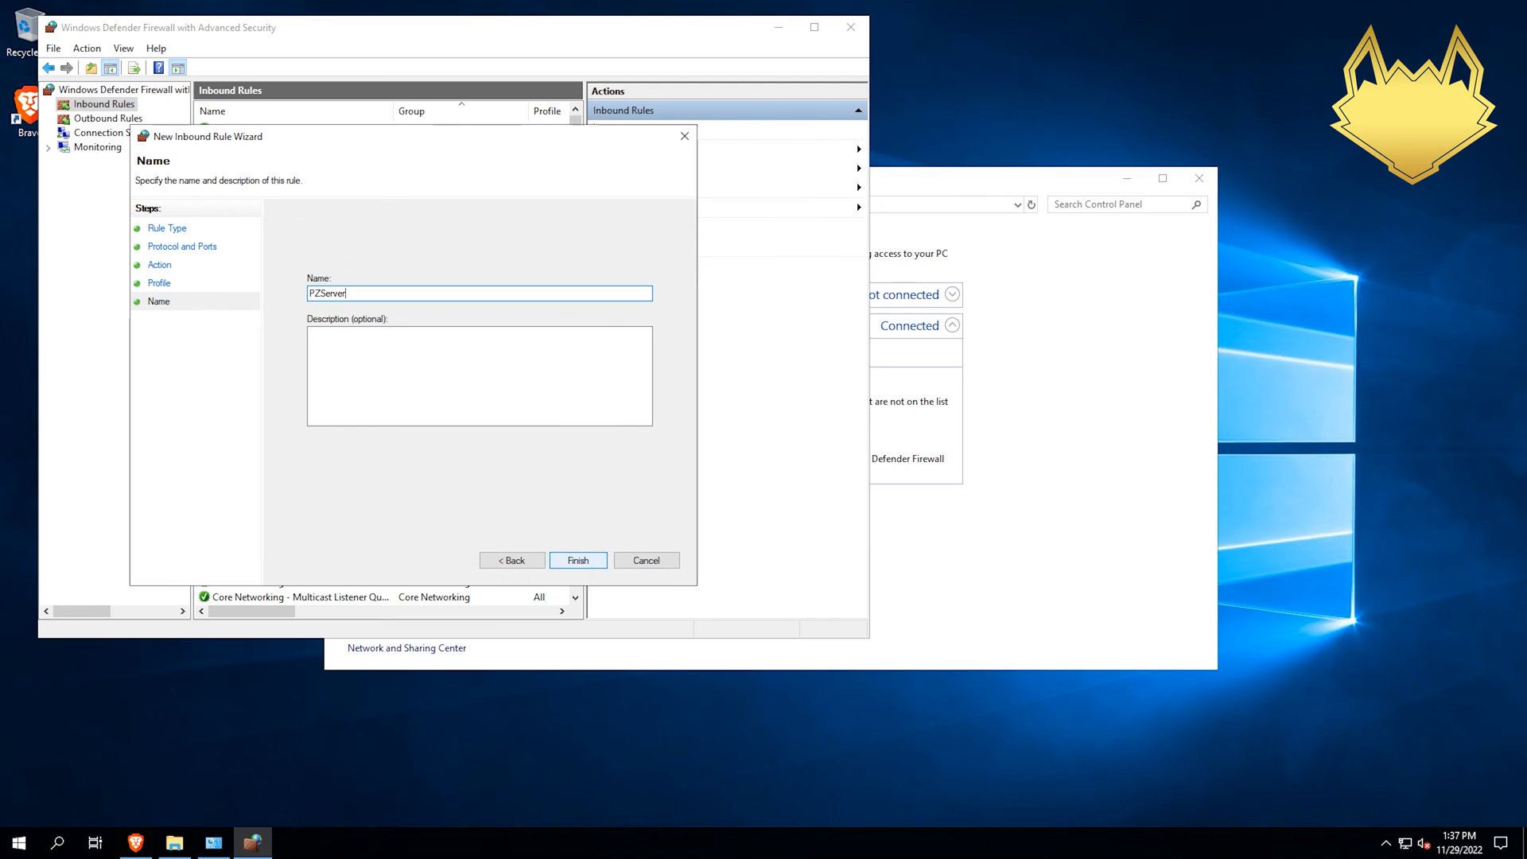
{"action": "left_click", "coordinate": [577, 560]}
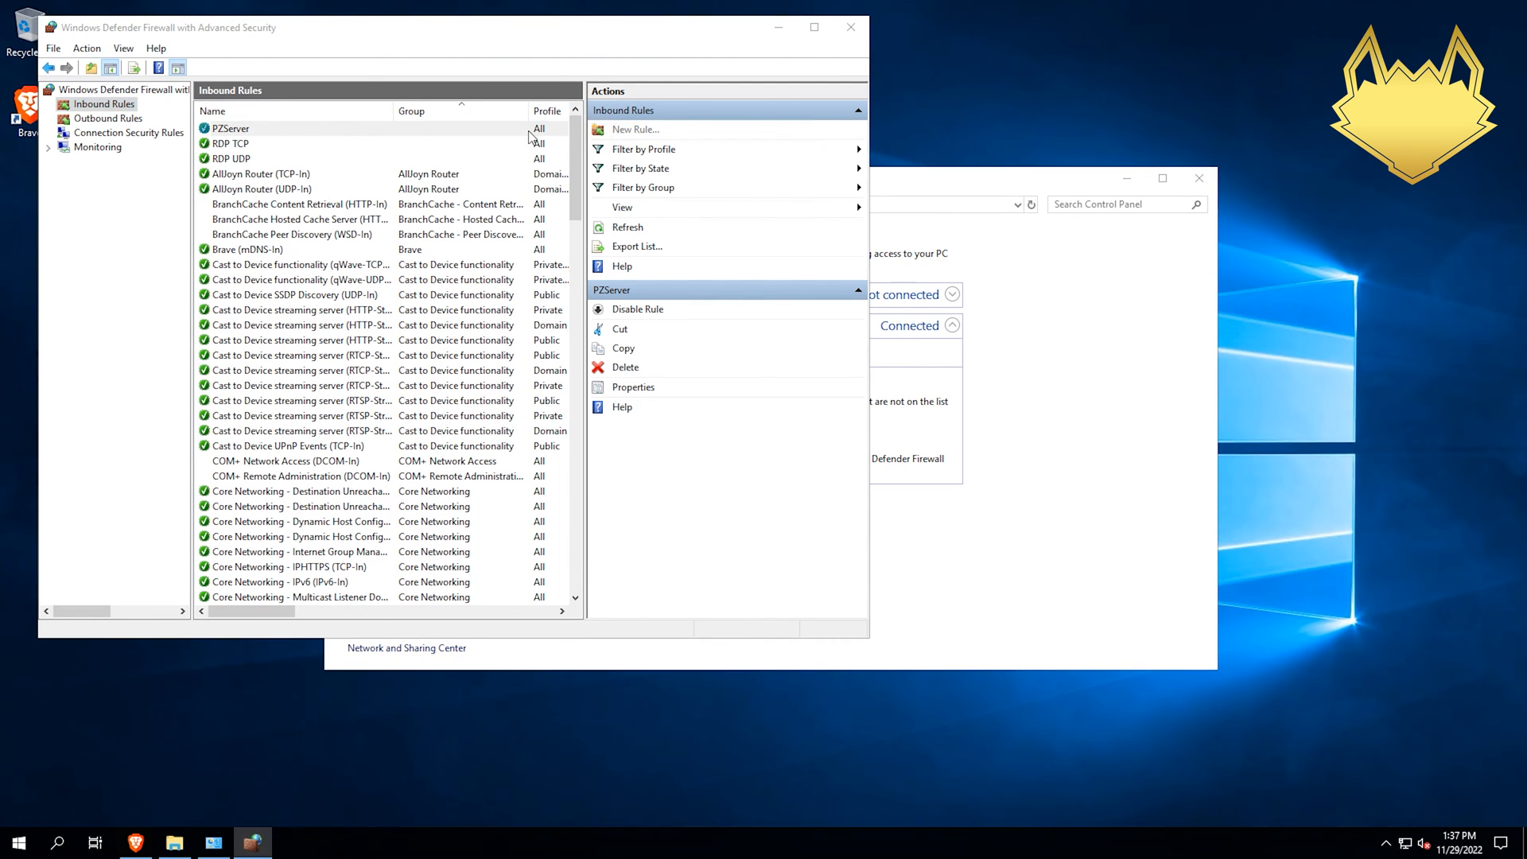
Create inbound rule pzserver2 allowing UDP ports 8766-8767, then close the firewall window
{"action": "left_click", "coordinate": [634, 130]}
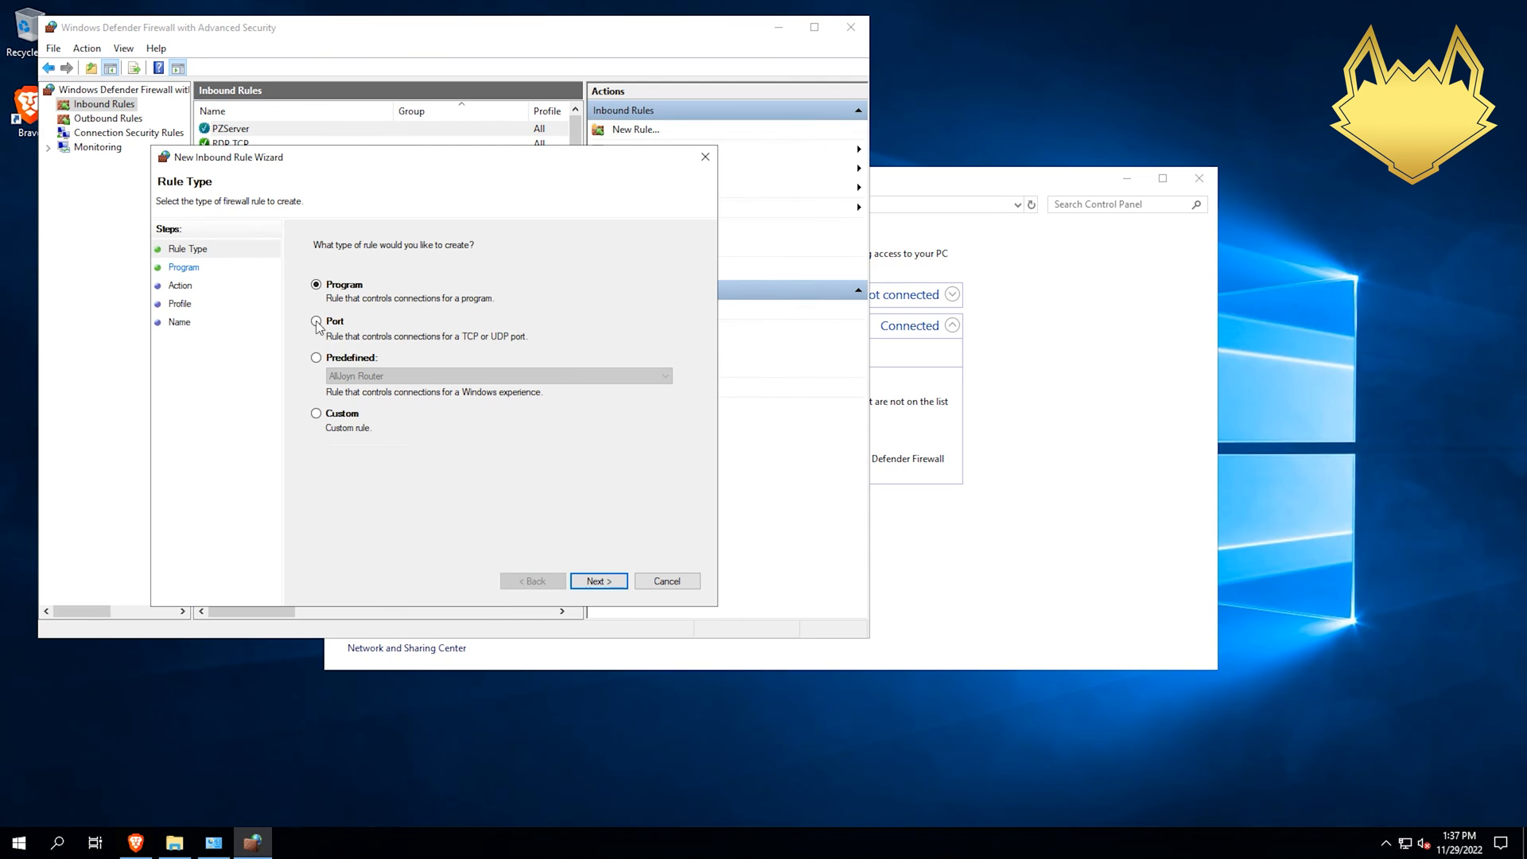
{"action": "left_click", "coordinate": [597, 581]}
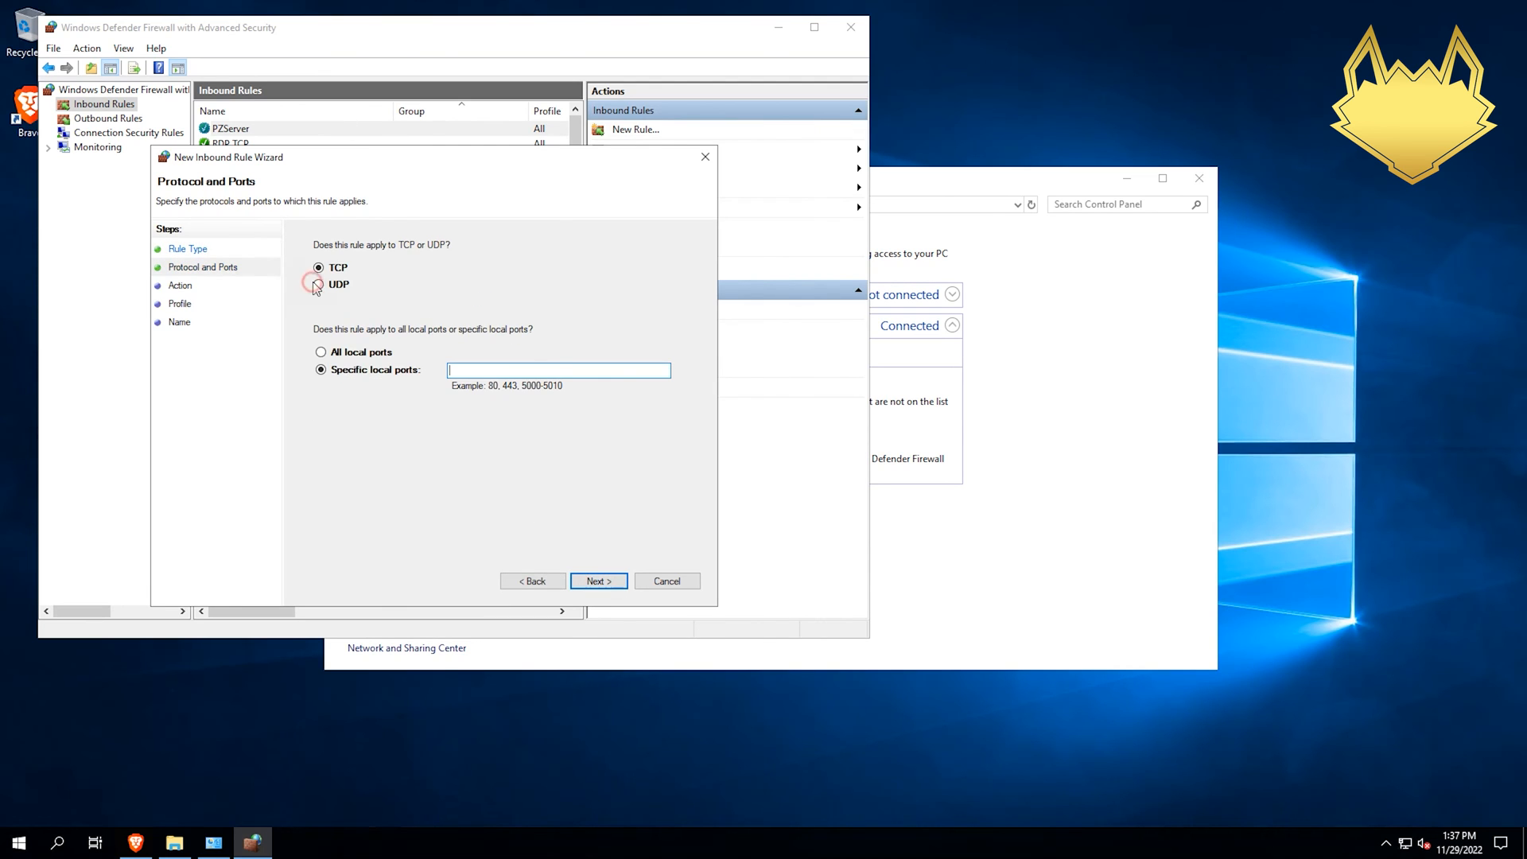
{"action": "left_click", "coordinate": [319, 283]}
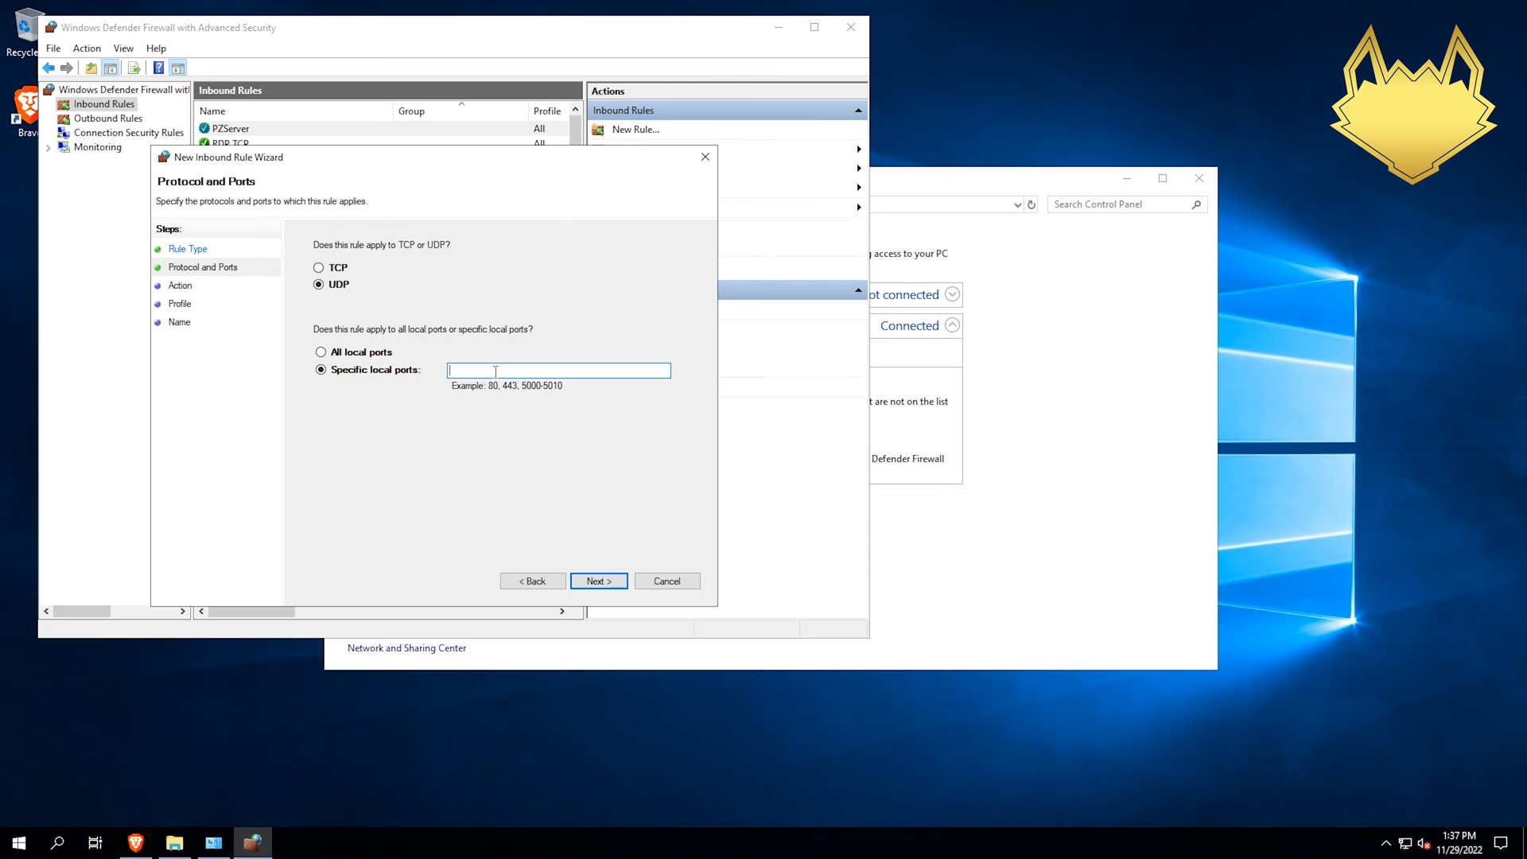
{"action": "type", "text": "8"}
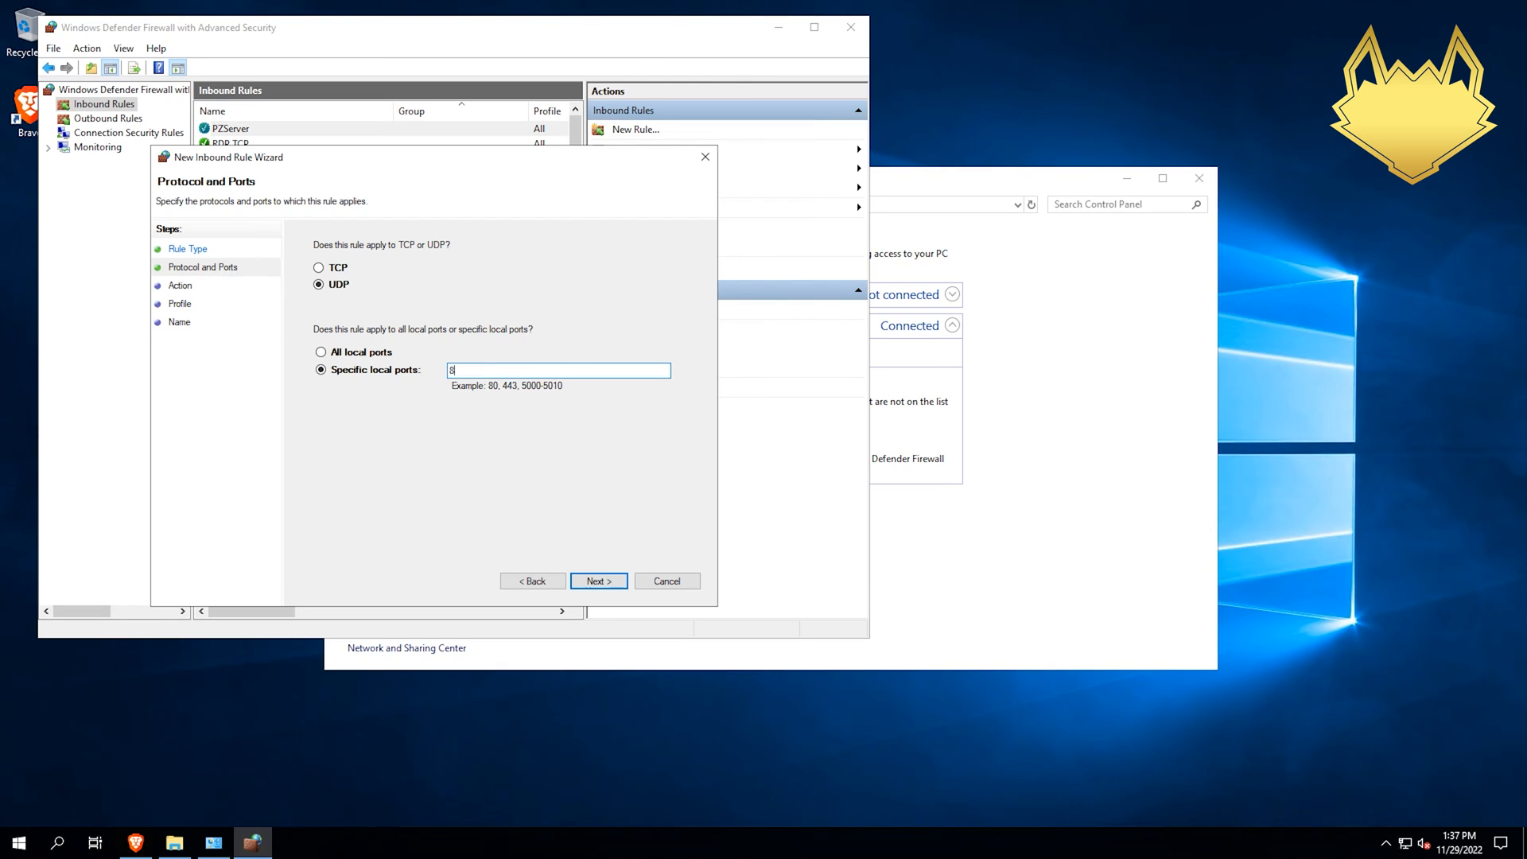
{"action": "type", "text": "766-8767"}
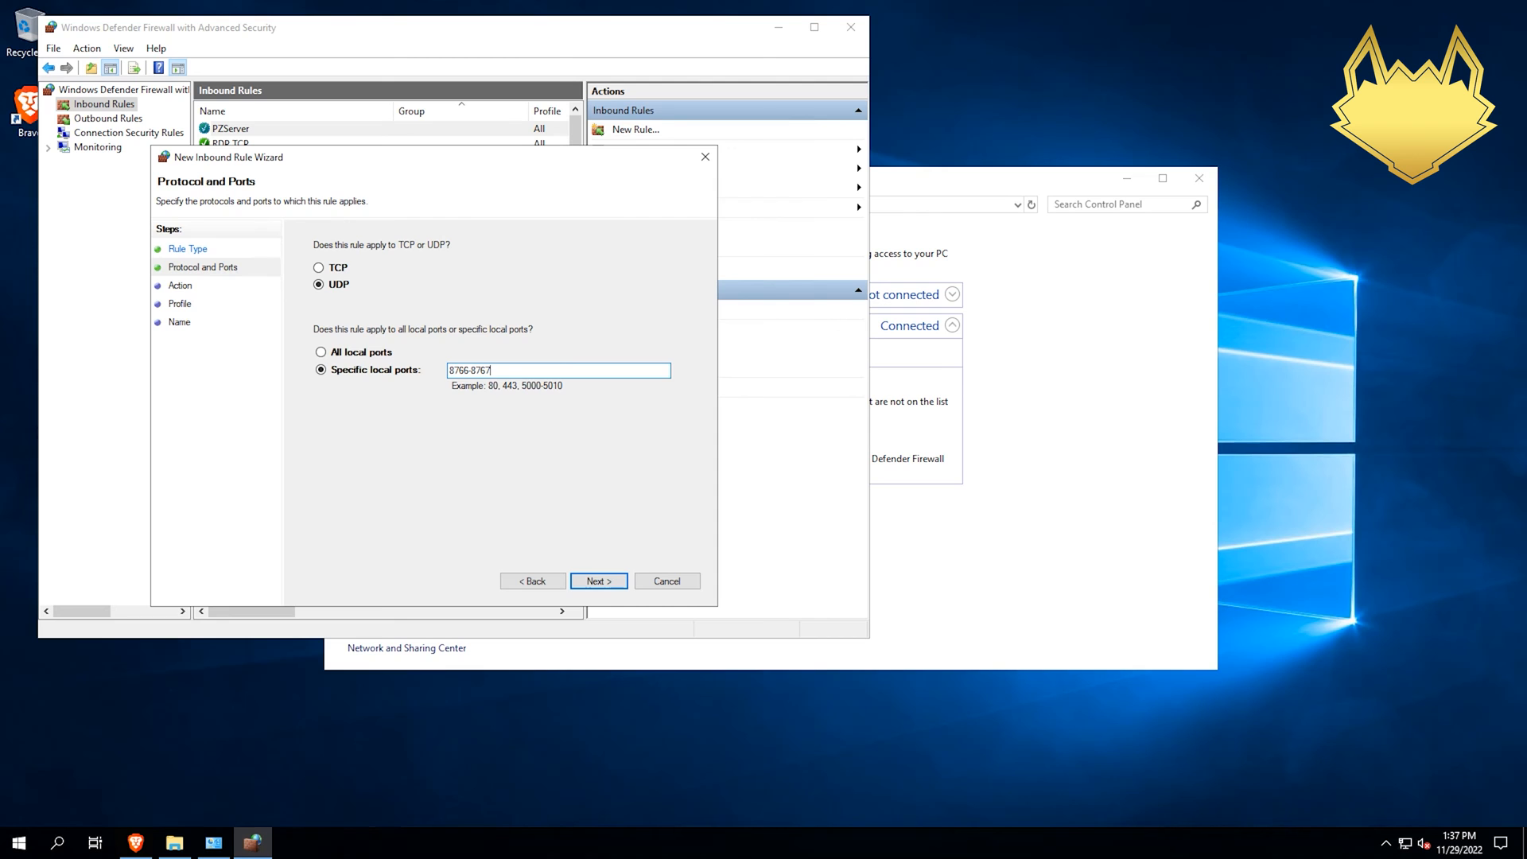
{"action": "left_click", "coordinate": [598, 581]}
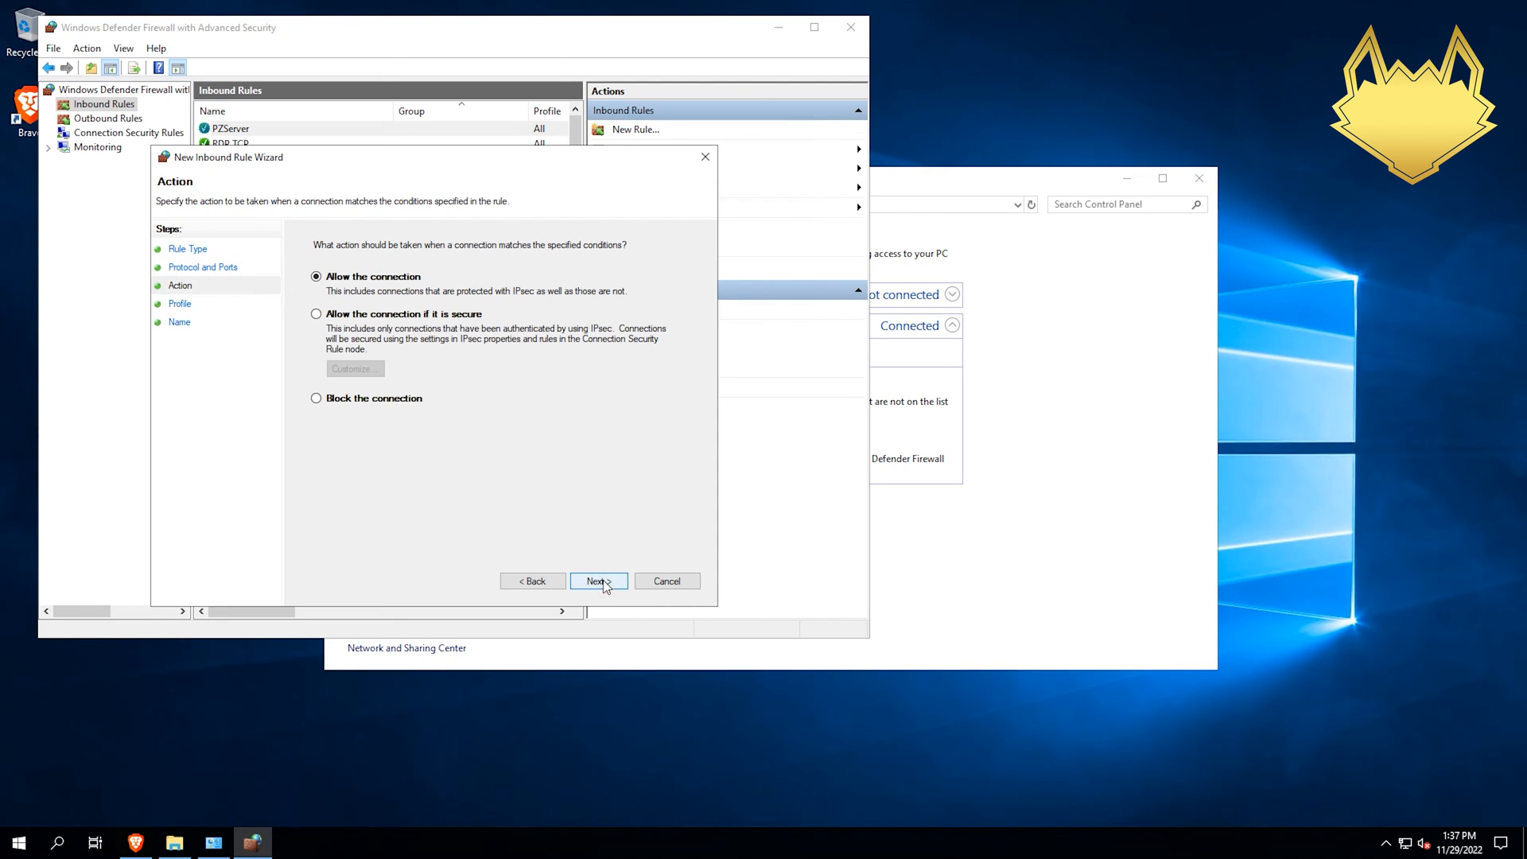
{"action": "left_click", "coordinate": [599, 581]}
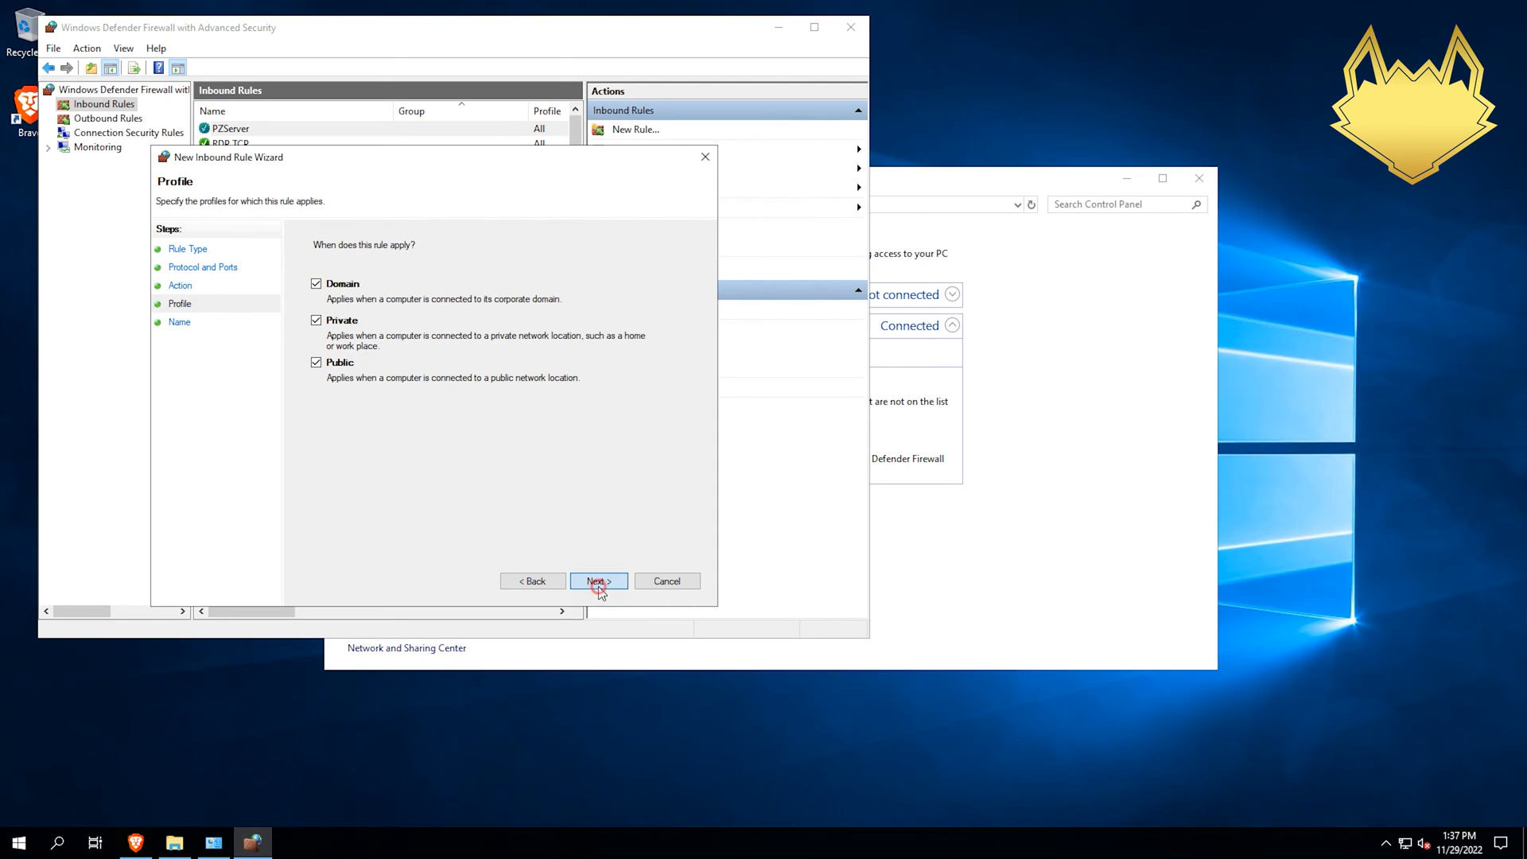
{"action": "left_click", "coordinate": [597, 580]}
{"action": "type", "text": "pzserver2"}
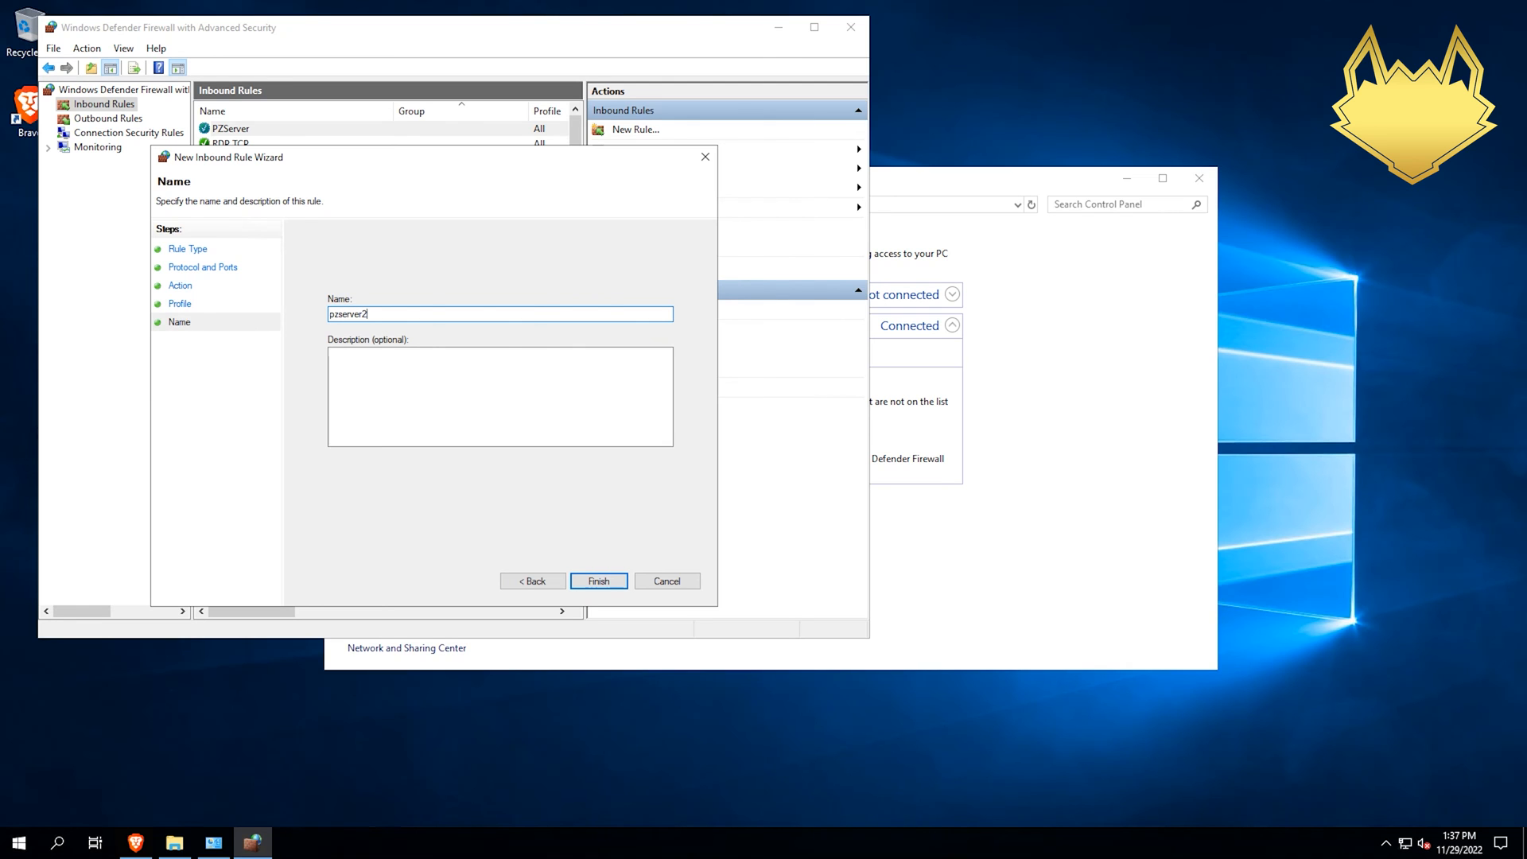
{"action": "left_click", "coordinate": [599, 580]}
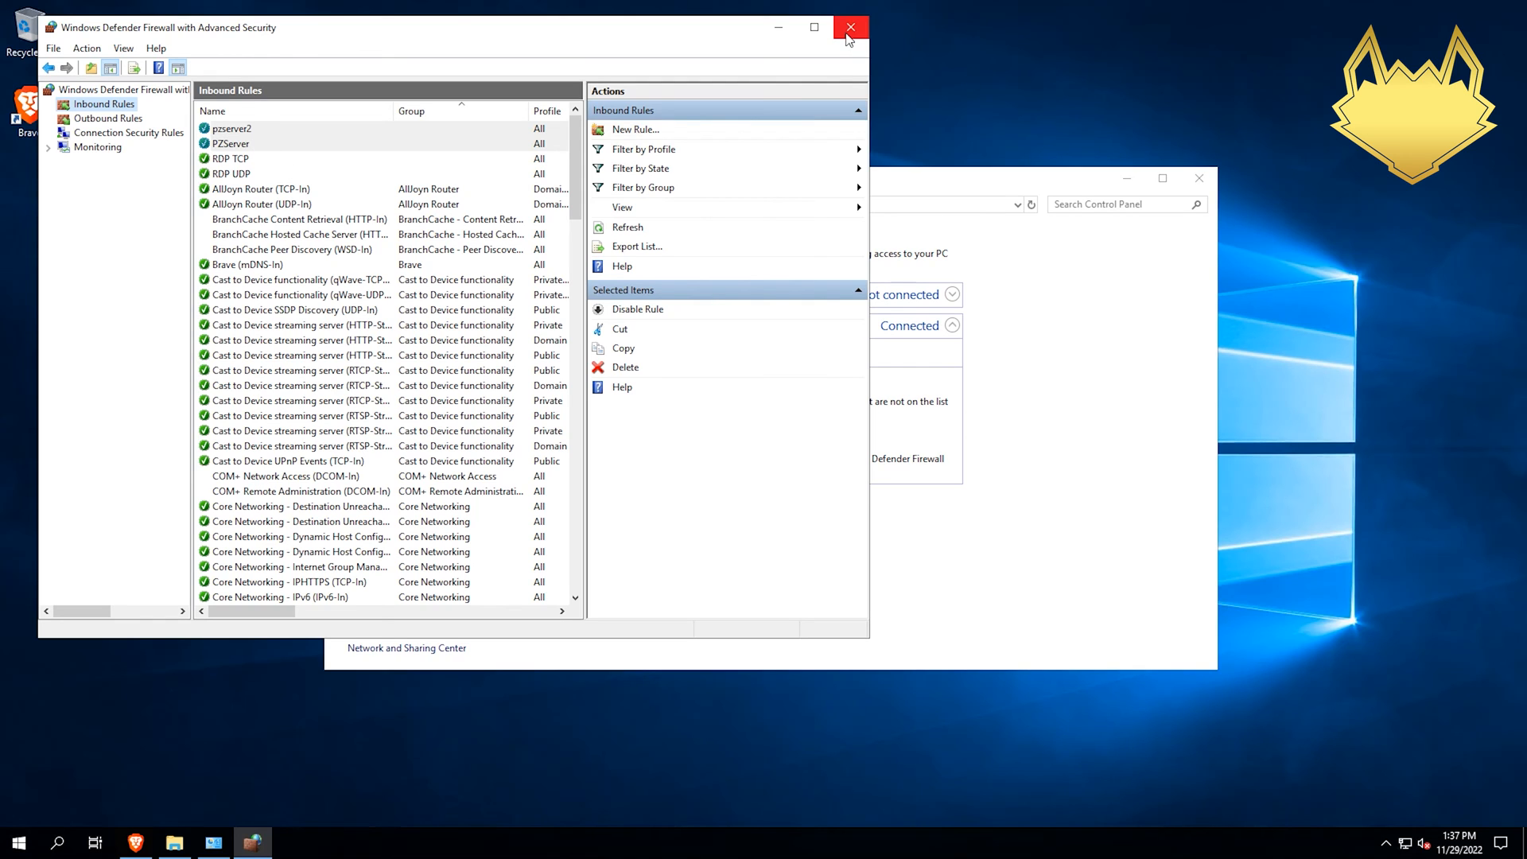
{"action": "mouse_move", "coordinate": [850, 27]}
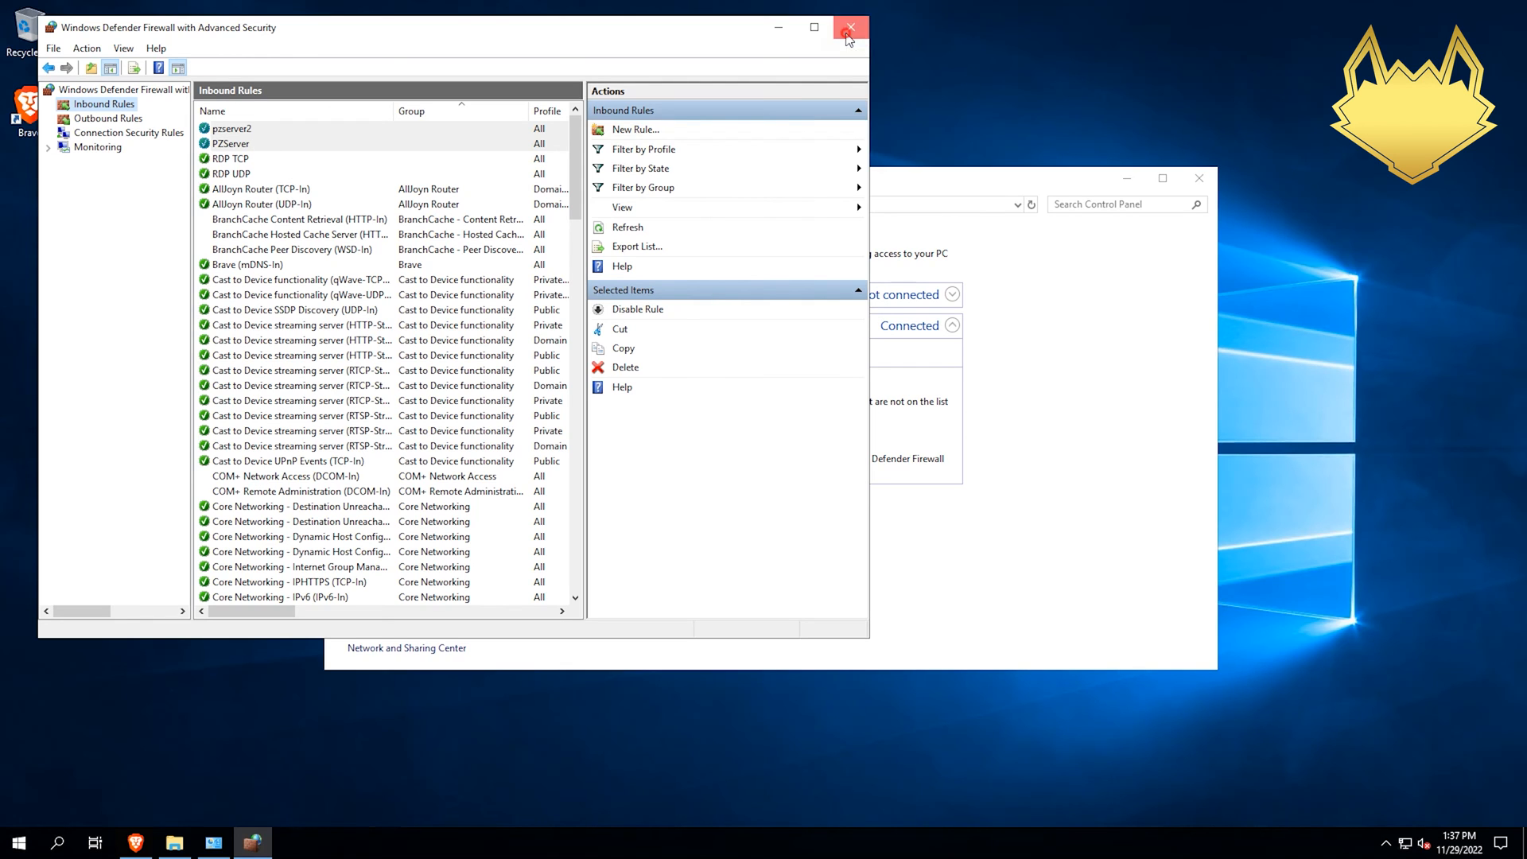
{"action": "left_click", "coordinate": [849, 27]}
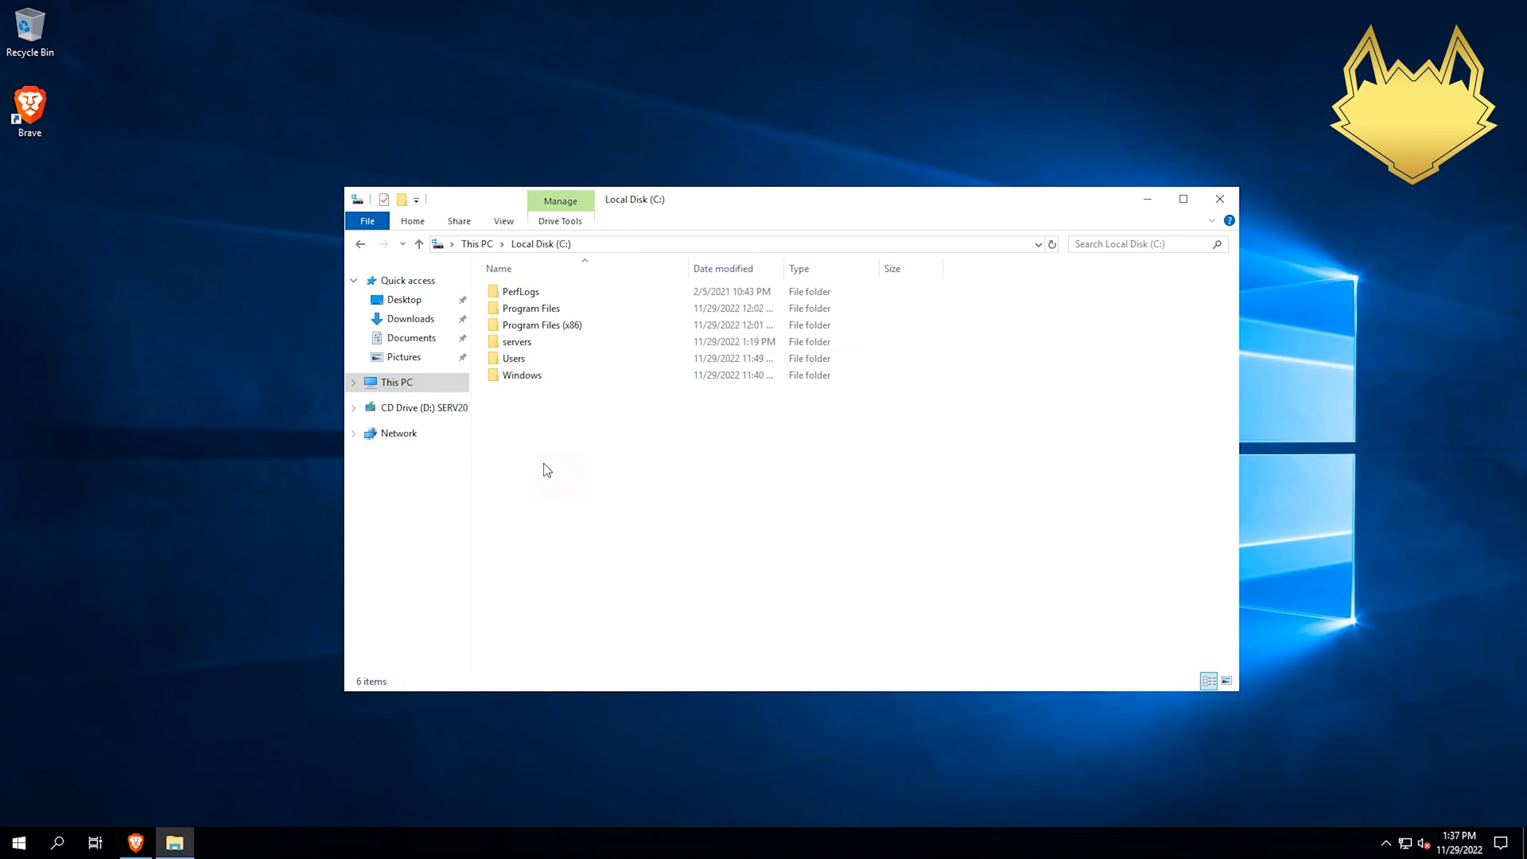
Open servers, then pzserver, and run StartServer64.bat
{"action": "double_click", "coordinate": [517, 341]}
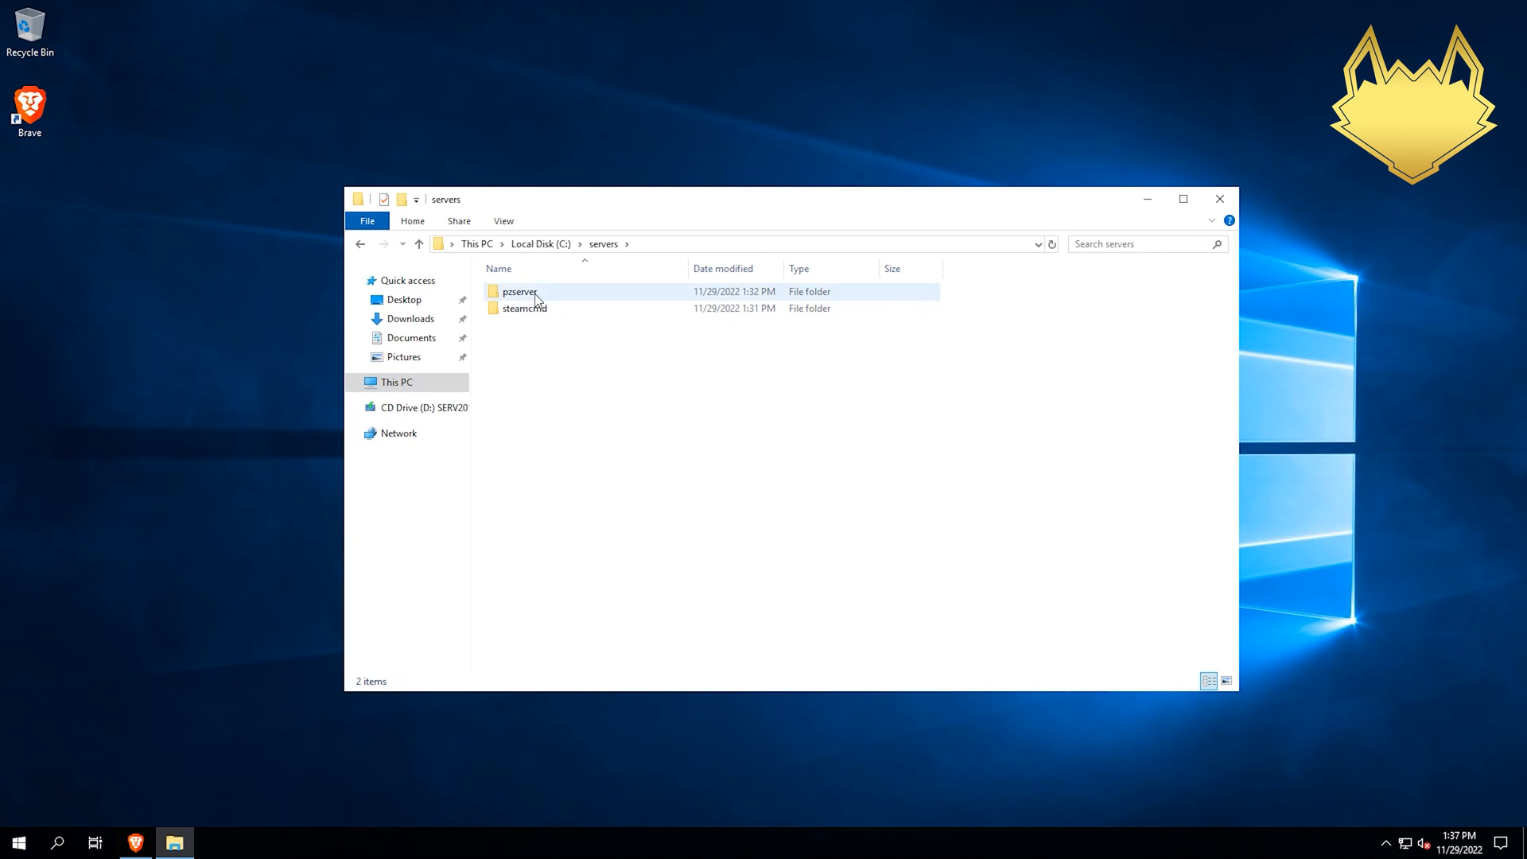
{"action": "double_click", "coordinate": [520, 291]}
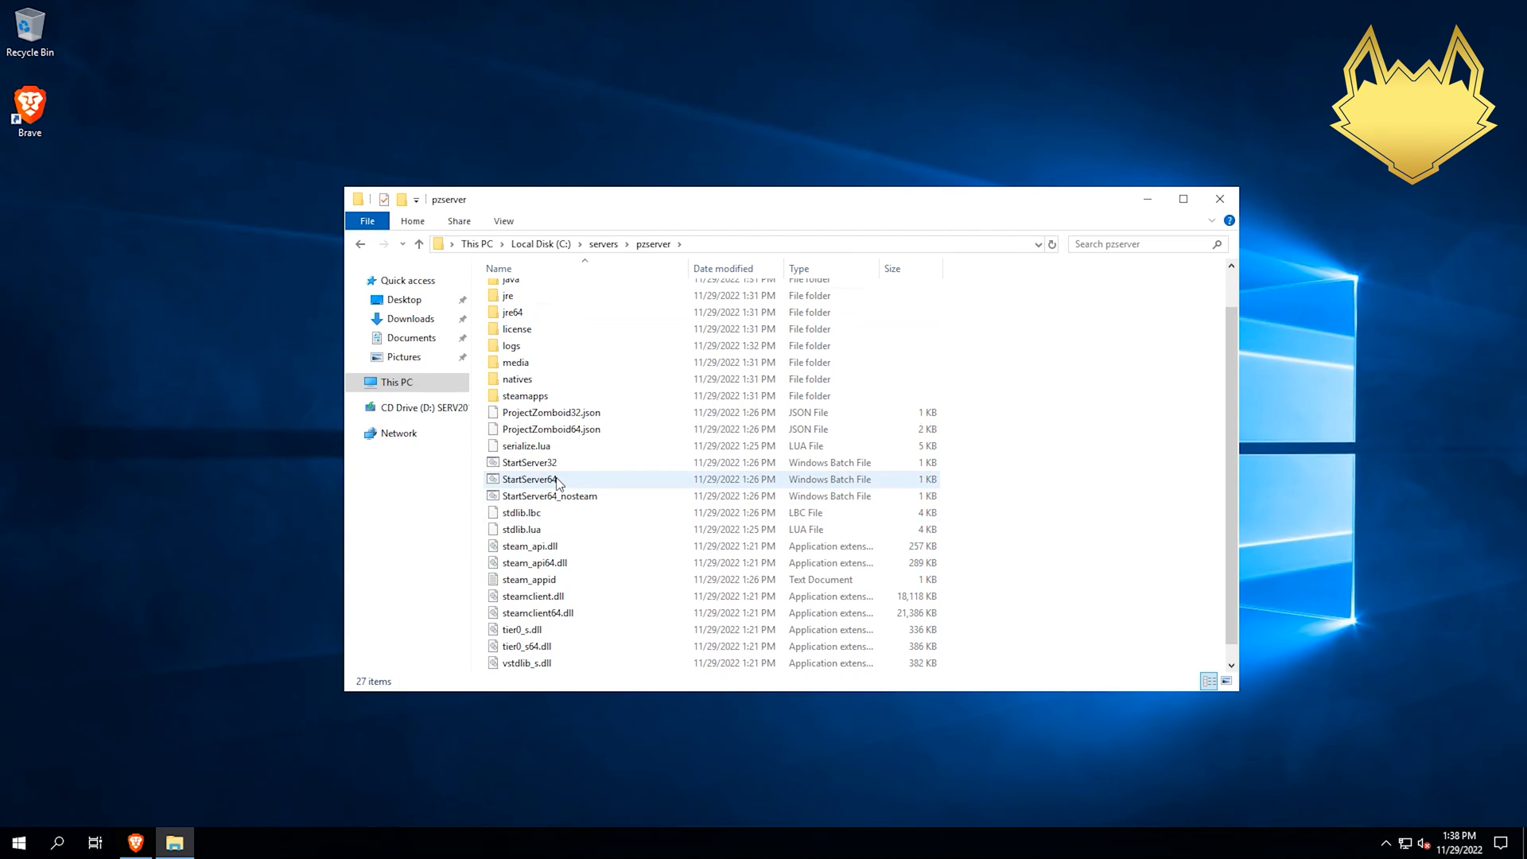
{"action": "double_click", "coordinate": [529, 478]}
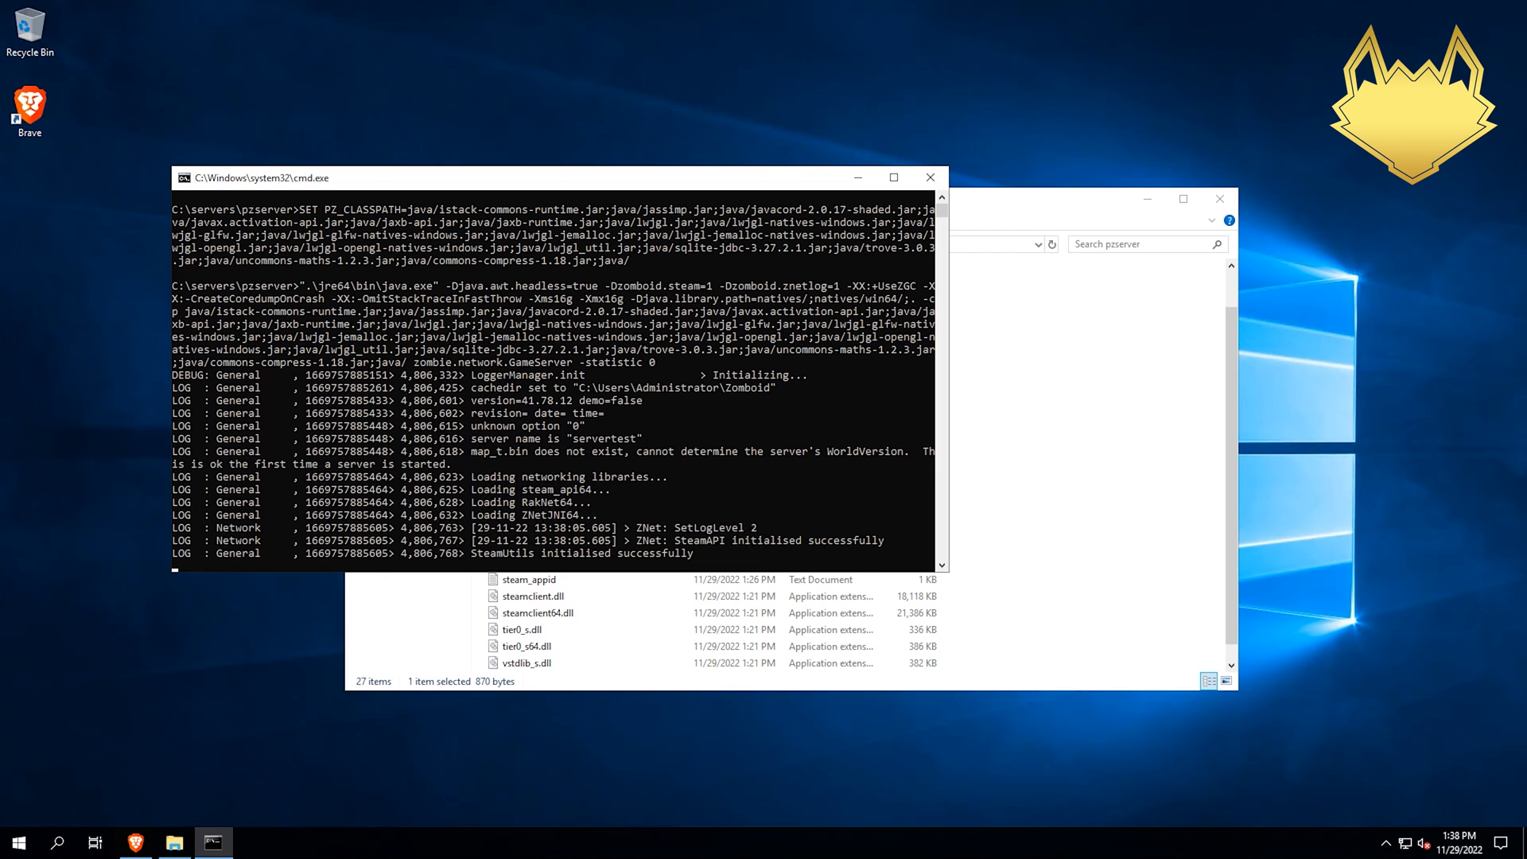
{"action": "mouse_move", "coordinate": [791, 273]}
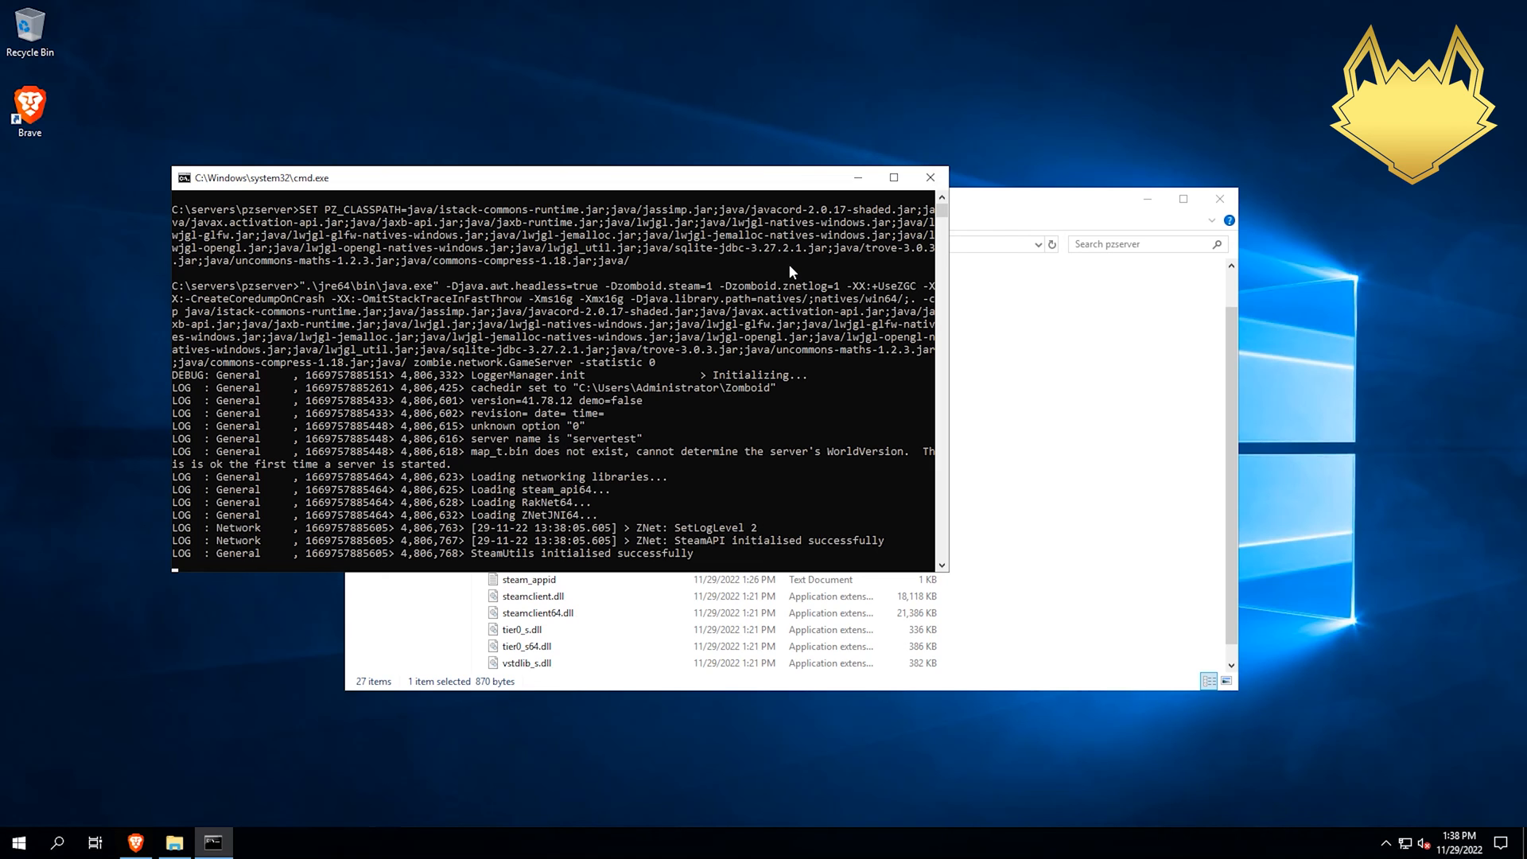